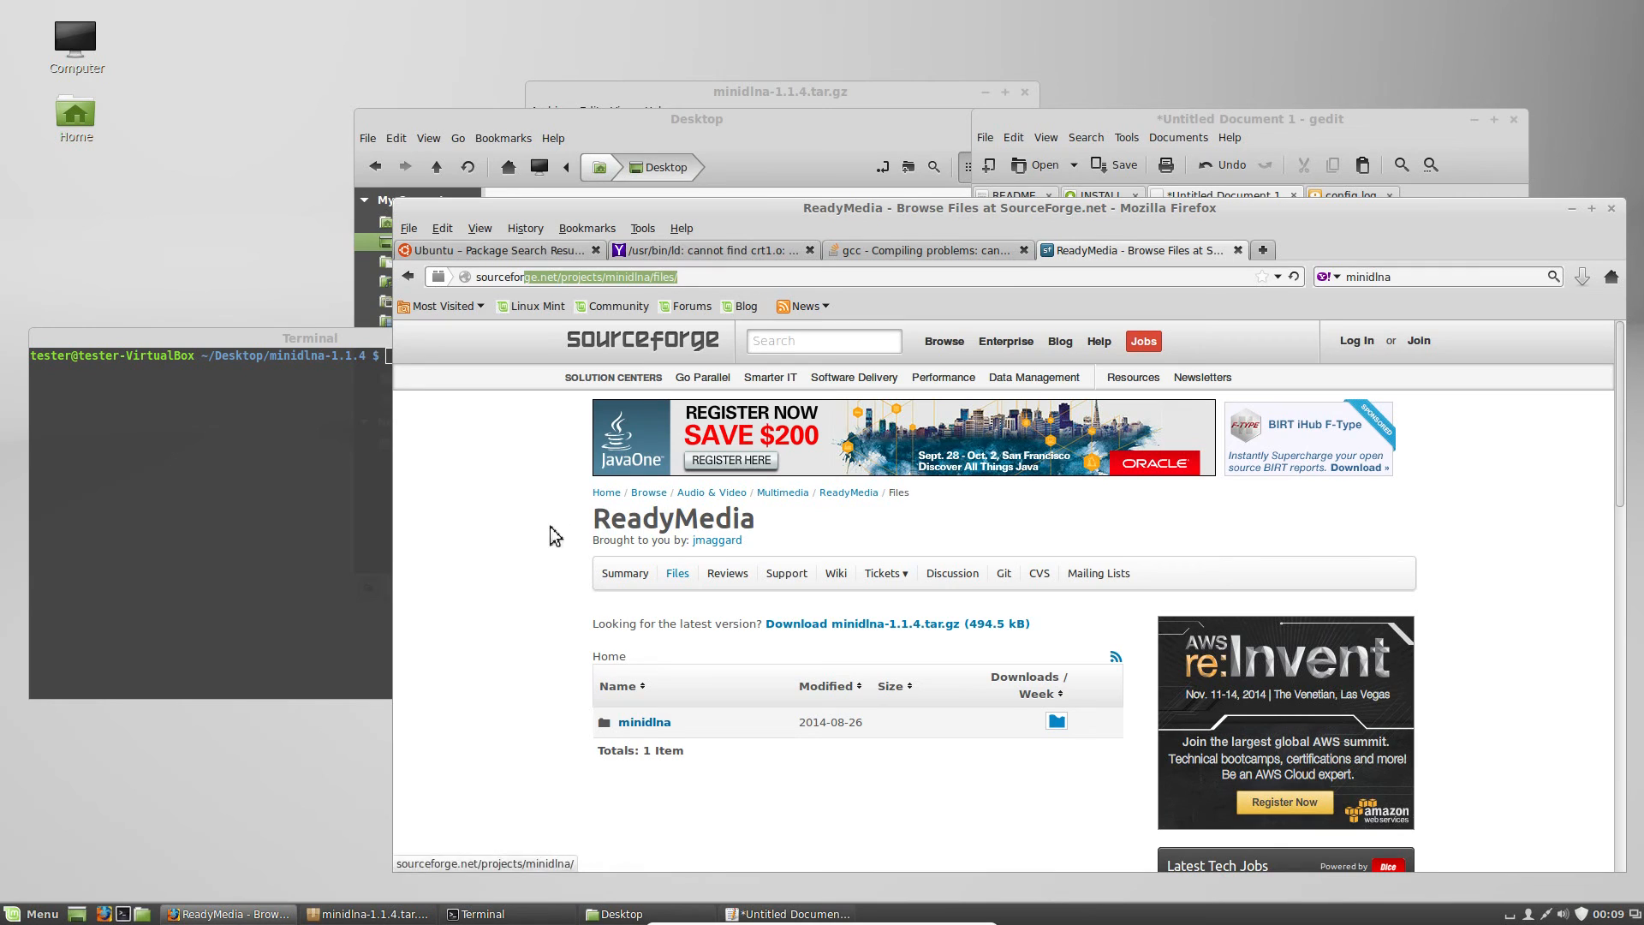
mouse_move(644, 721)
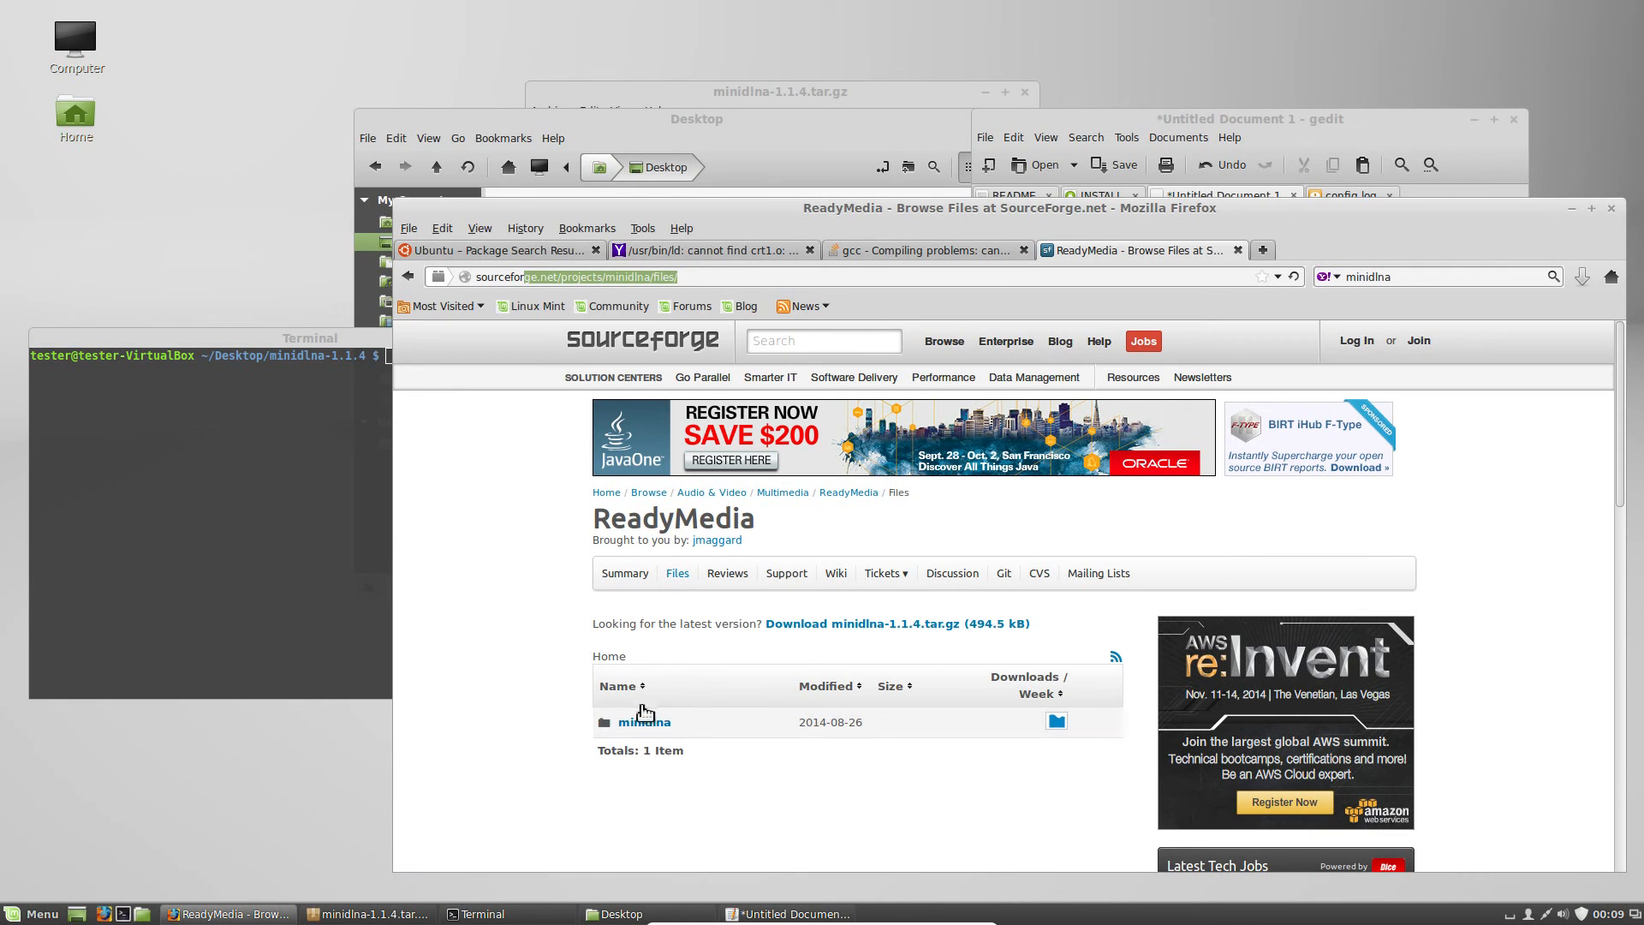
Navigate through the minidlna folder into the 1.1.4 release file listing
click(642, 721)
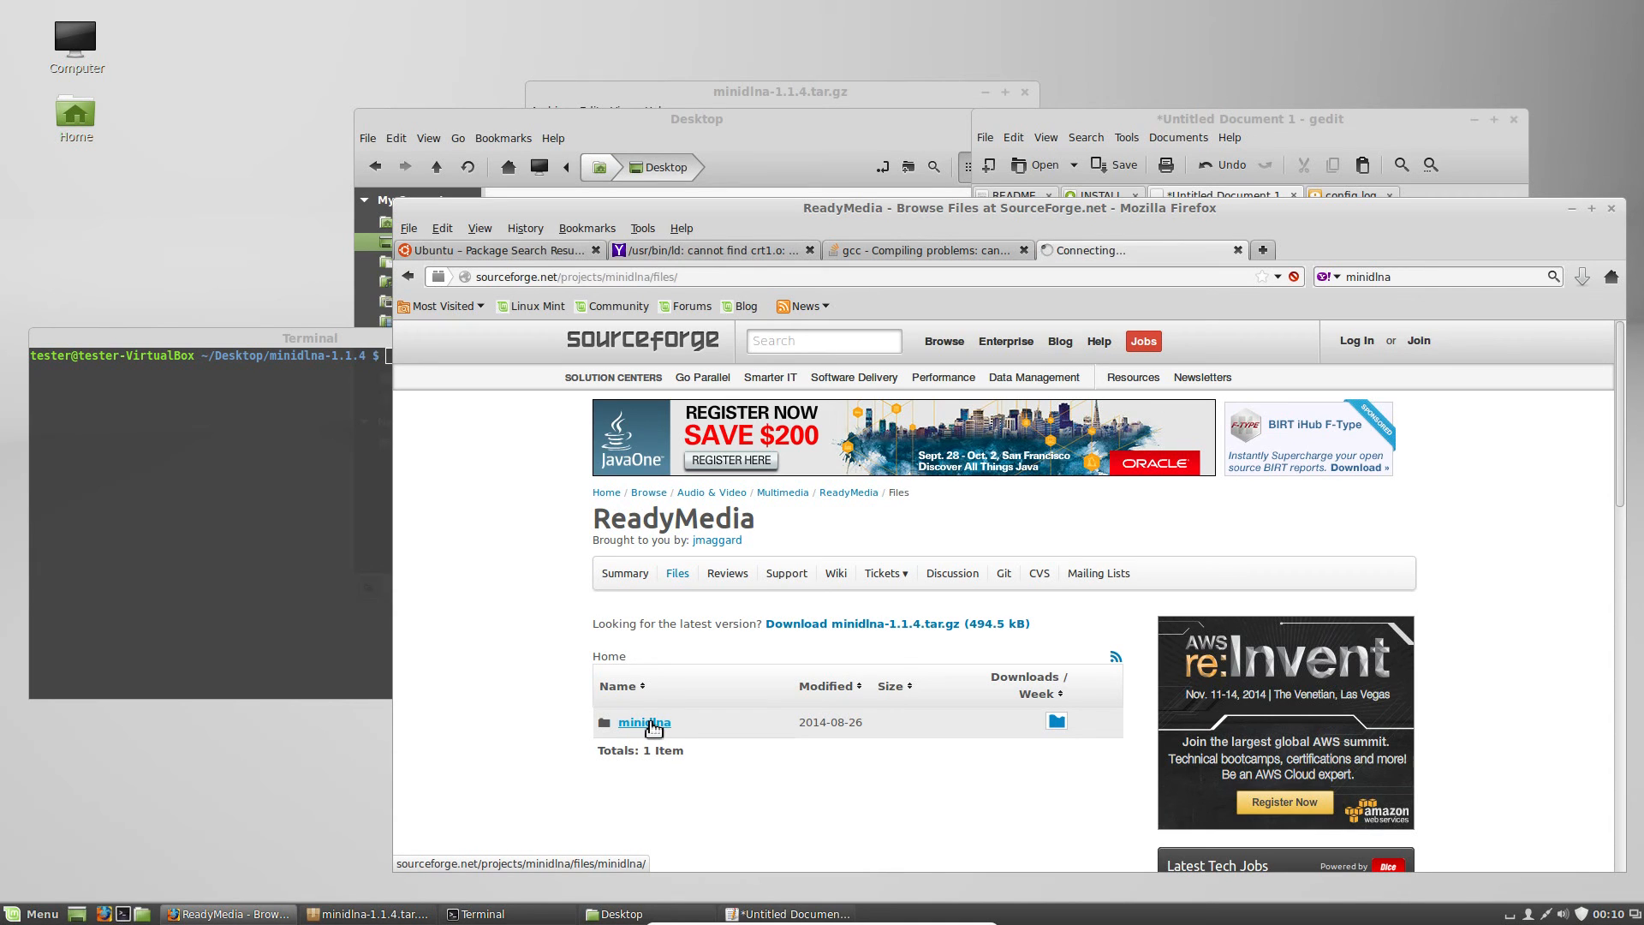
click(643, 723)
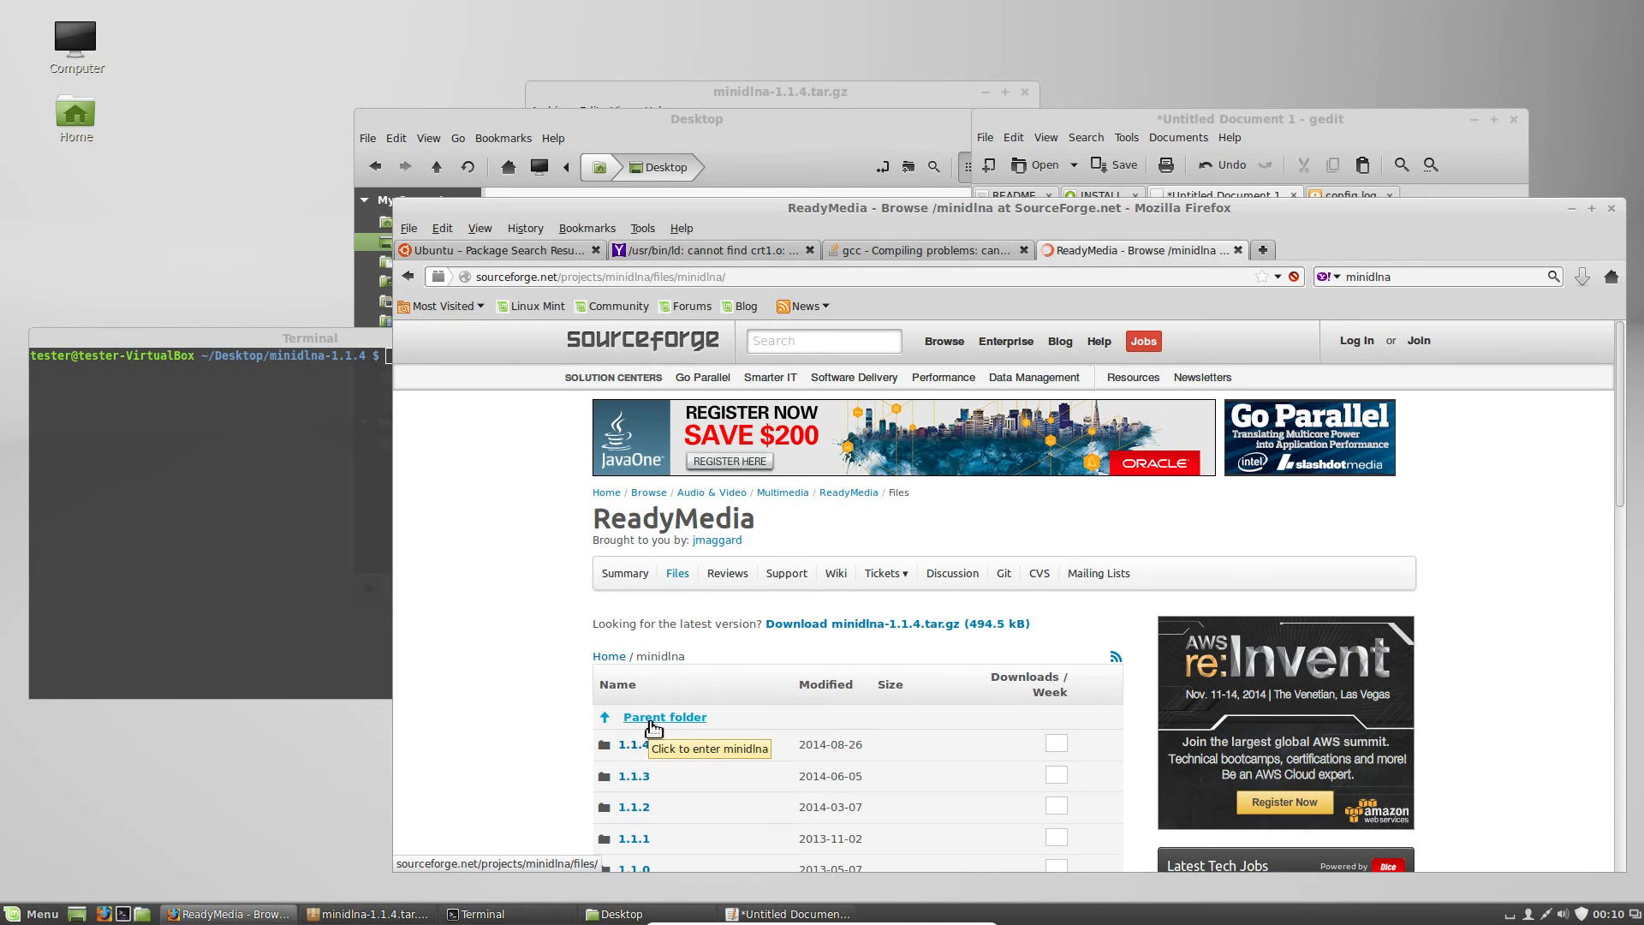
click(633, 746)
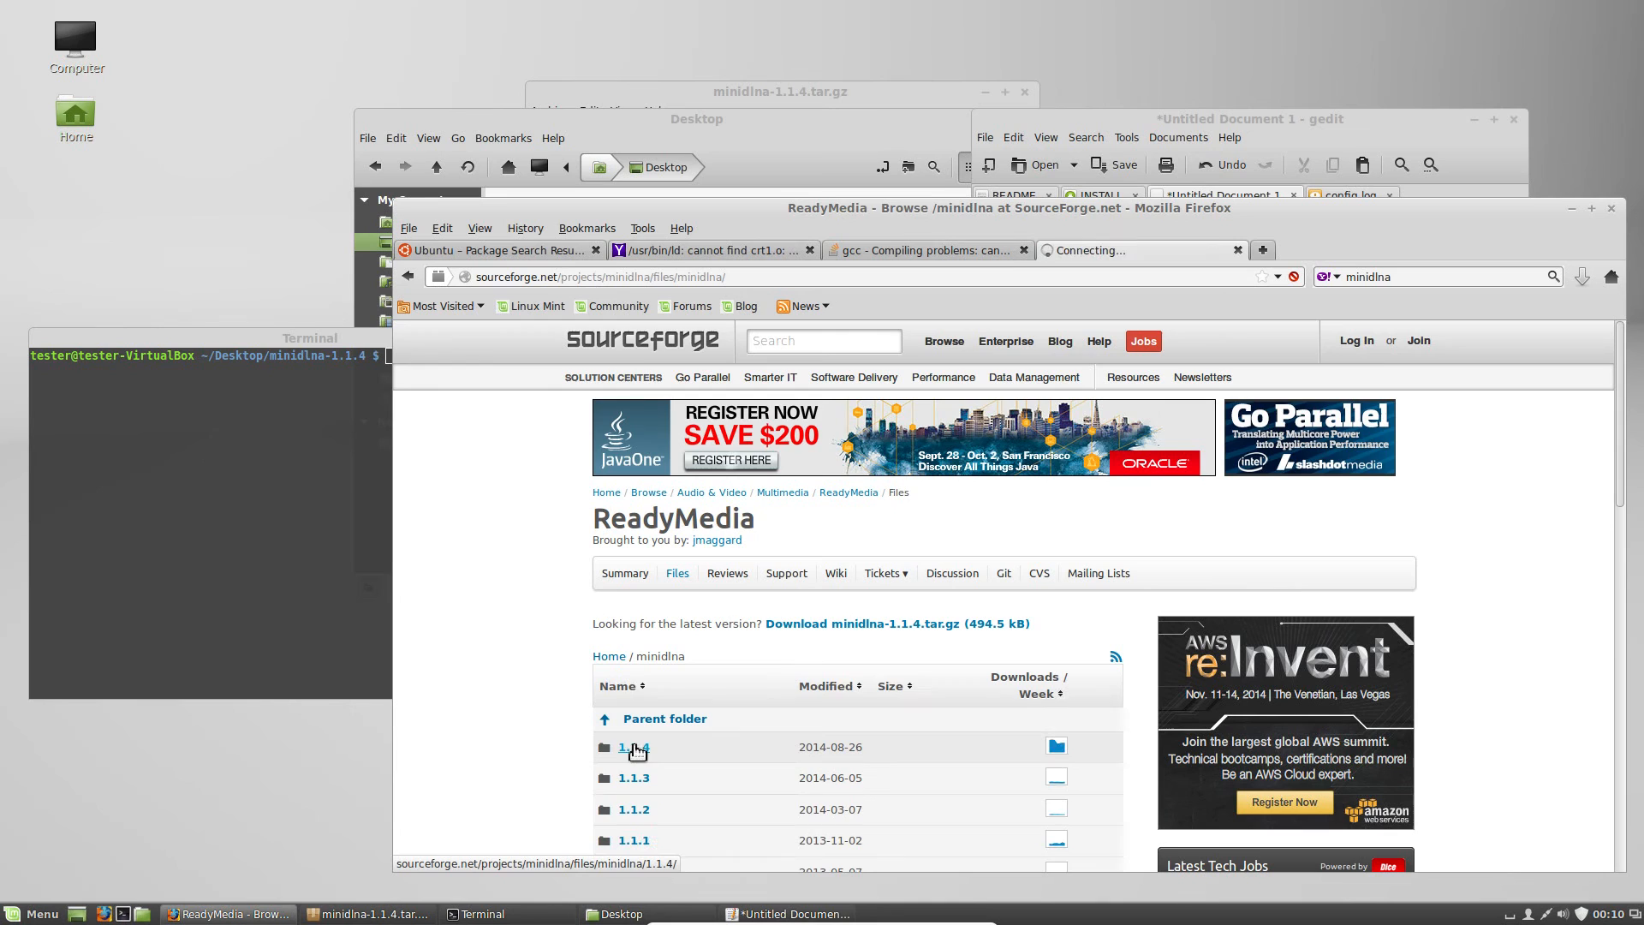
click(633, 747)
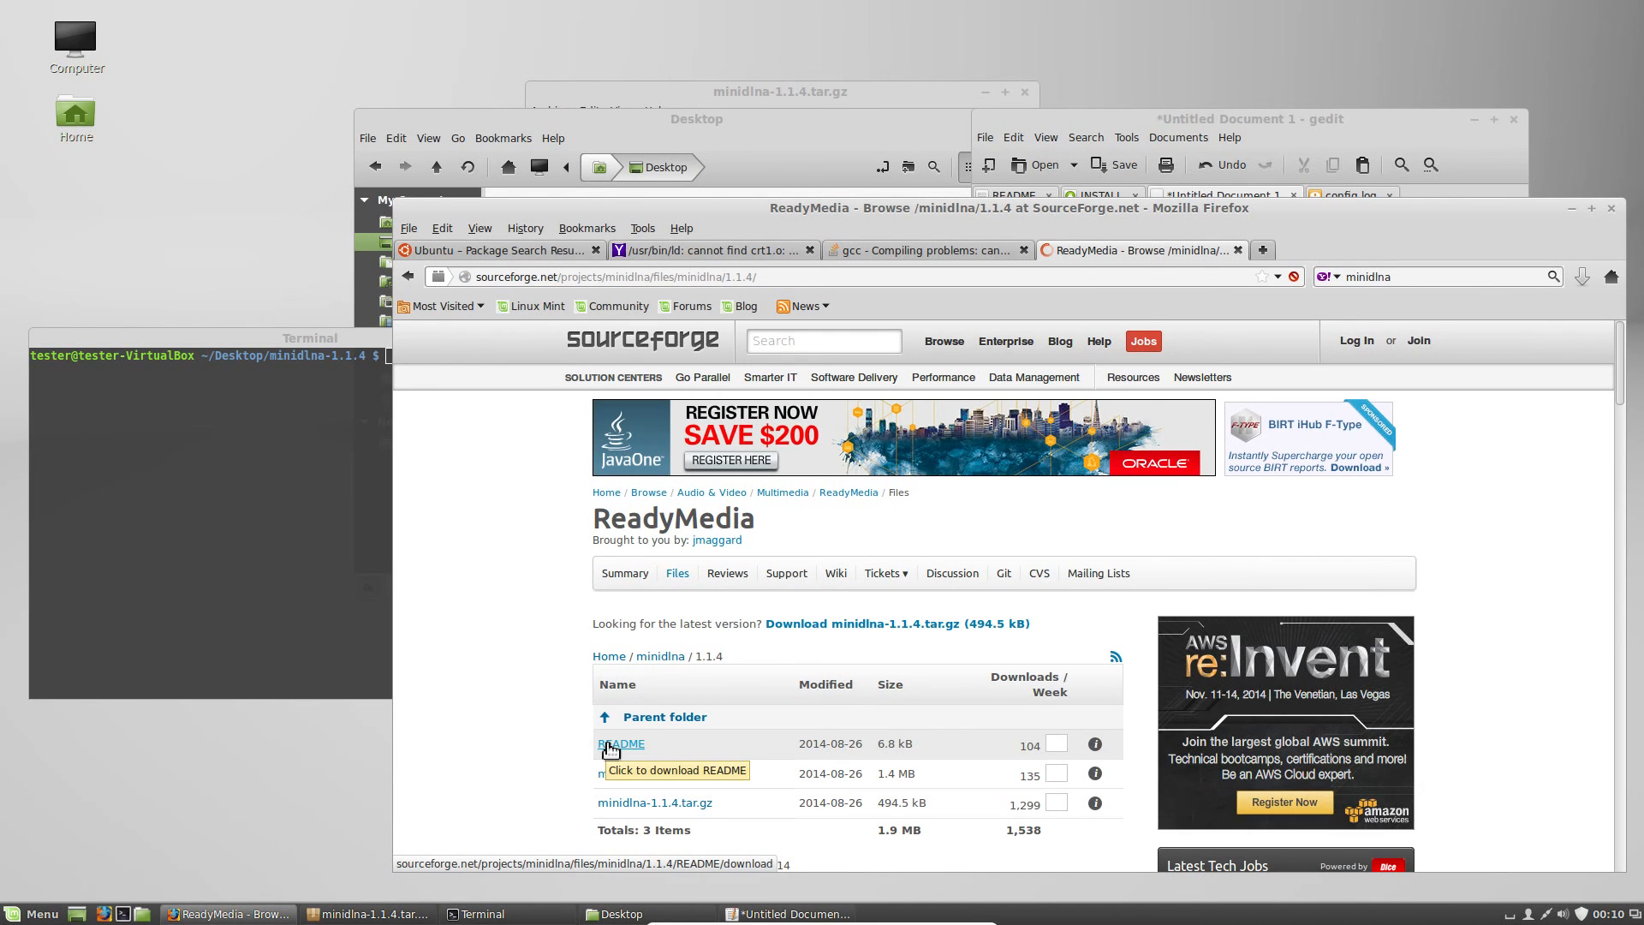
scroll(down, 3)
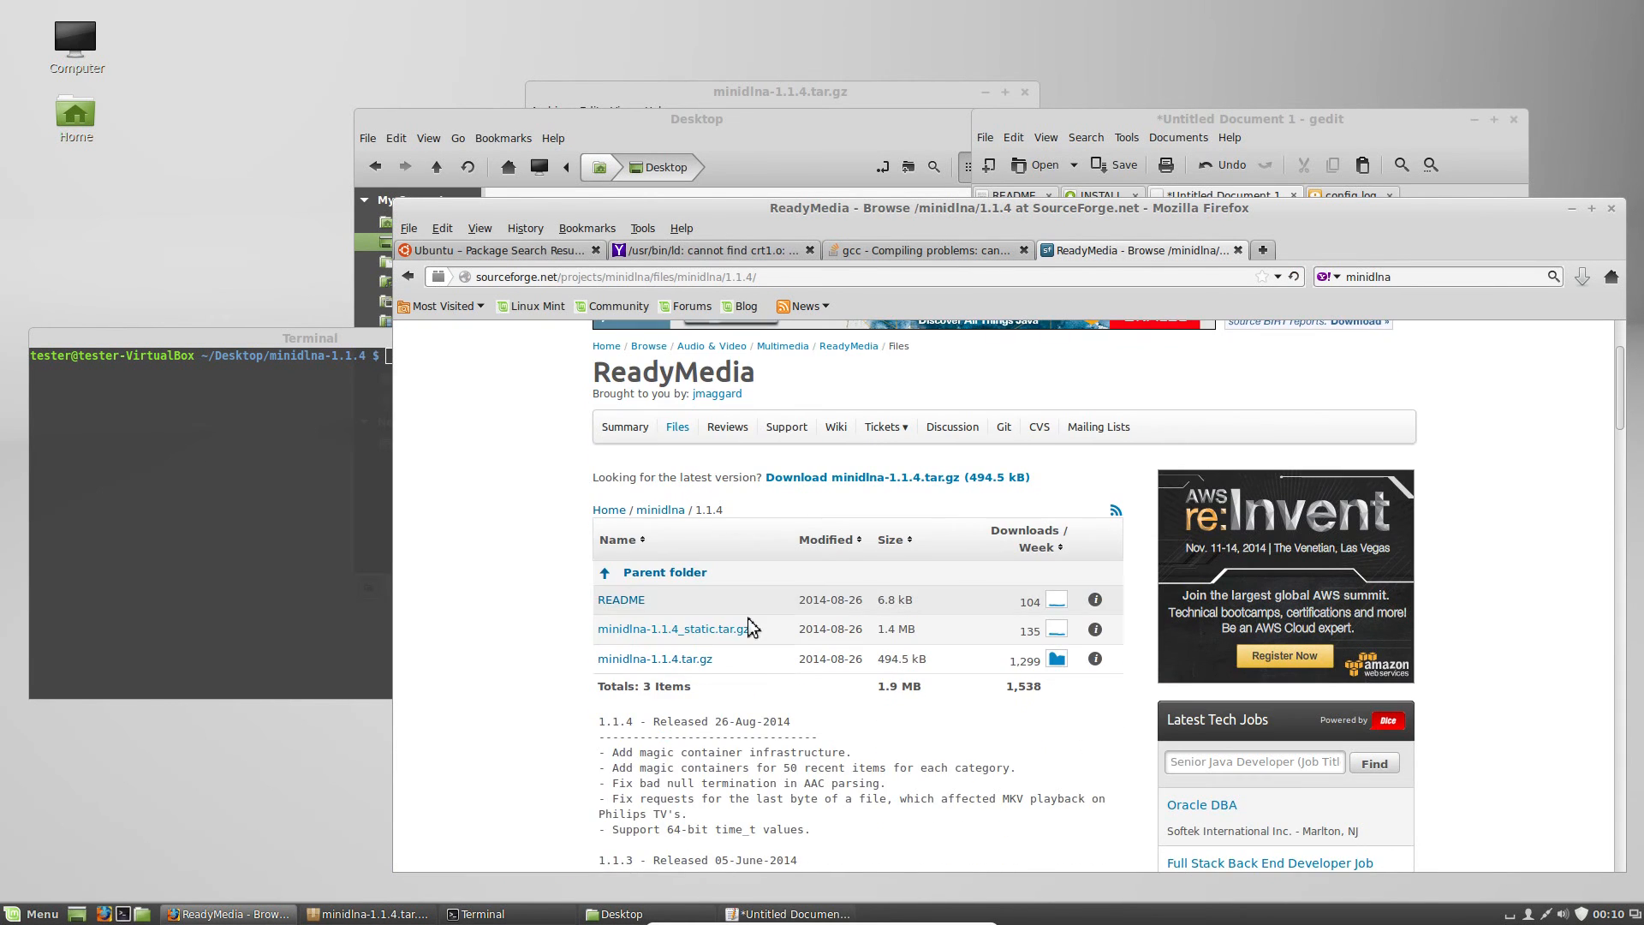
mouse_move(652, 657)
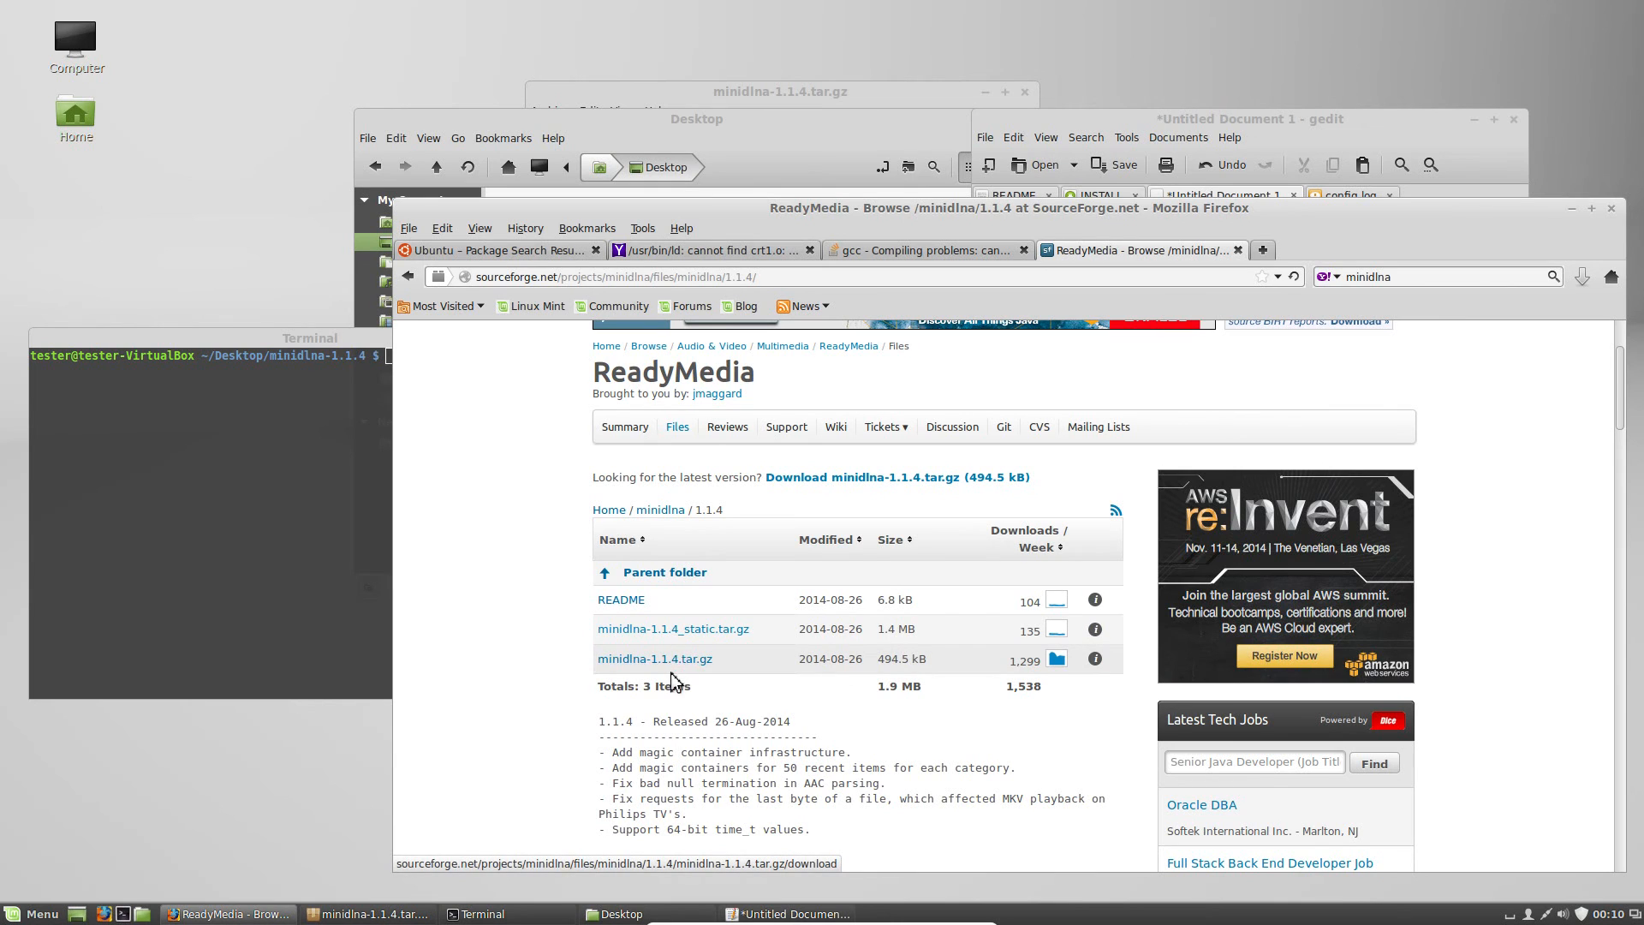
Save minidlna-1.1.4.tar.gz (483 KB) to disk from the SourceForge mirror
click(652, 657)
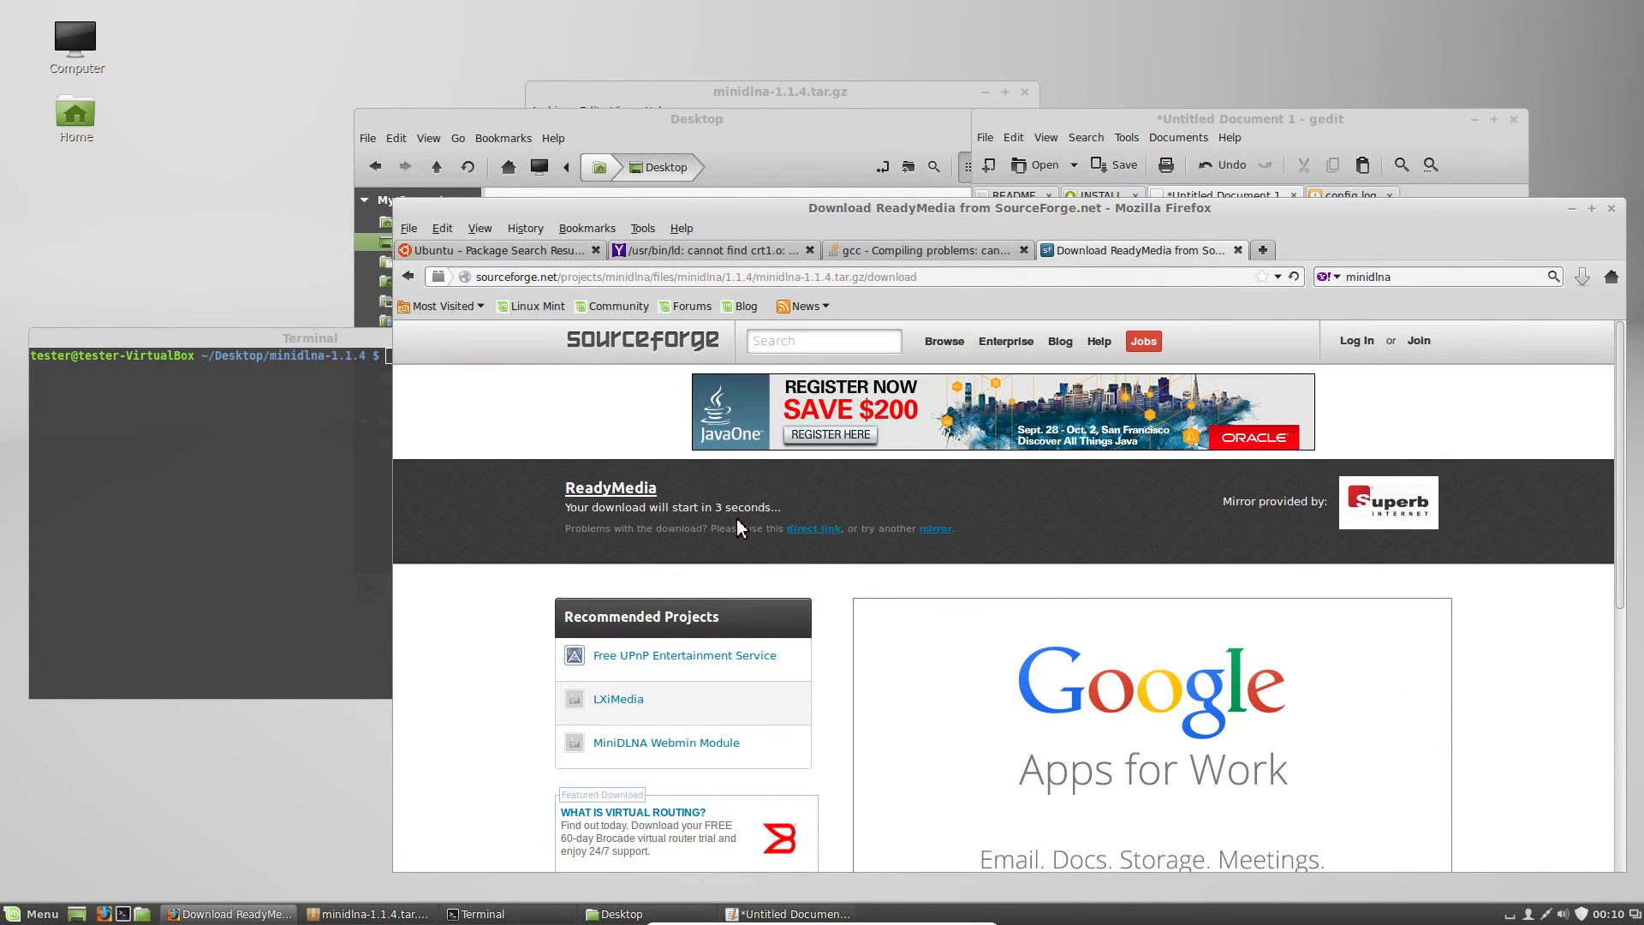
mouse_move(740, 465)
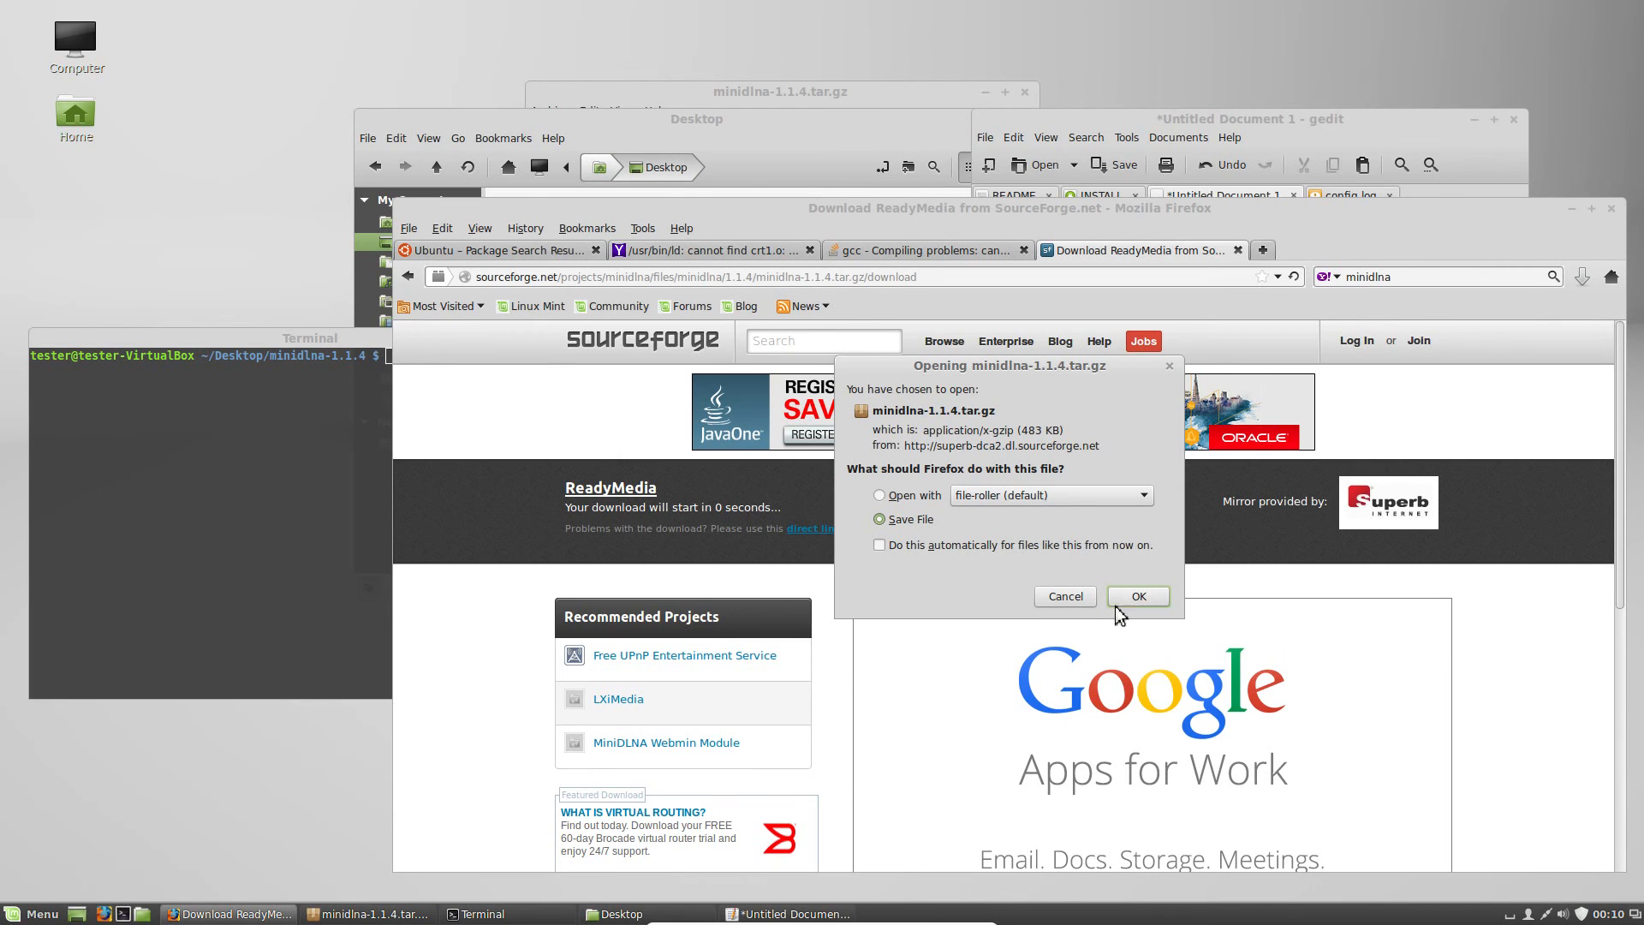
mouse_move(1152, 618)
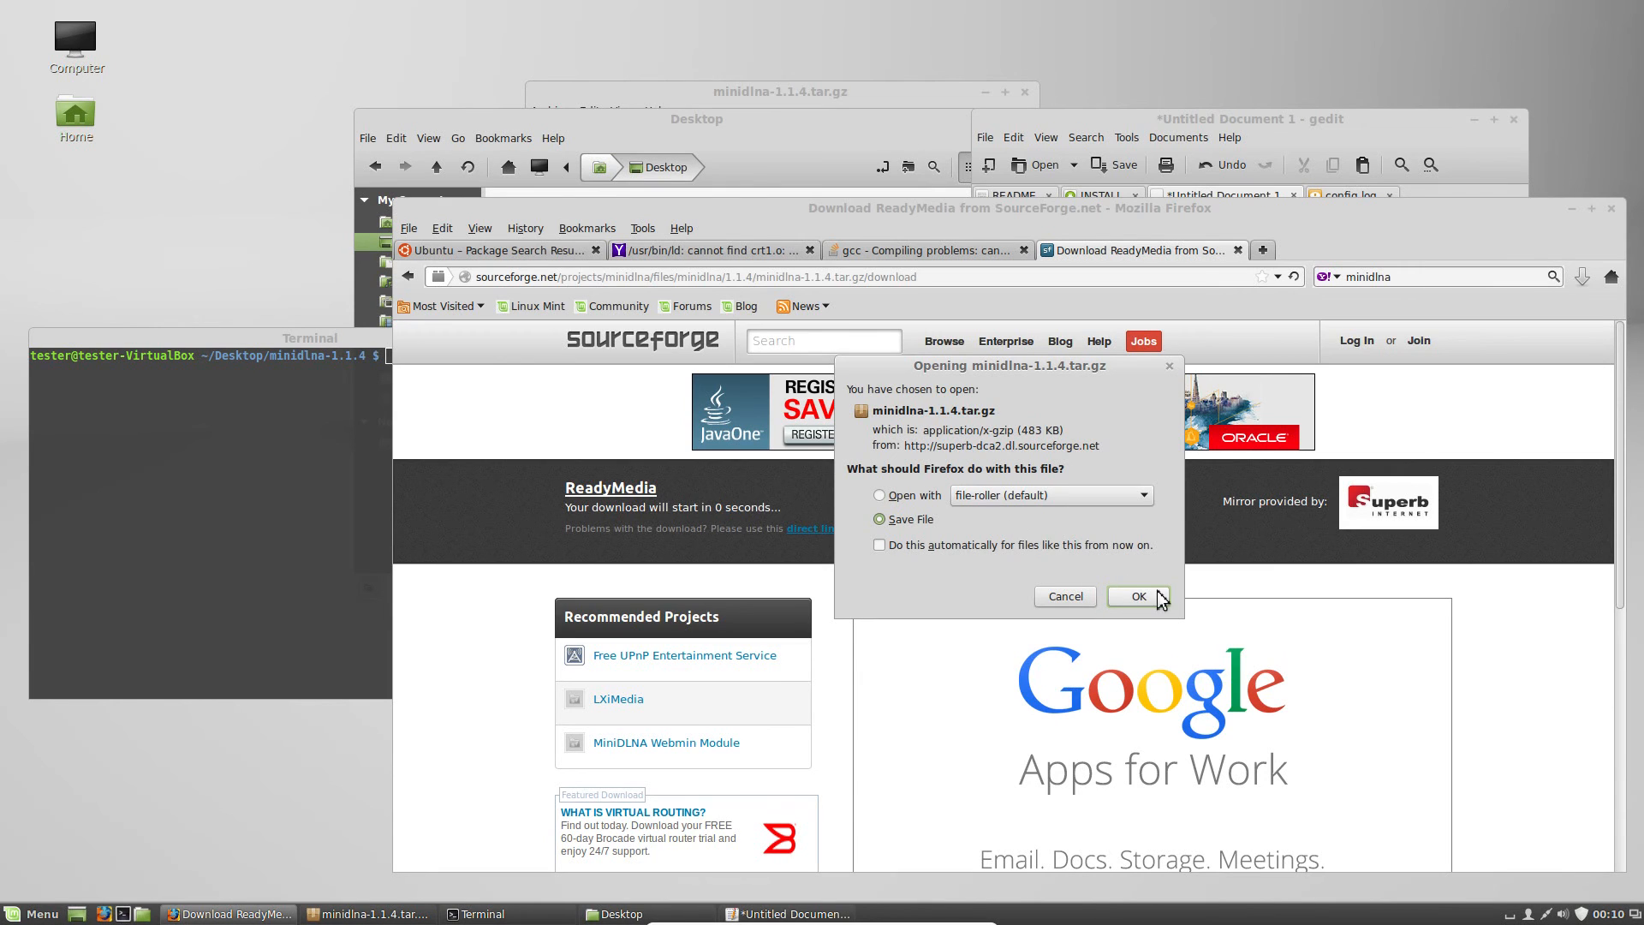
click(1139, 596)
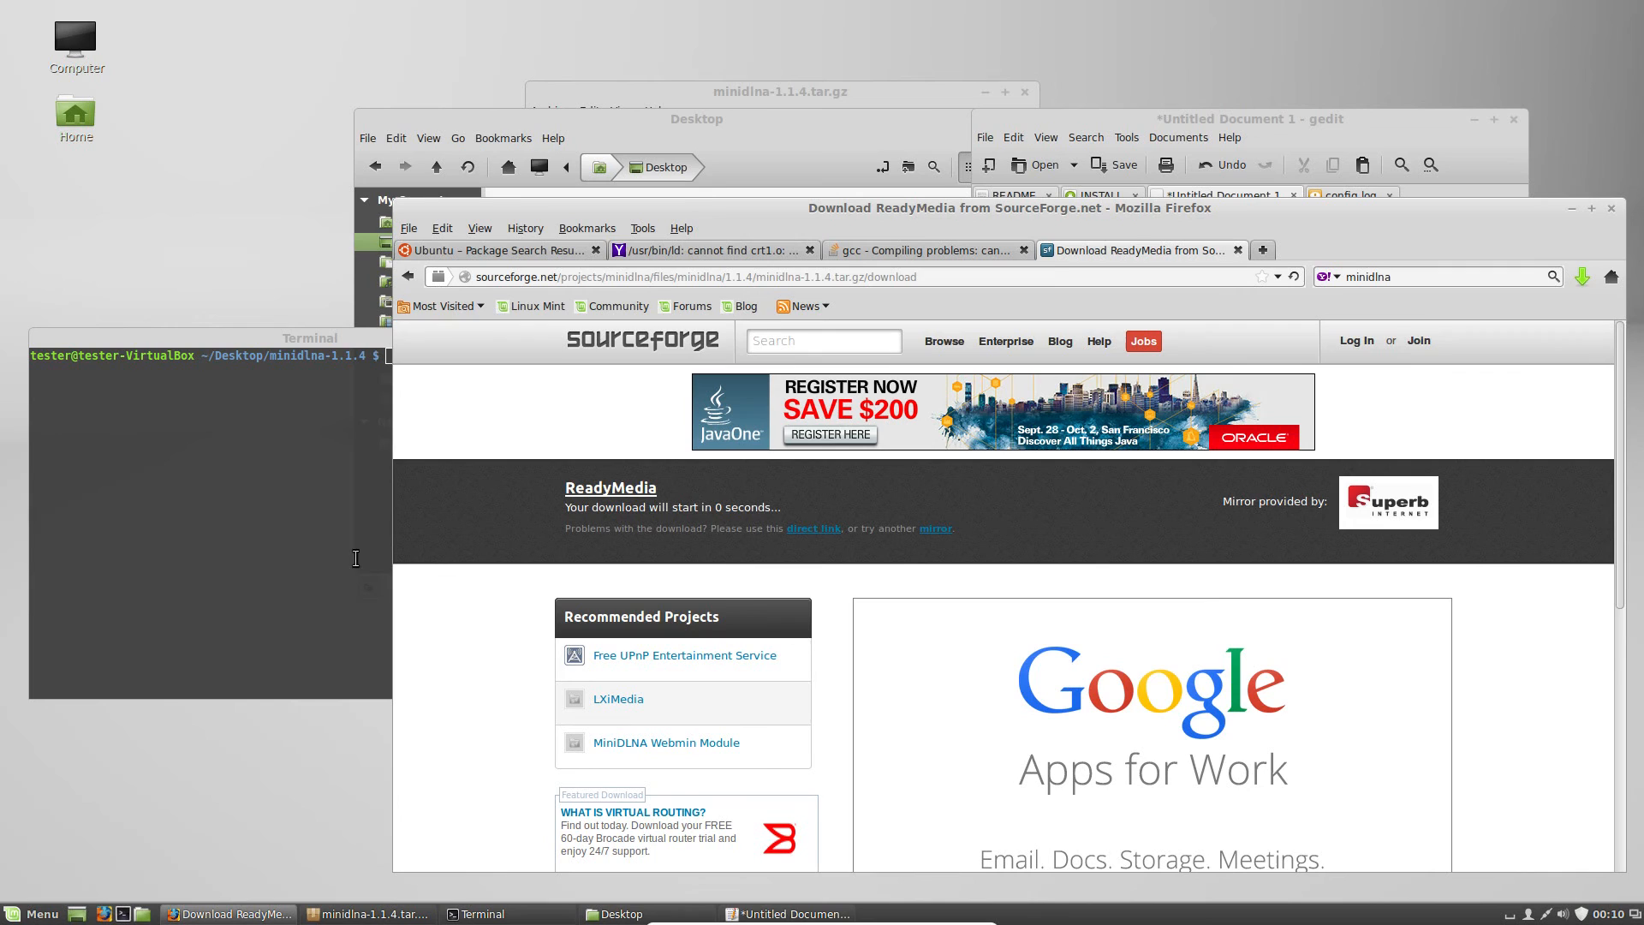
mouse_move(334, 794)
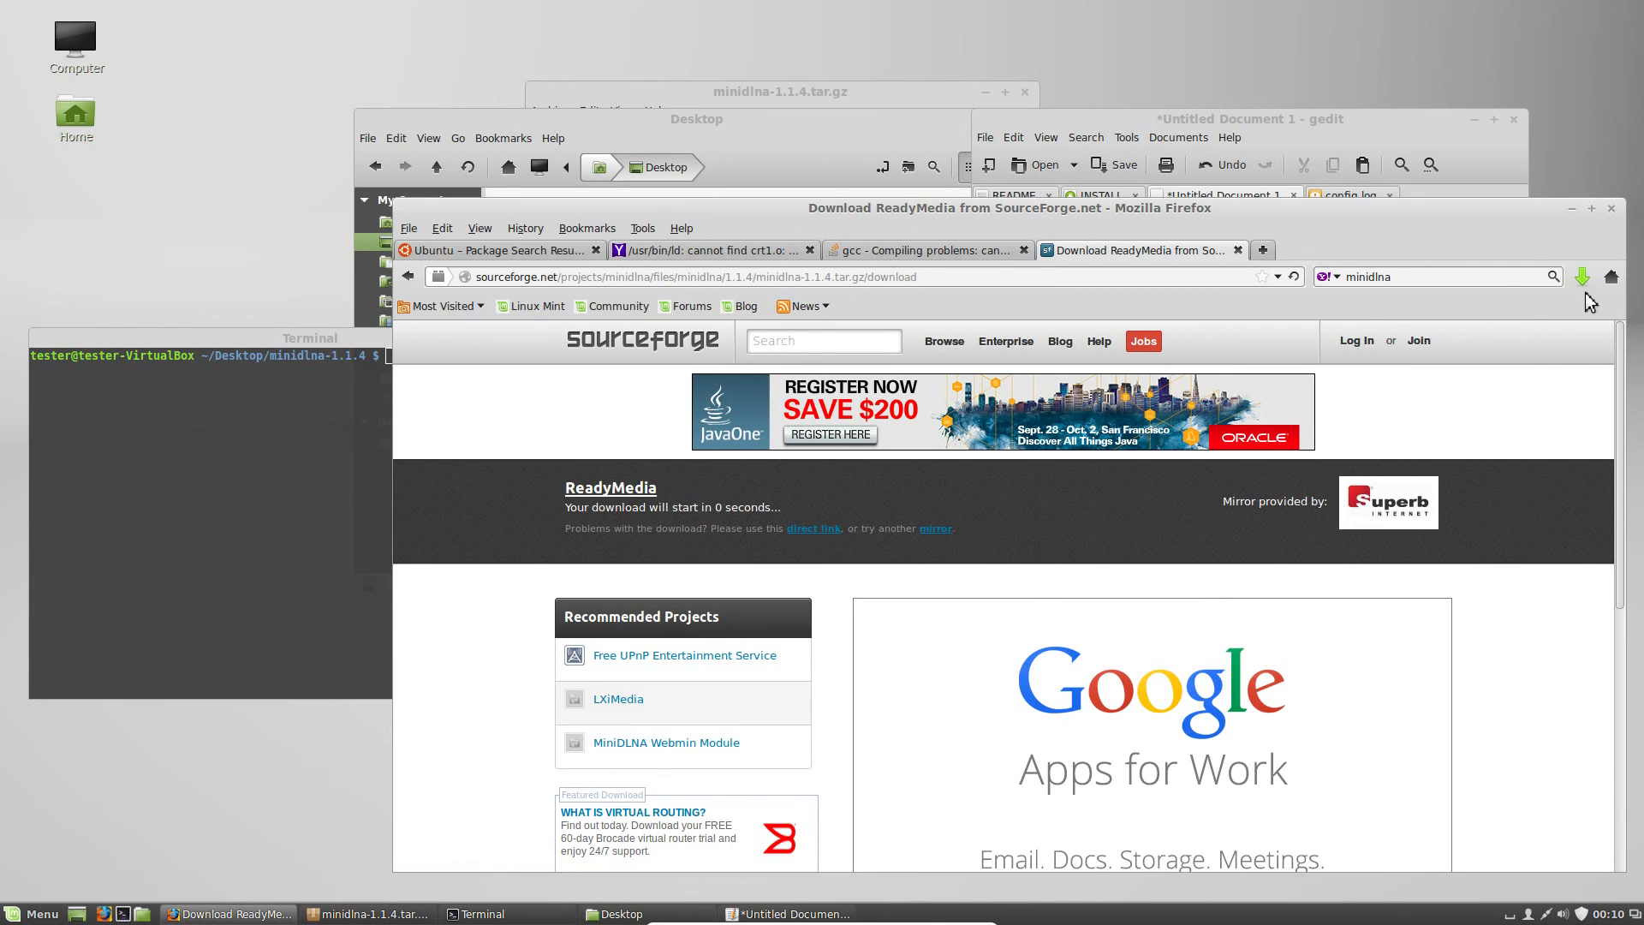
Pull the minidlna-1.1.4 folder out of the downloaded tarball onto the Desktop
click(1581, 278)
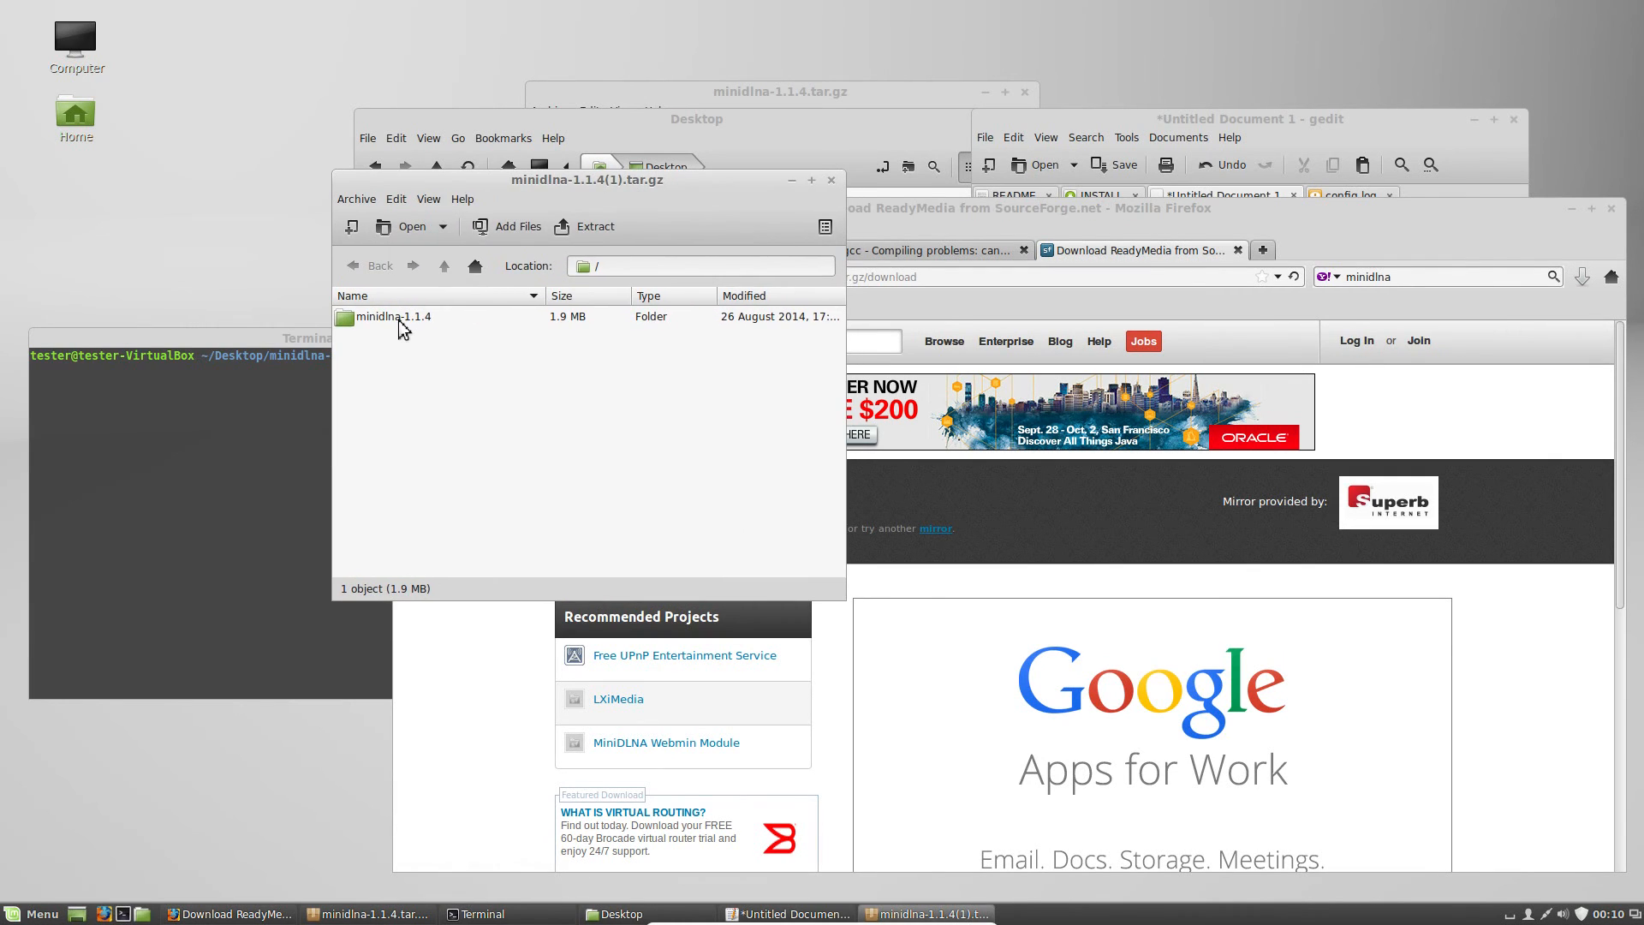
click(394, 317)
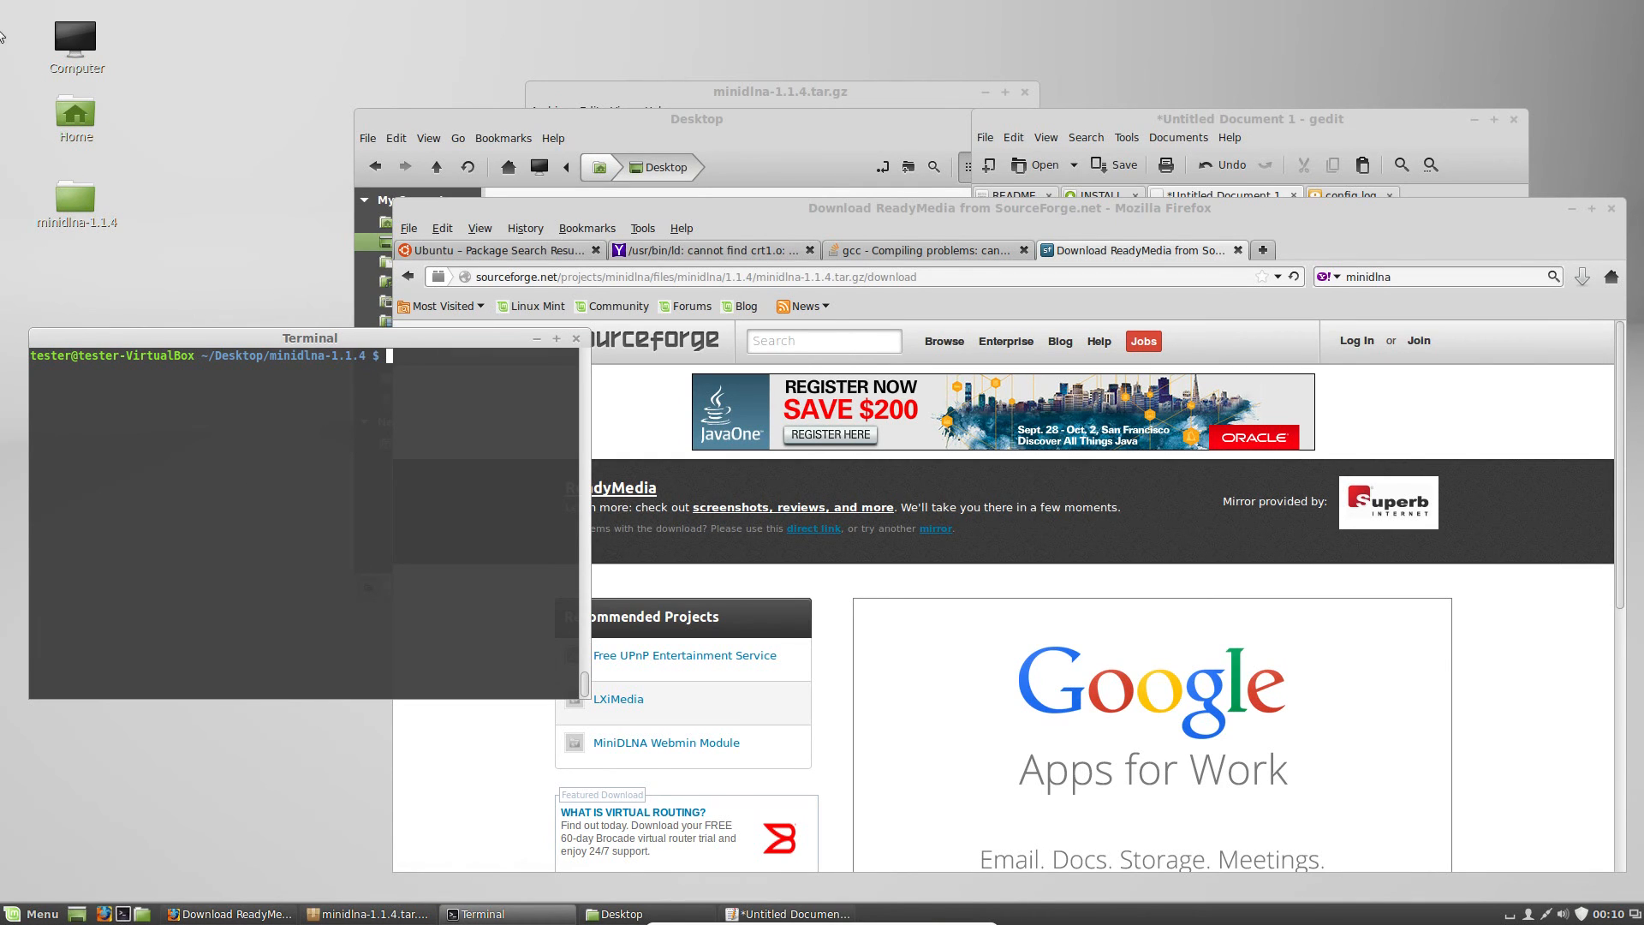
Start a cd command for the extracted minidlna-1.1.4 Desktop folder
text(cd)
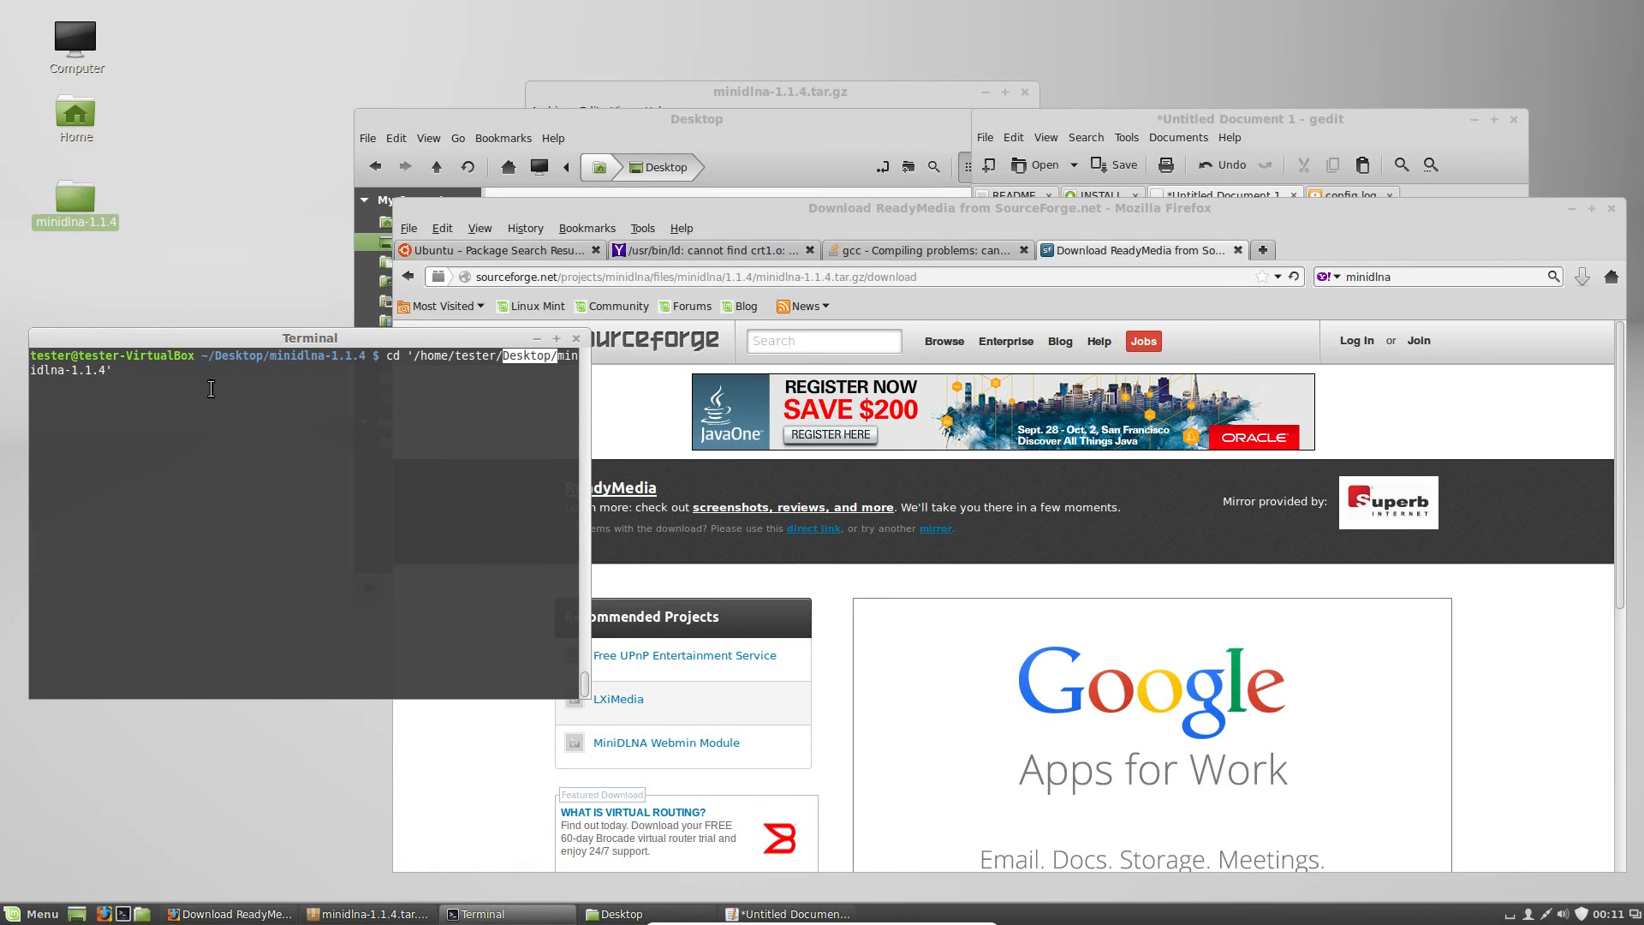
mouse_move(240, 436)
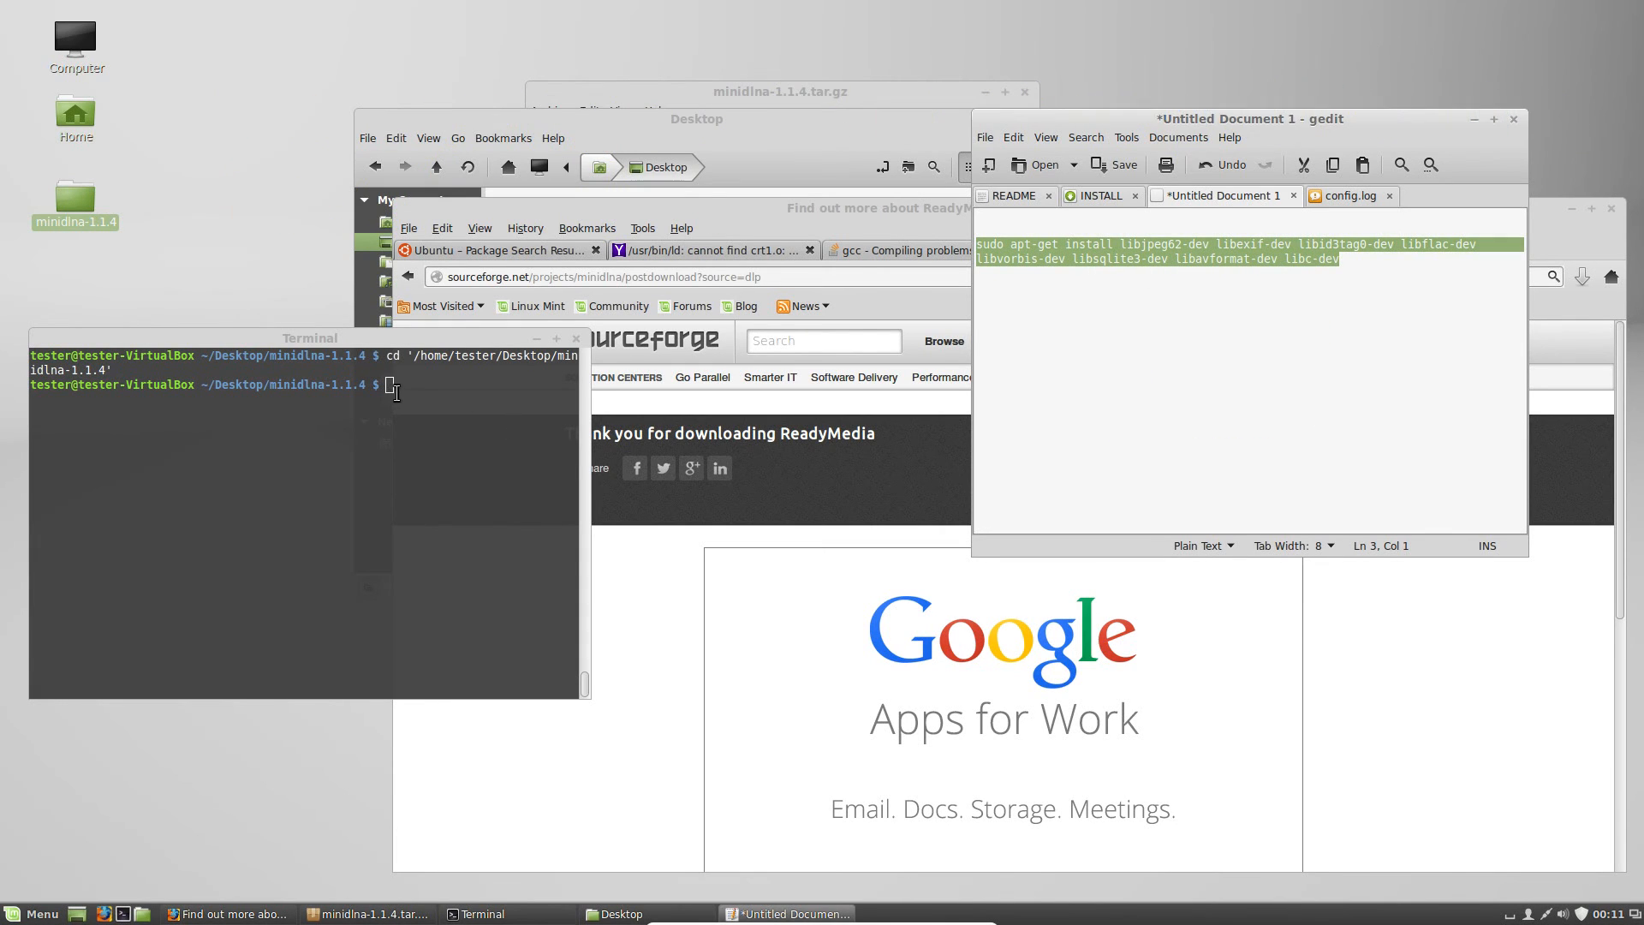
Run the pasted sudo apt-get install command and confirm with y to fetch the build libraries
right_click(394, 391)
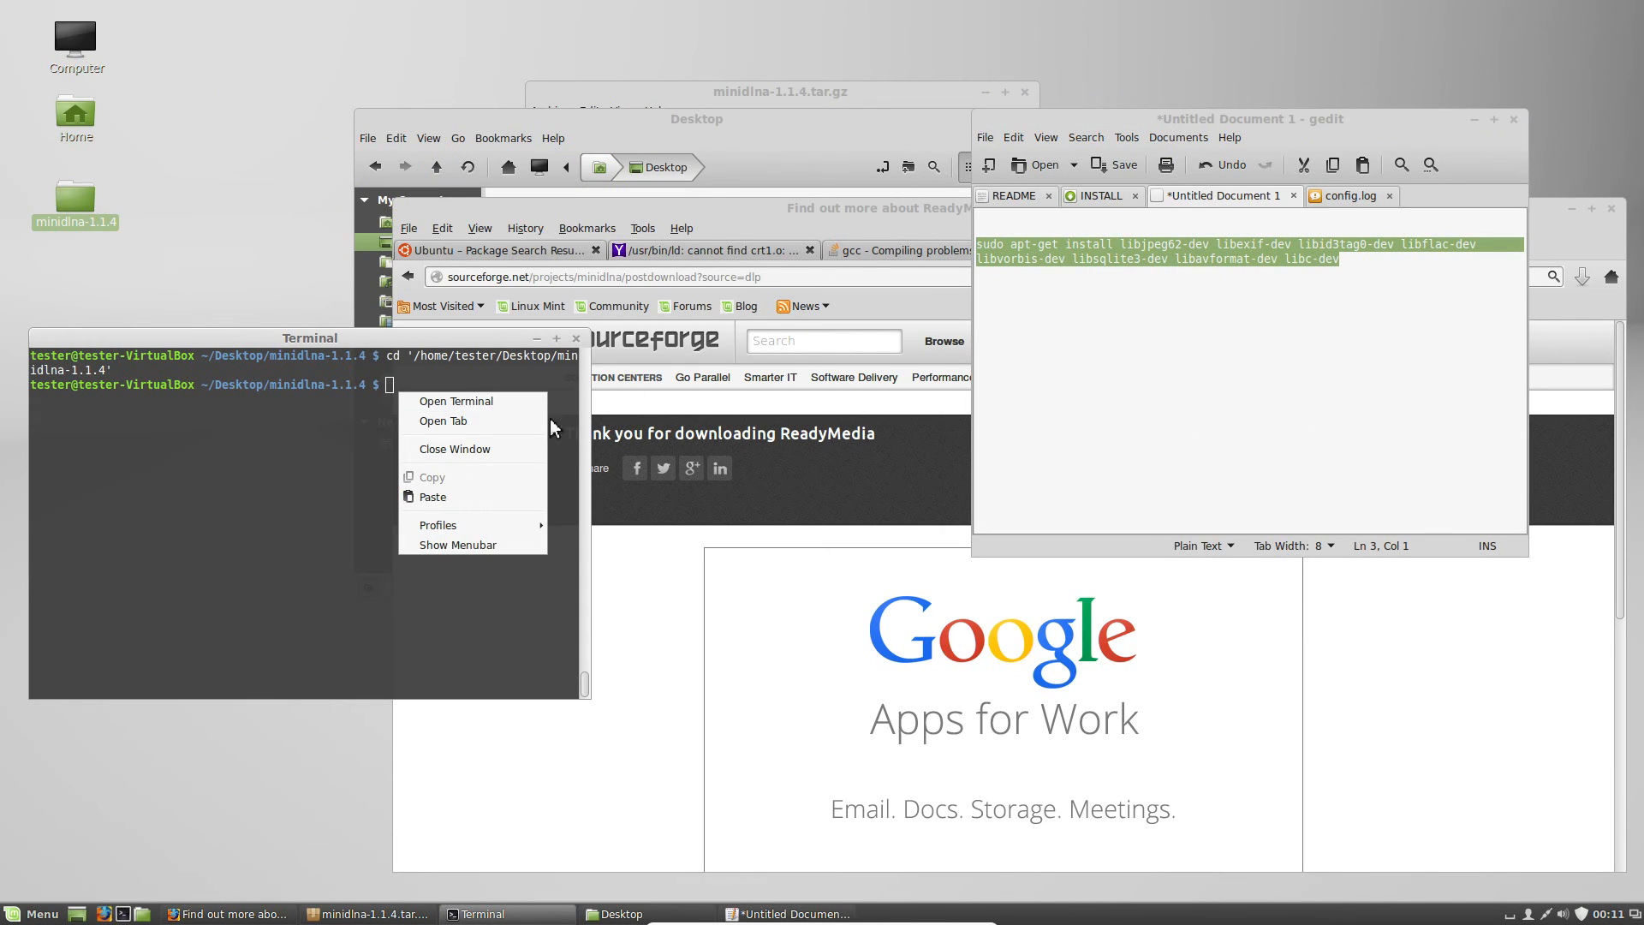
click(432, 496)
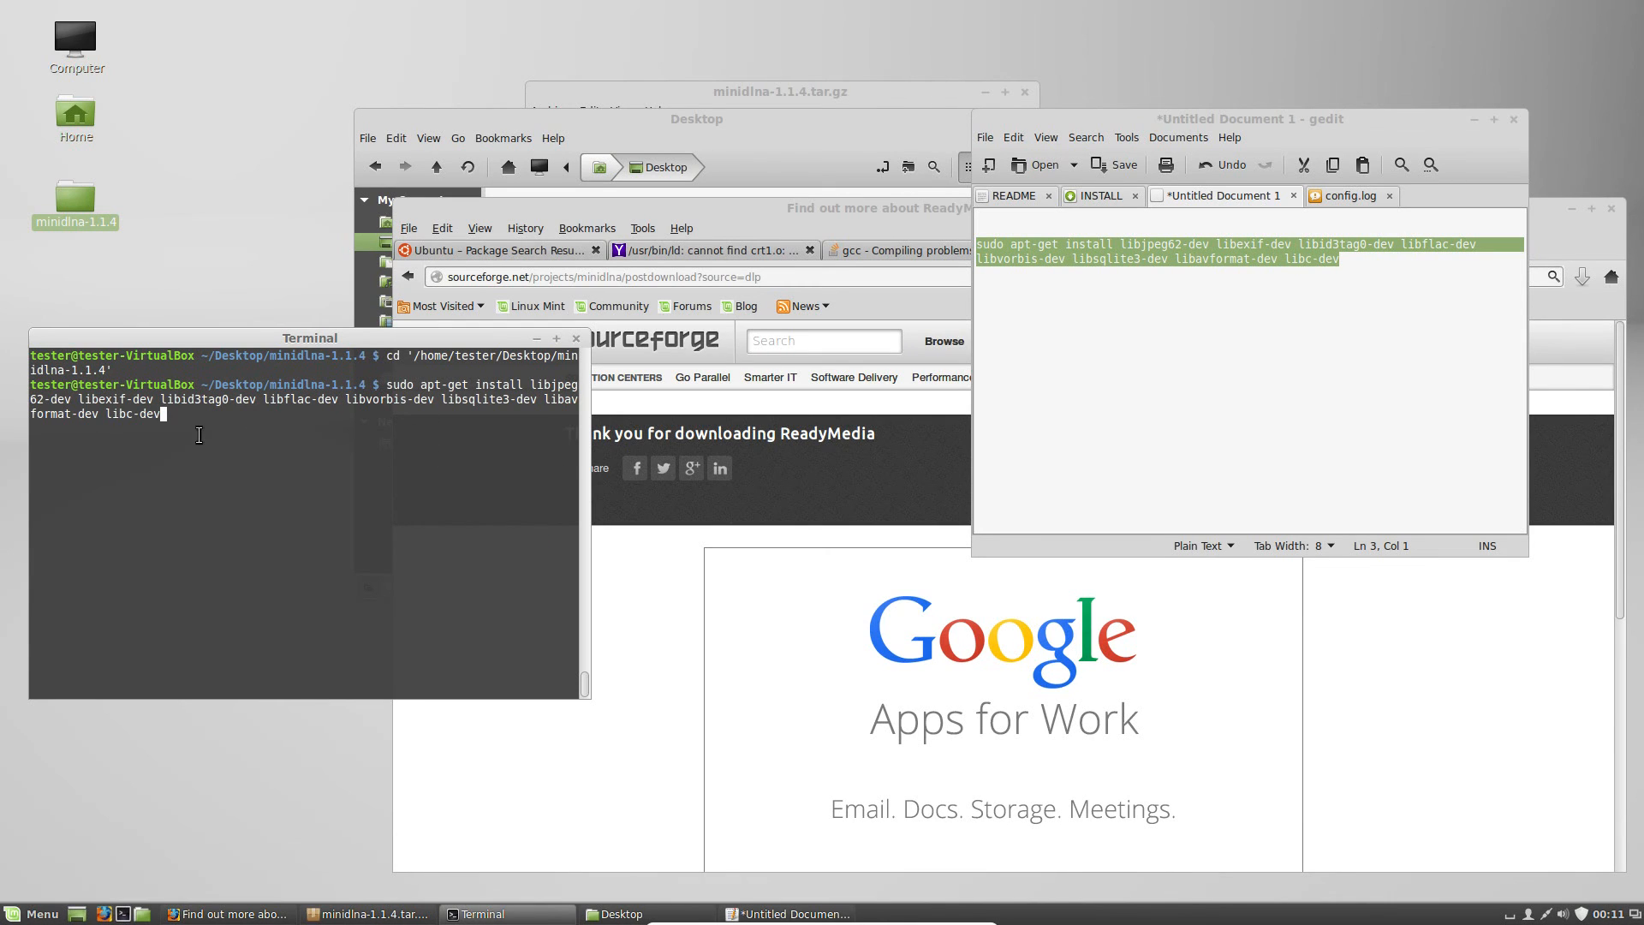
mouse_move(282, 451)
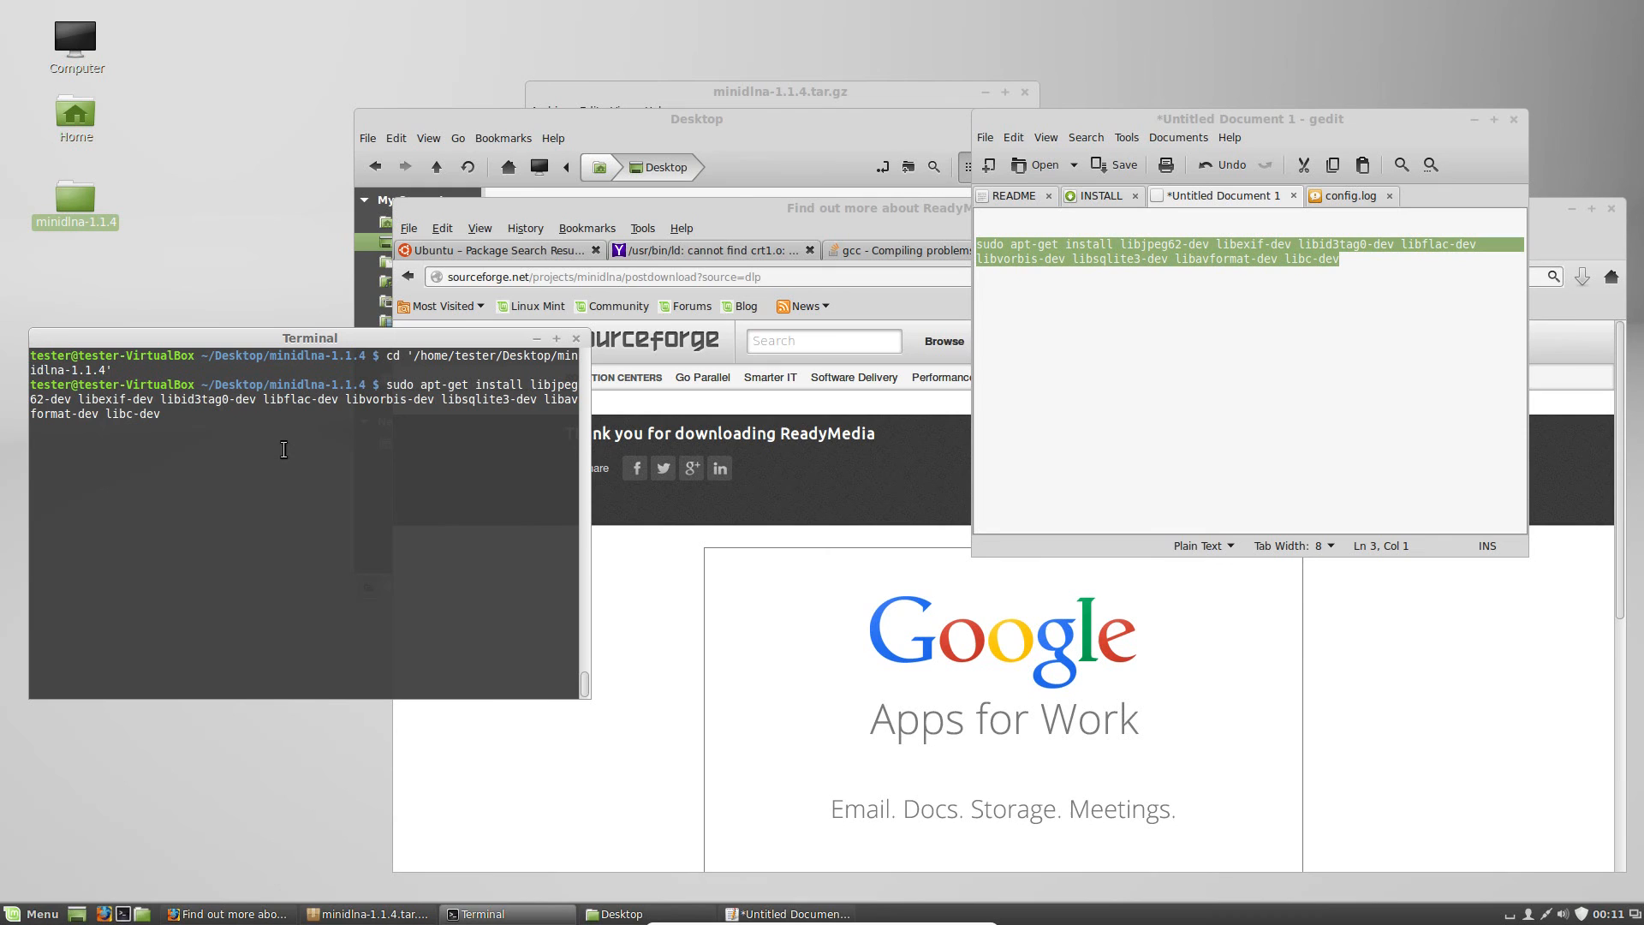
key(Return)
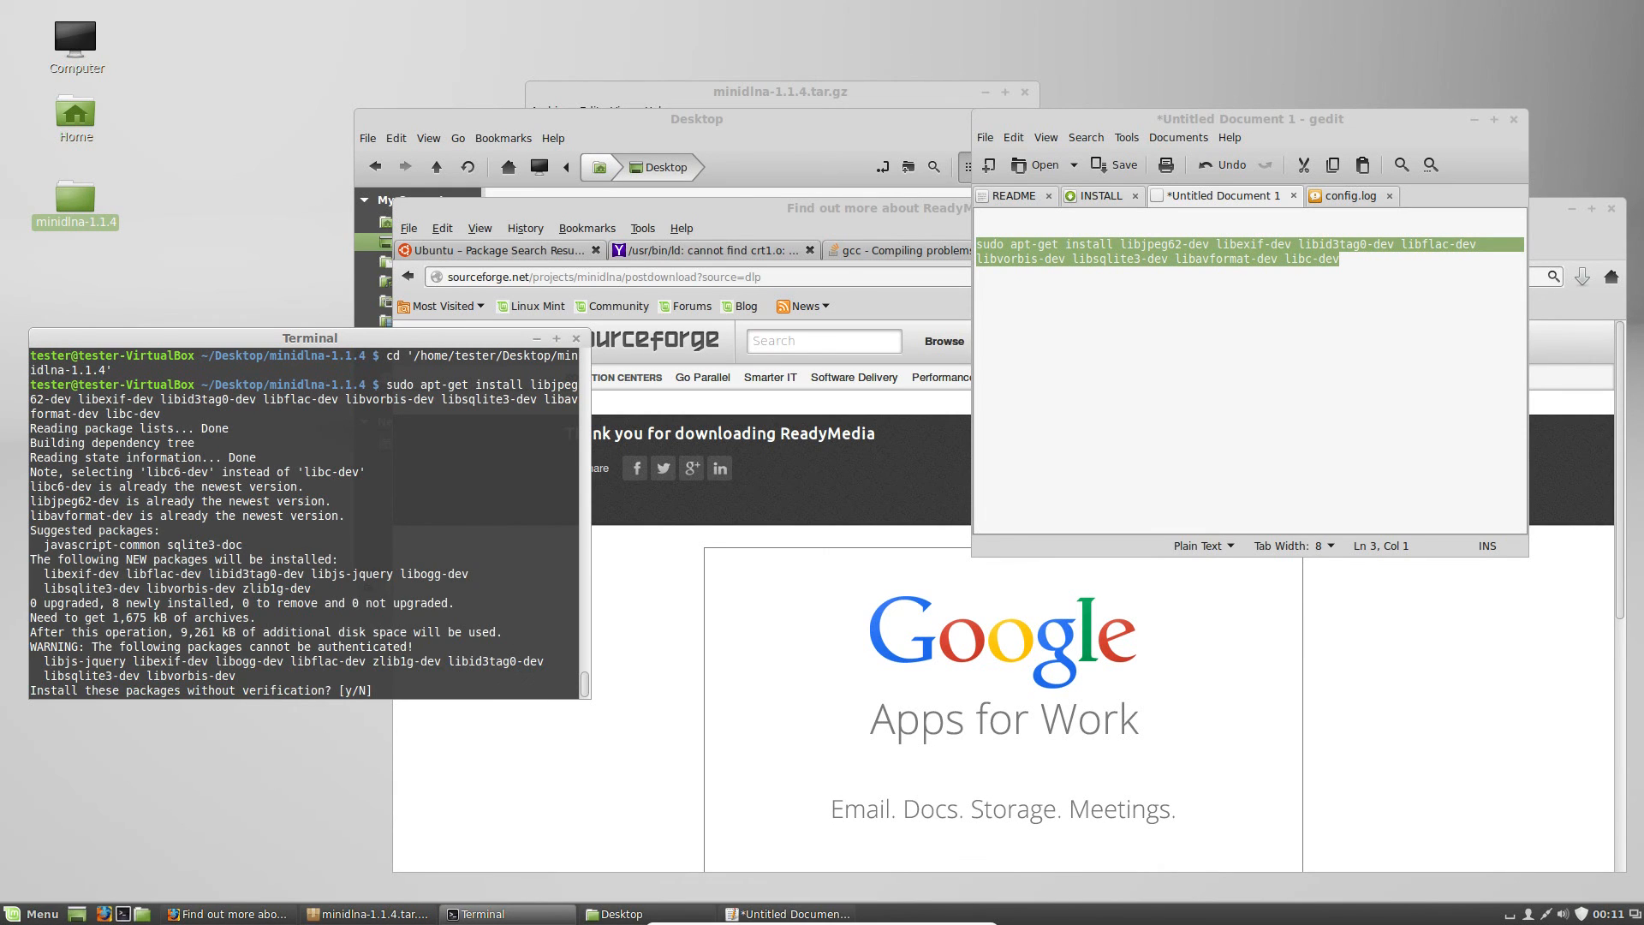
mouse_move(342, 578)
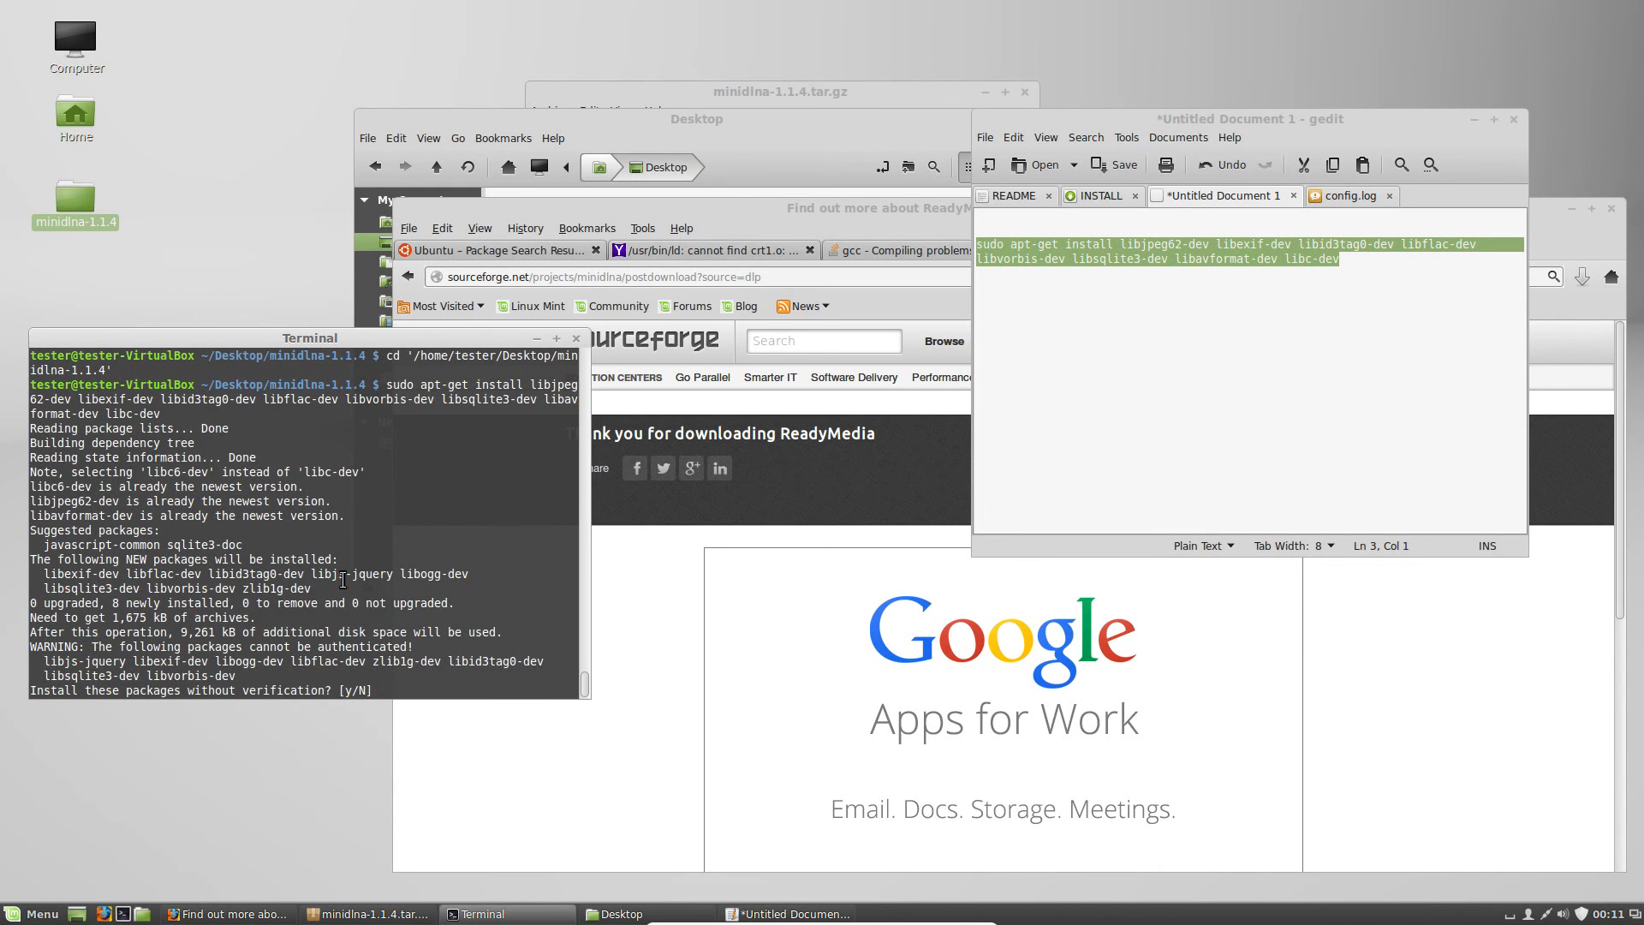
text(y)
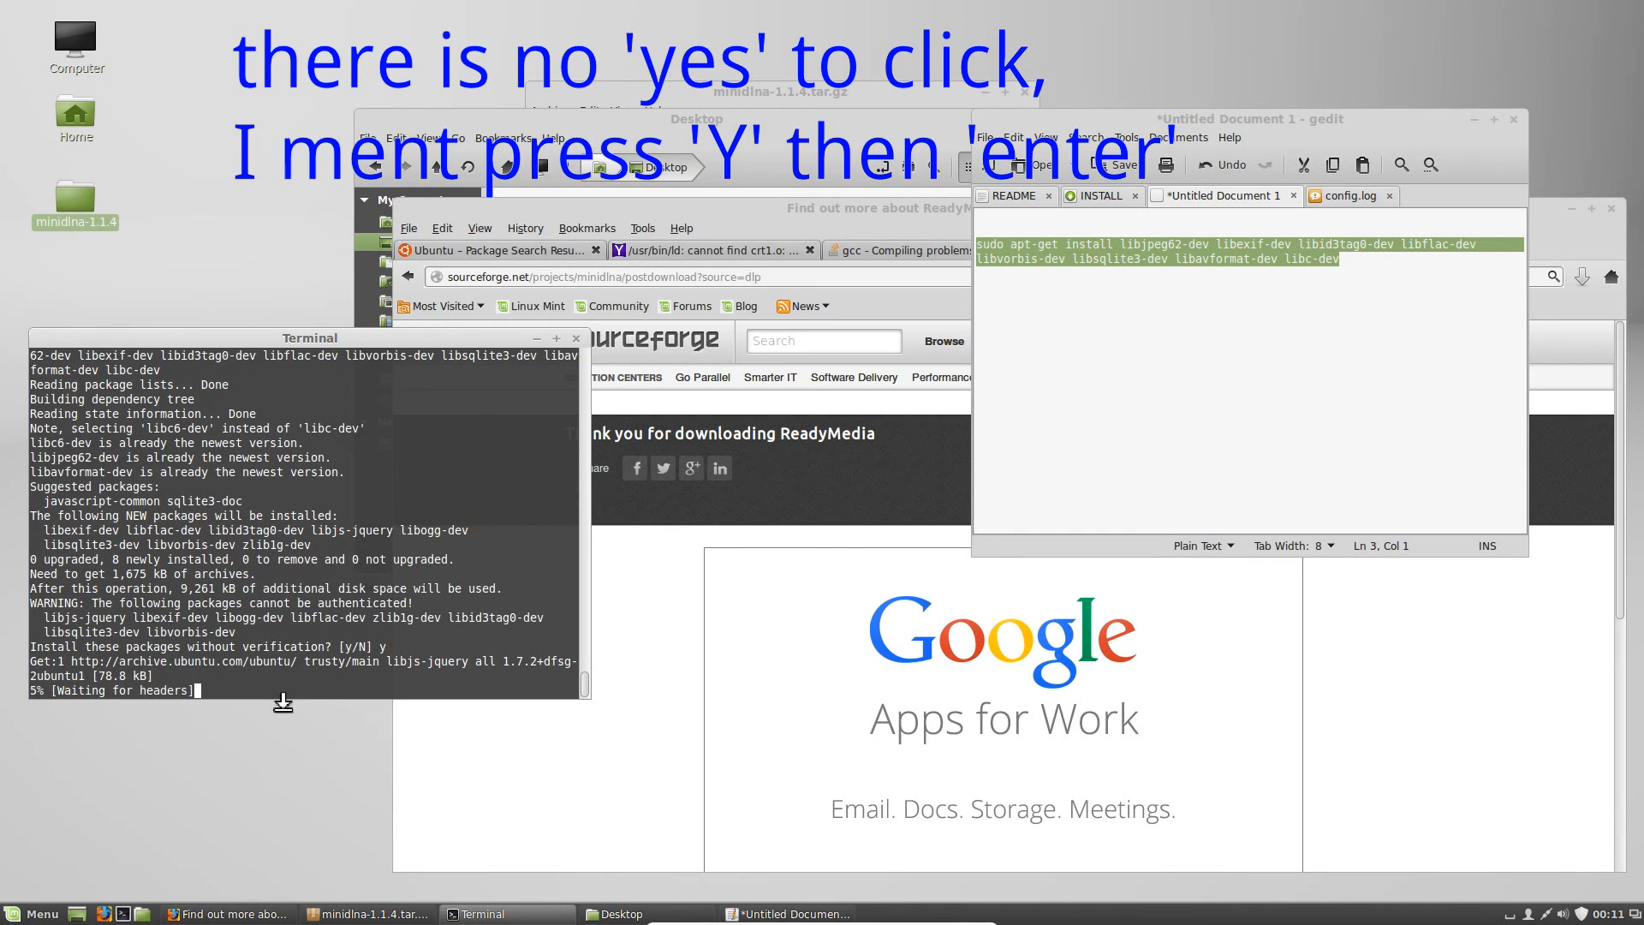
key(Return)
text(./c)
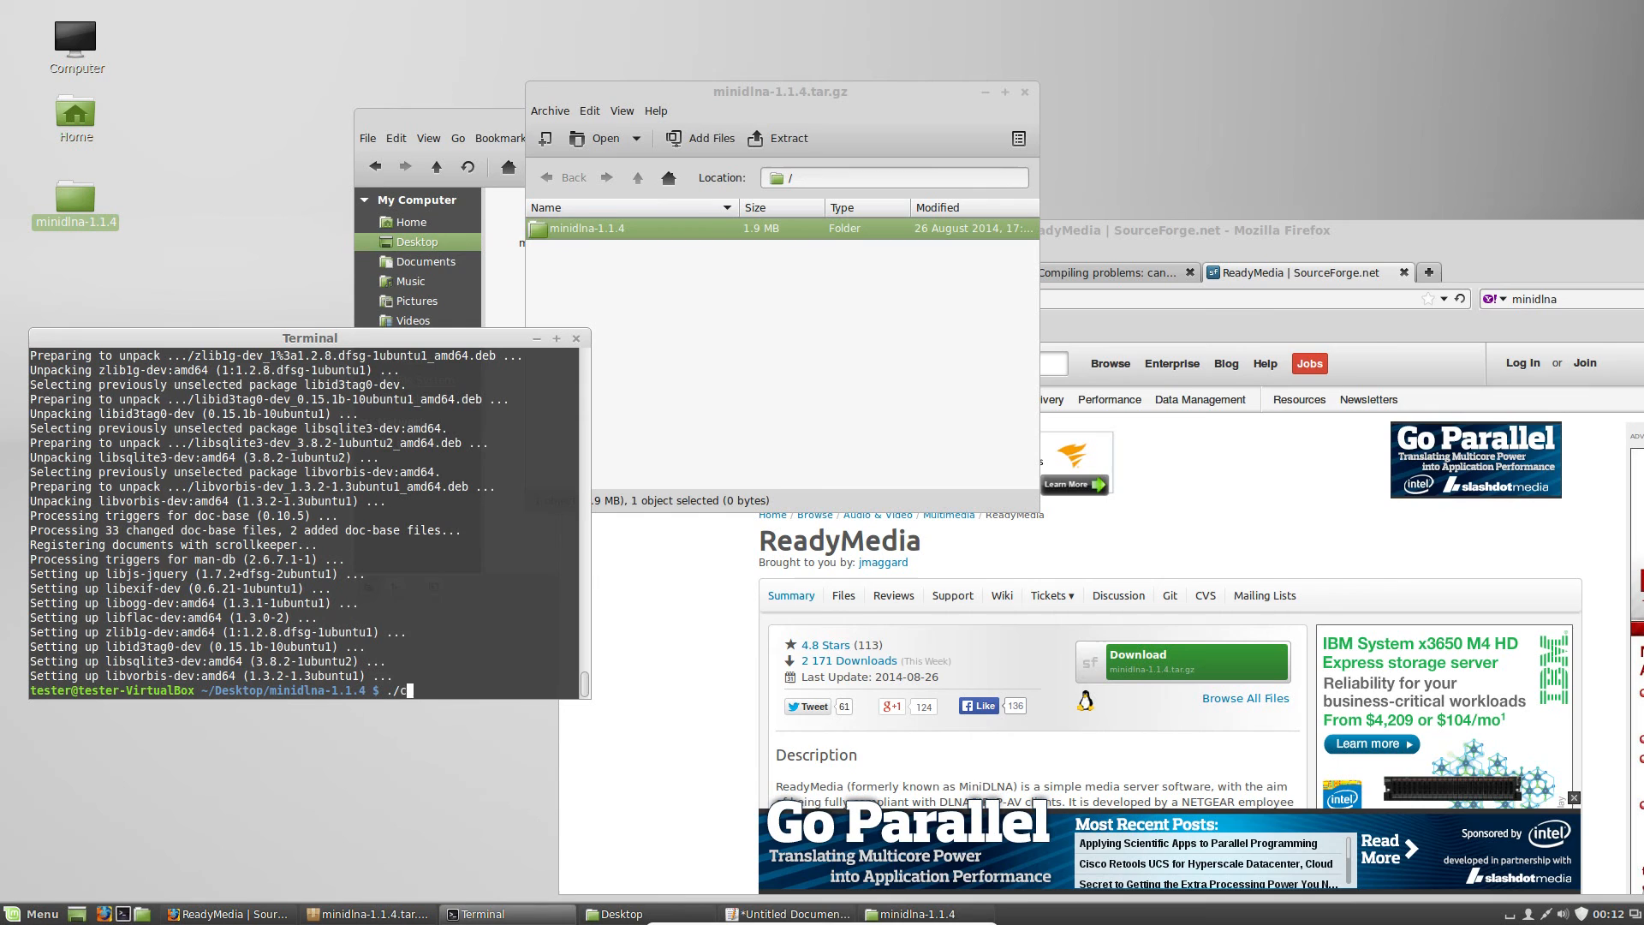
Run ./configure to generate the Makefile and config.h
text(onfigure)
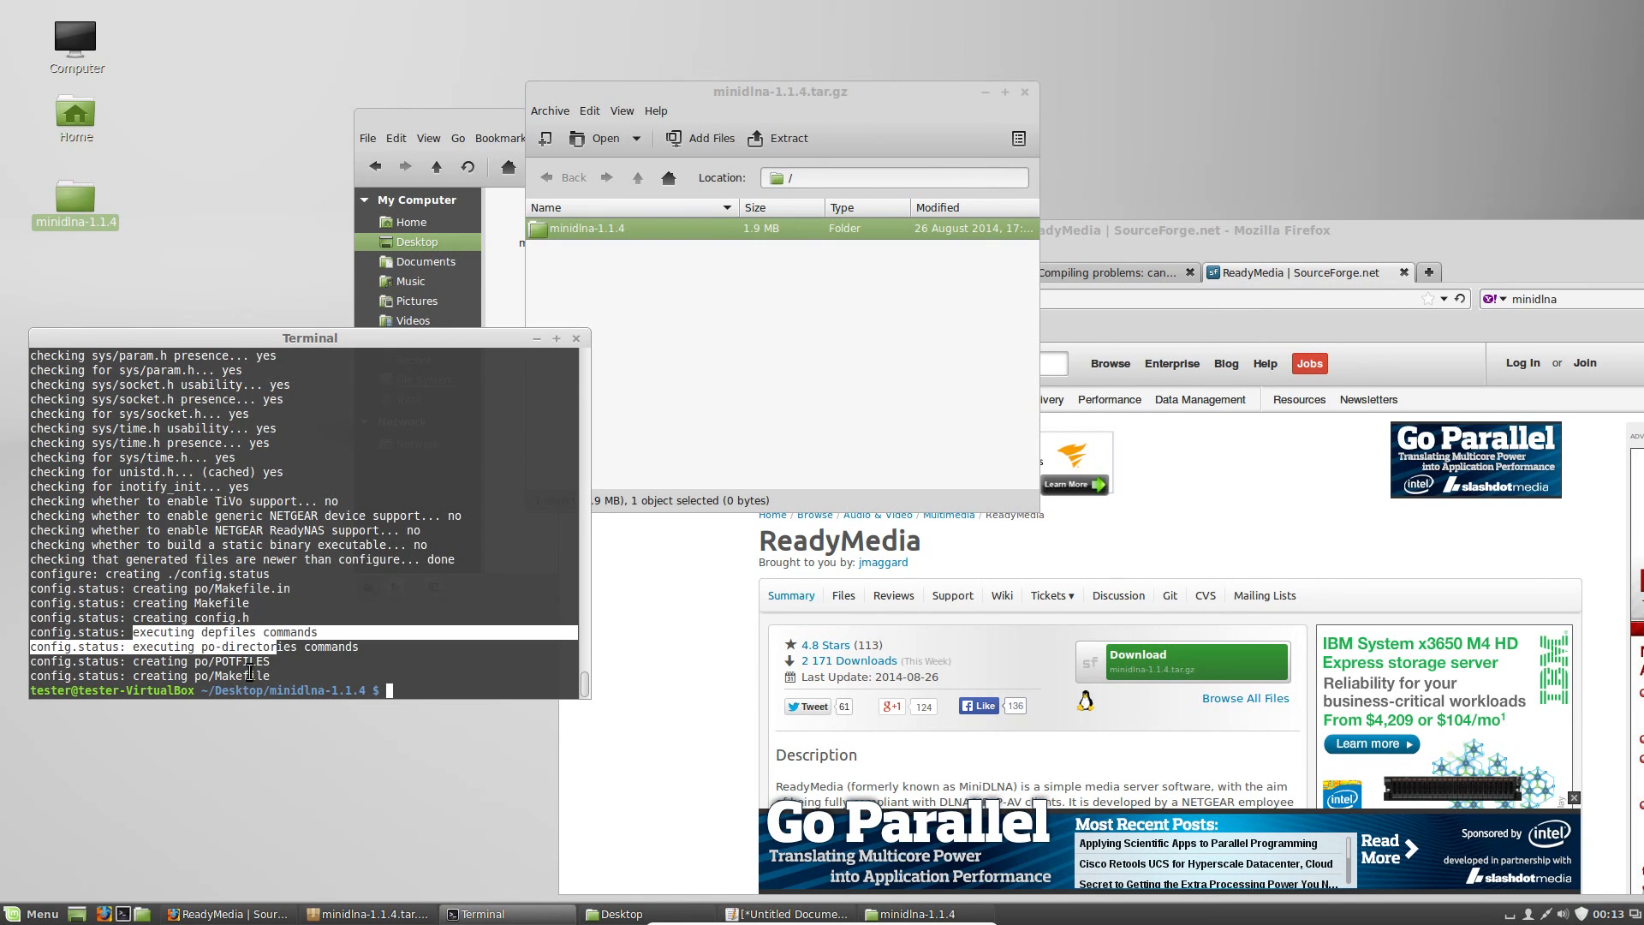
mouse_move(651, 221)
text(mak)
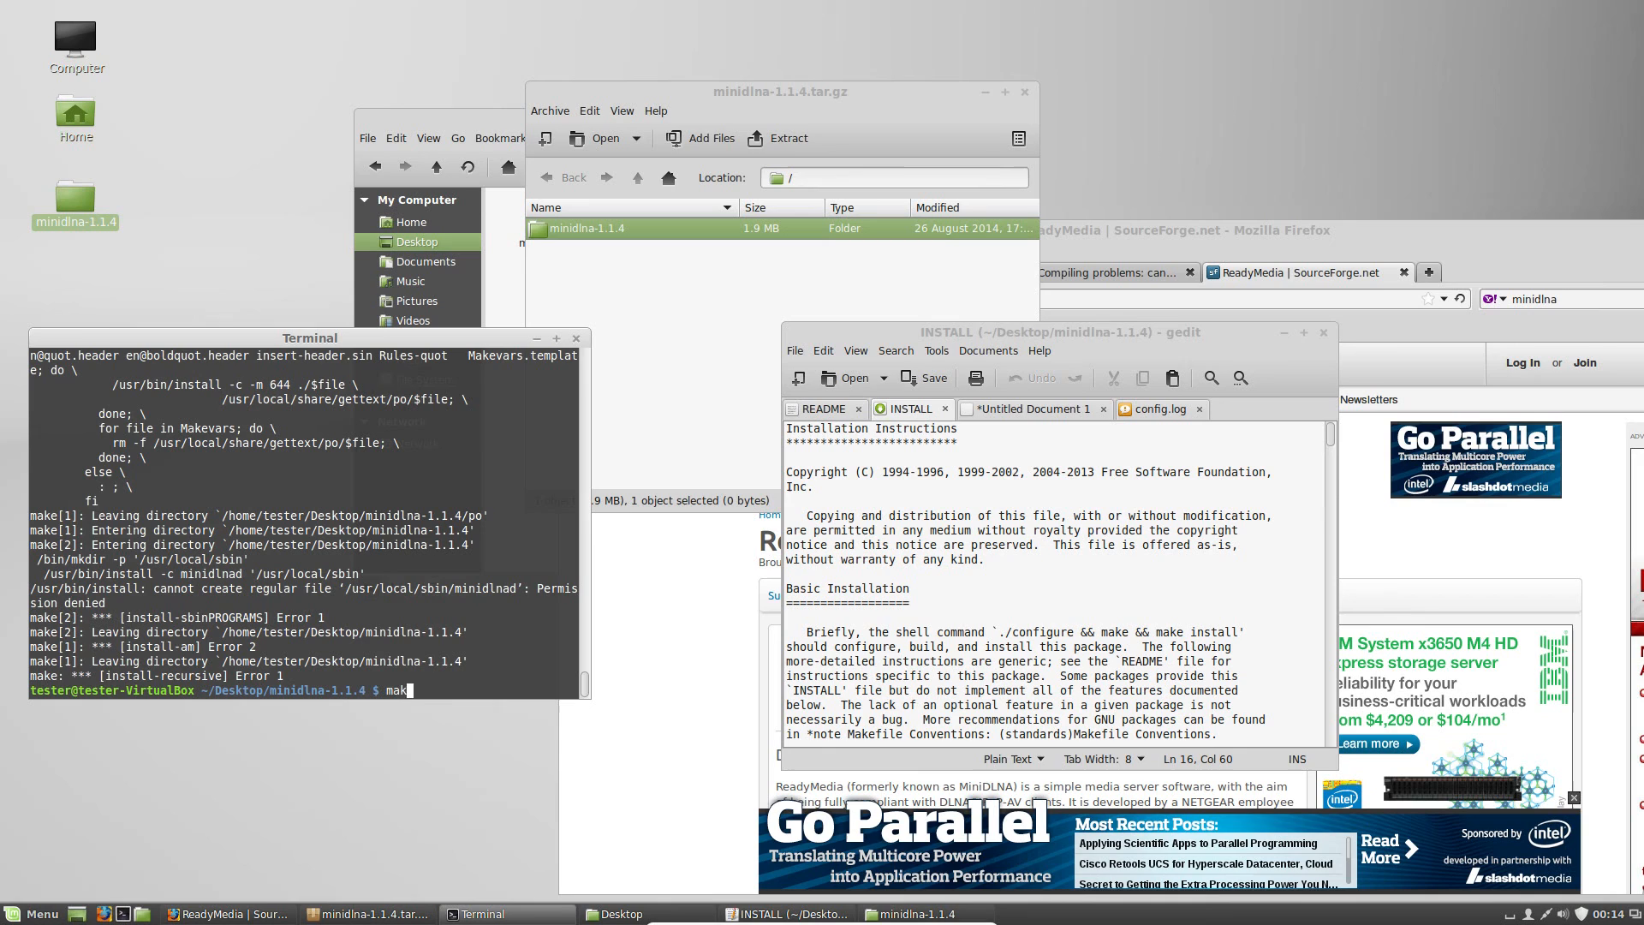
Run make, then make && make install for minidlnad
key(Return)
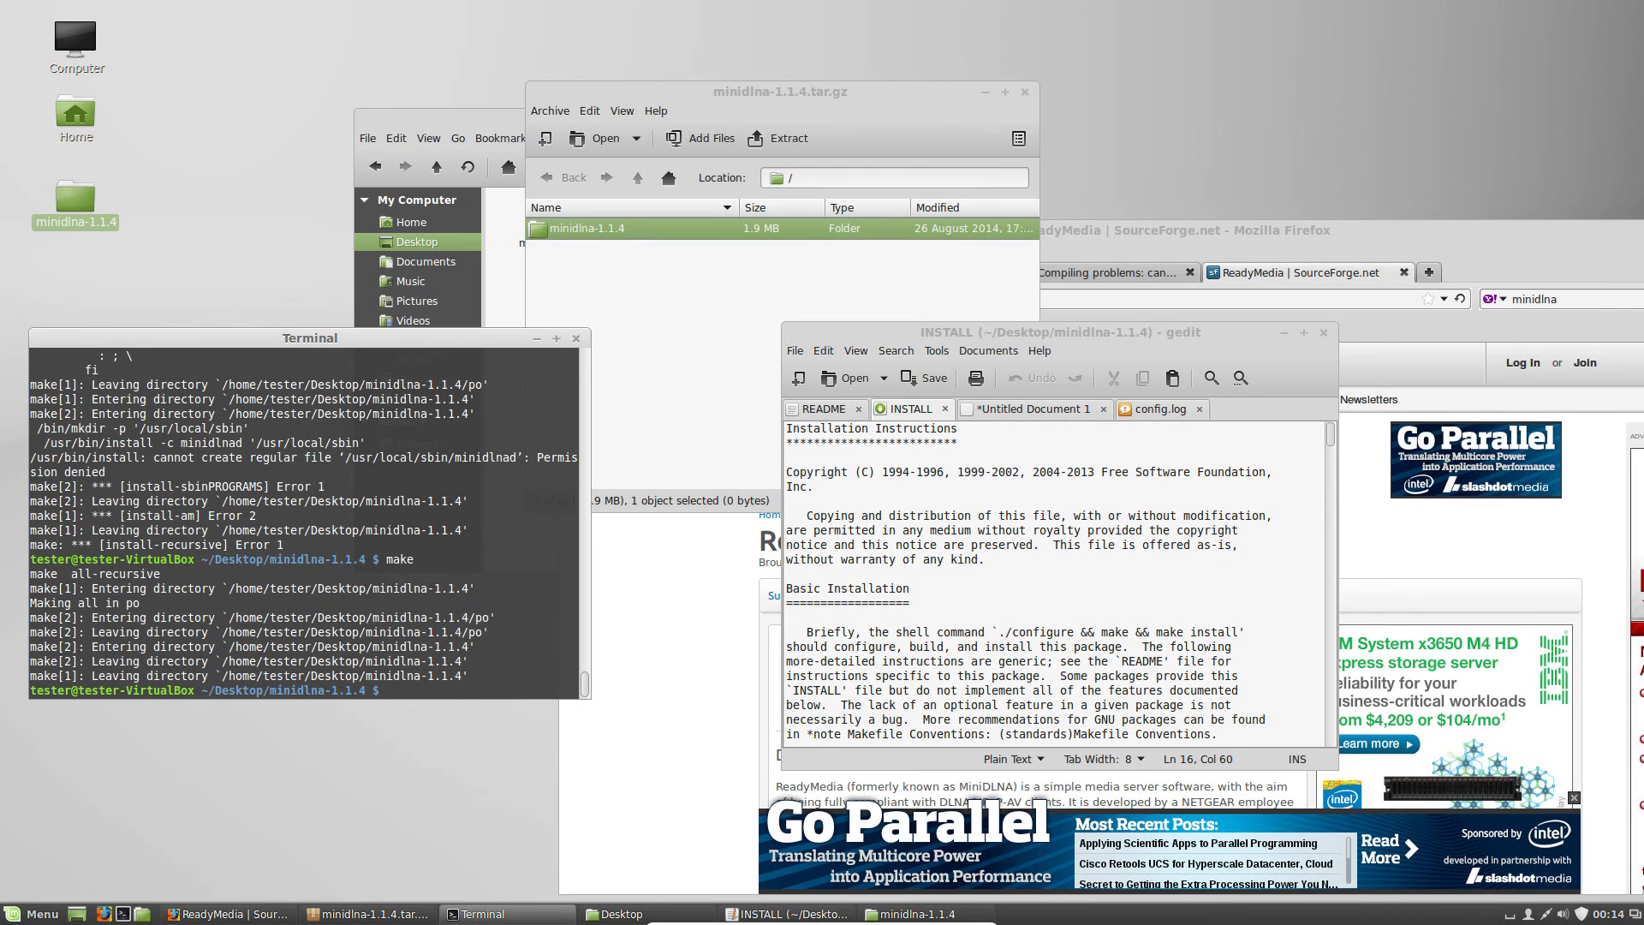
text(make && make install)
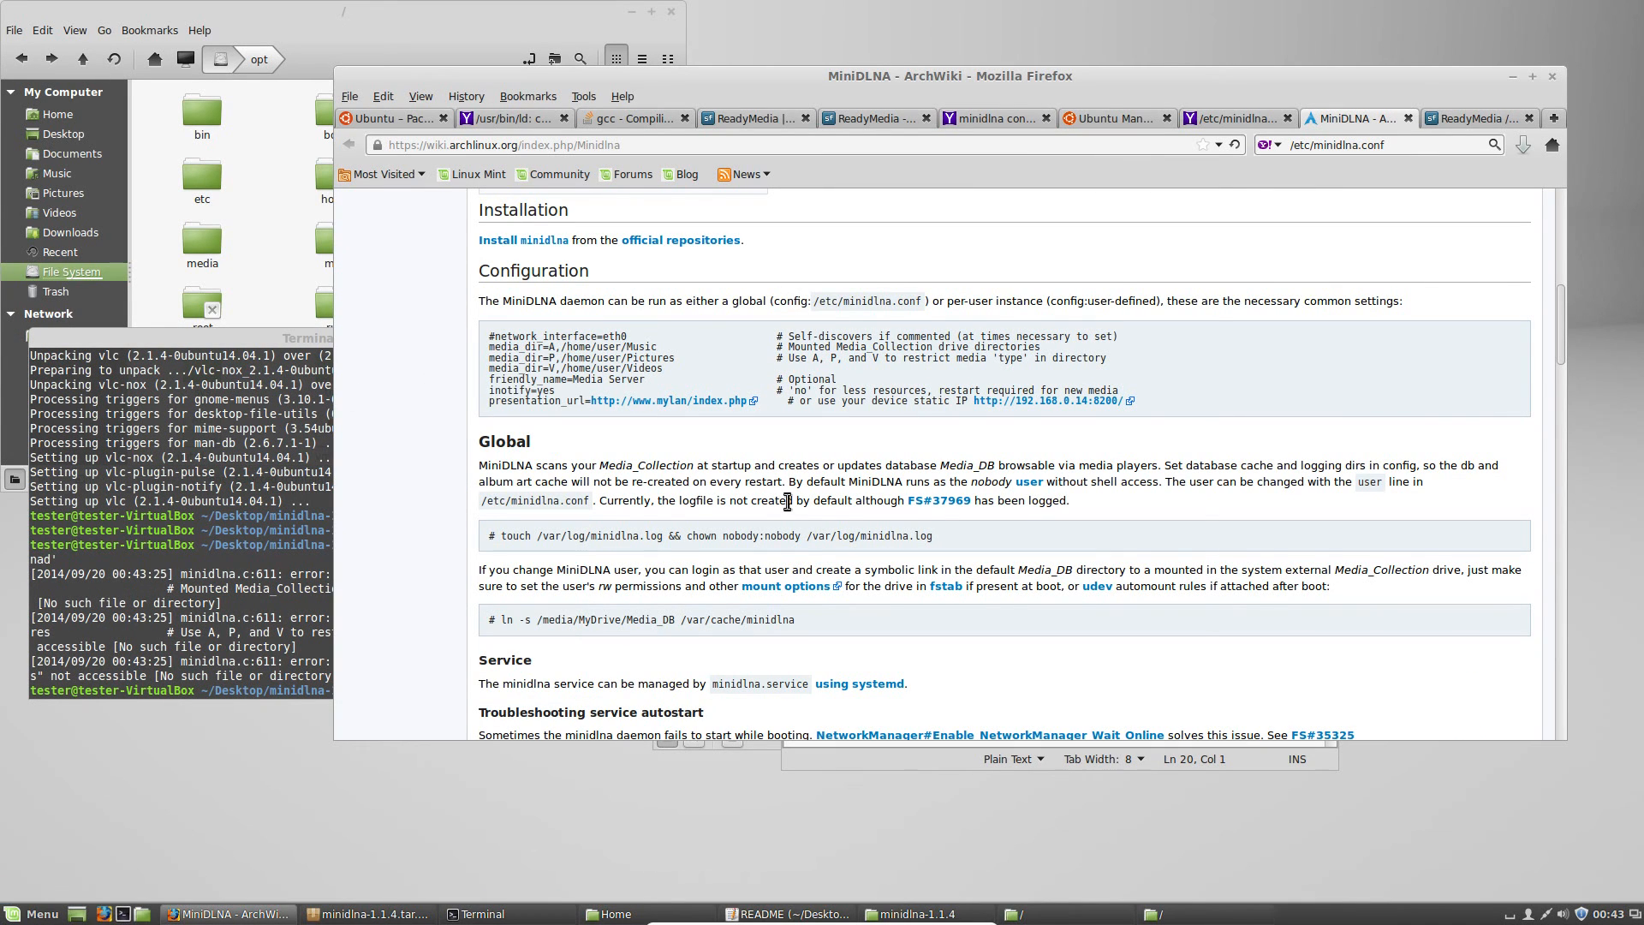
mouse_move(627, 174)
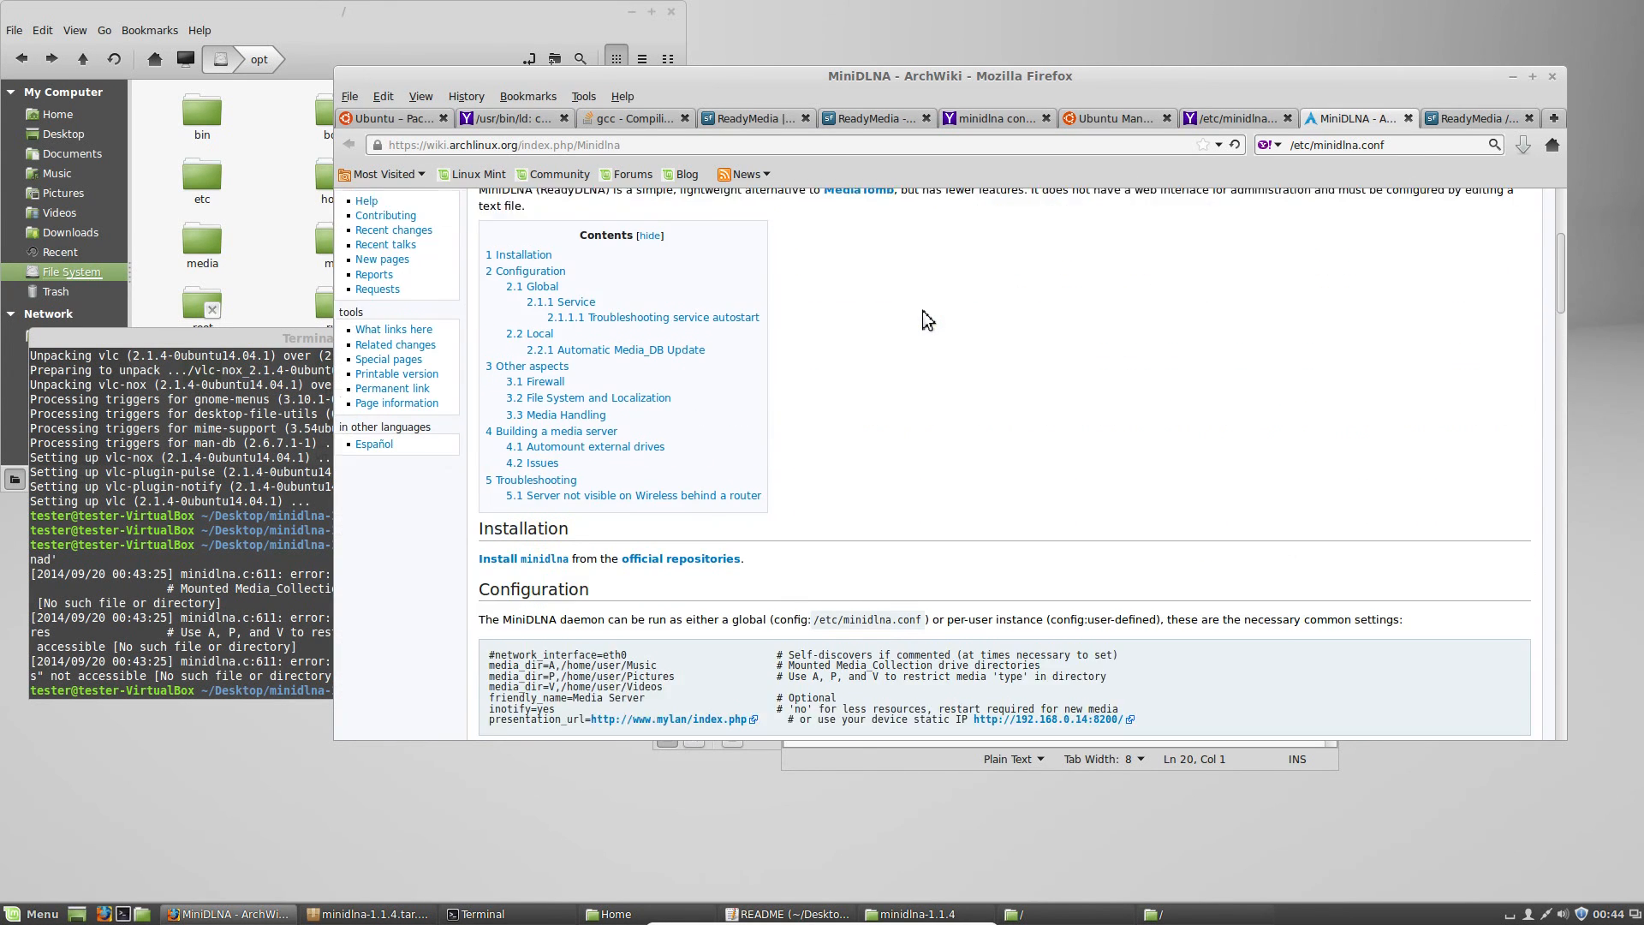
Scroll to the Configuration section and select the example media_dir block
scroll(down, 3)
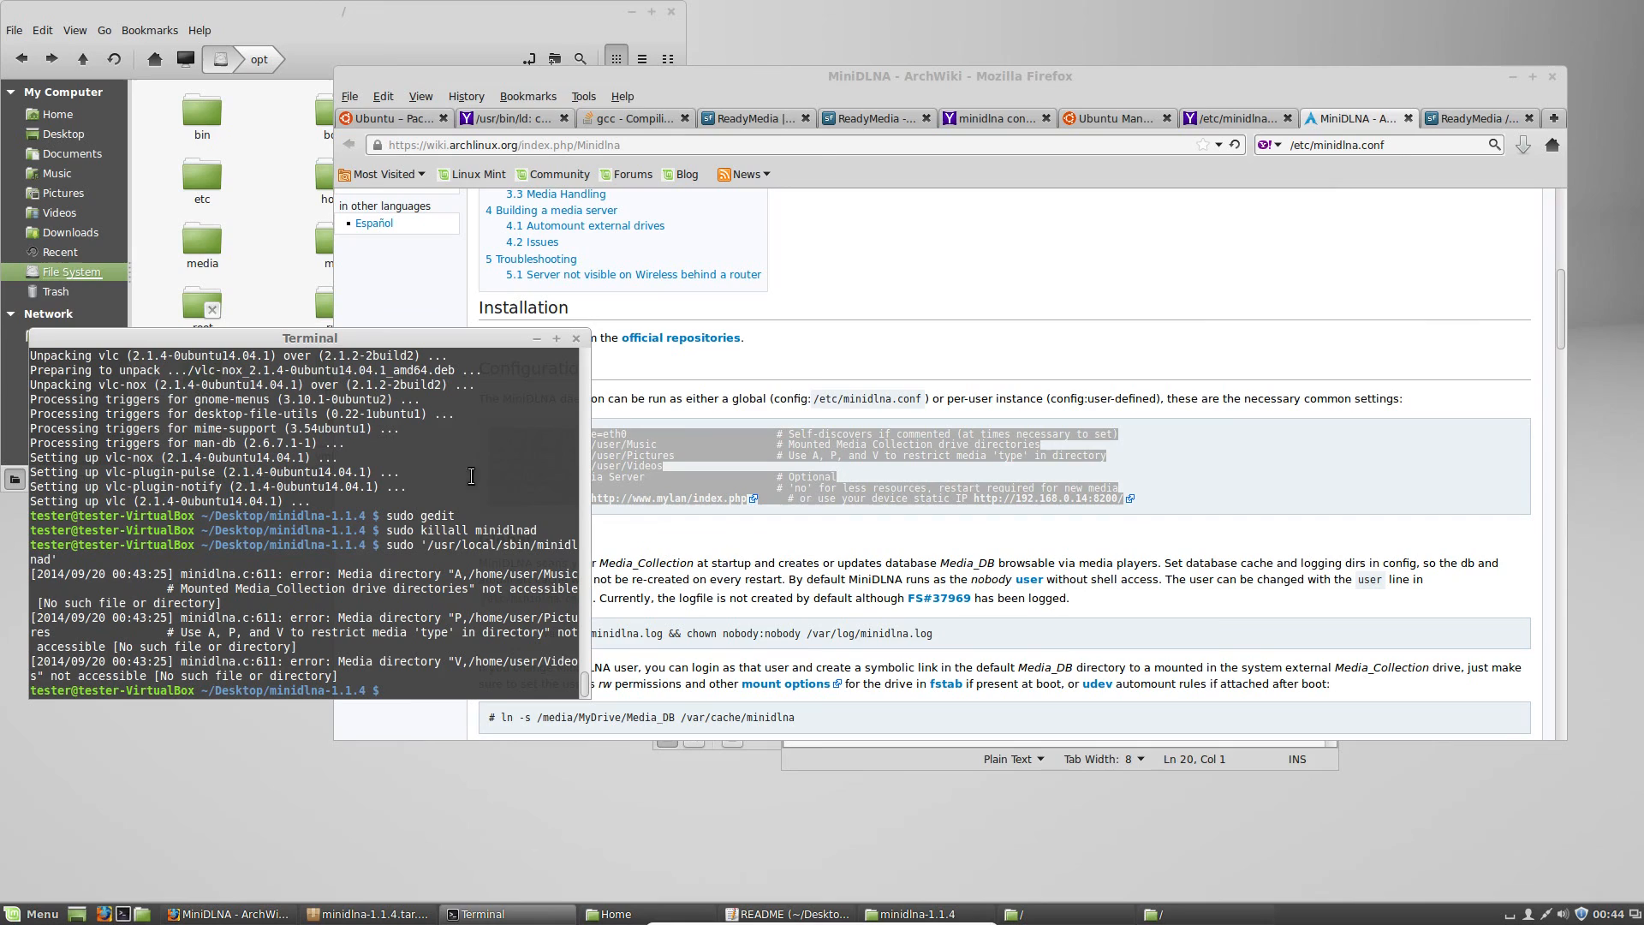
text(s)
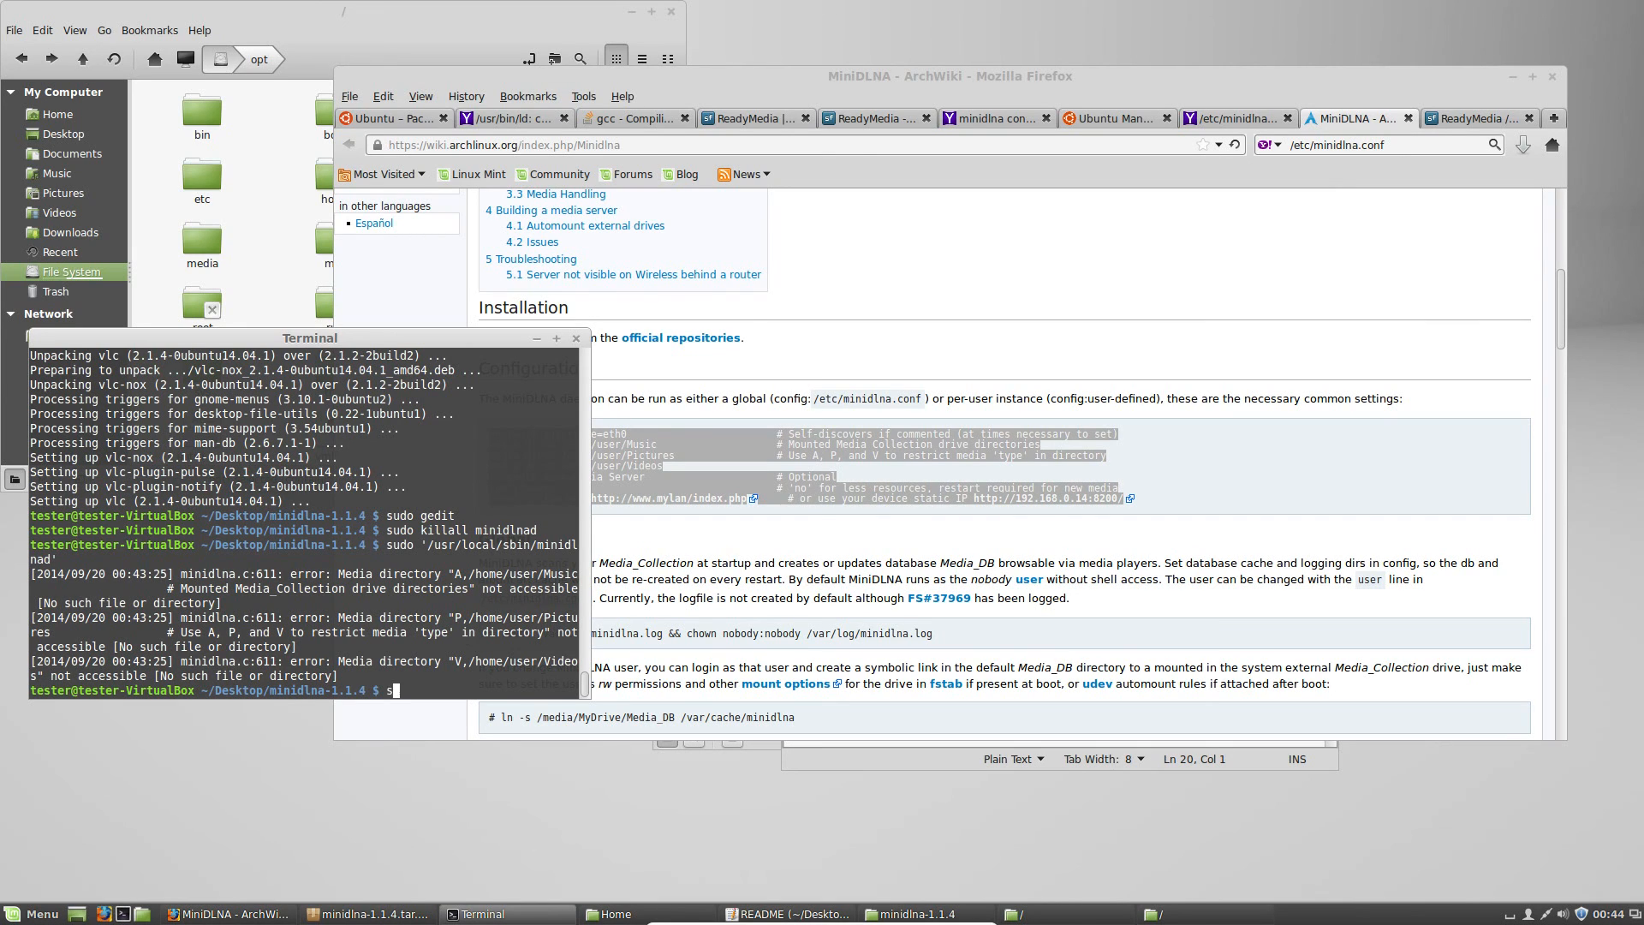
Launch sudo gedit to get an empty document with administrator rights
text(sudo ge)
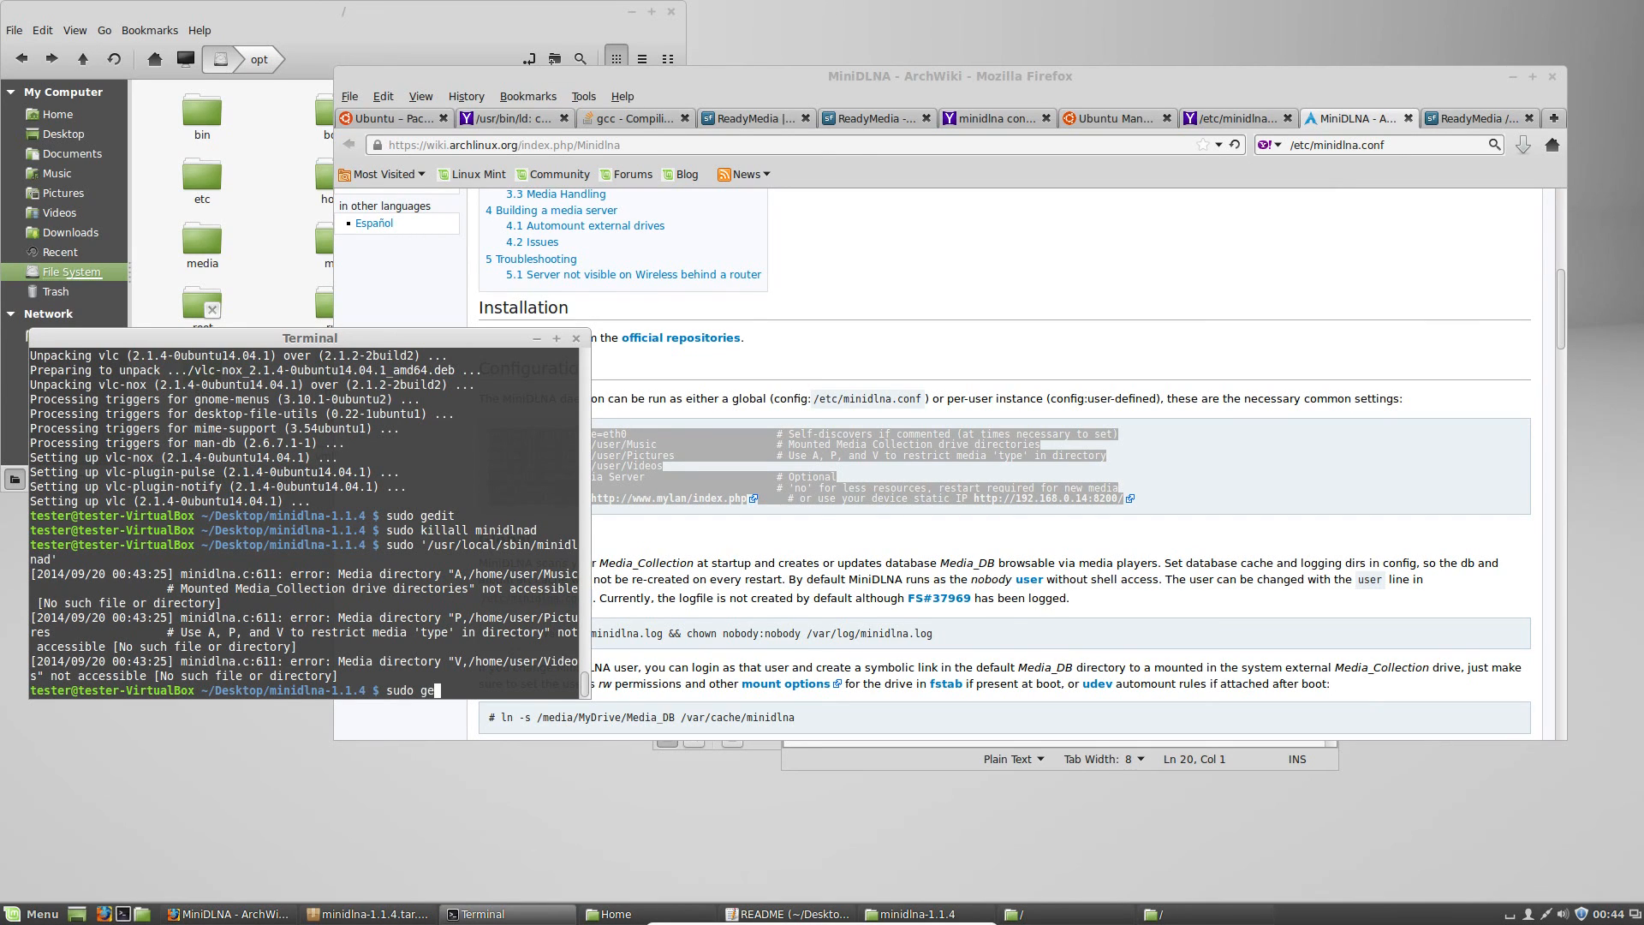
text(dir)
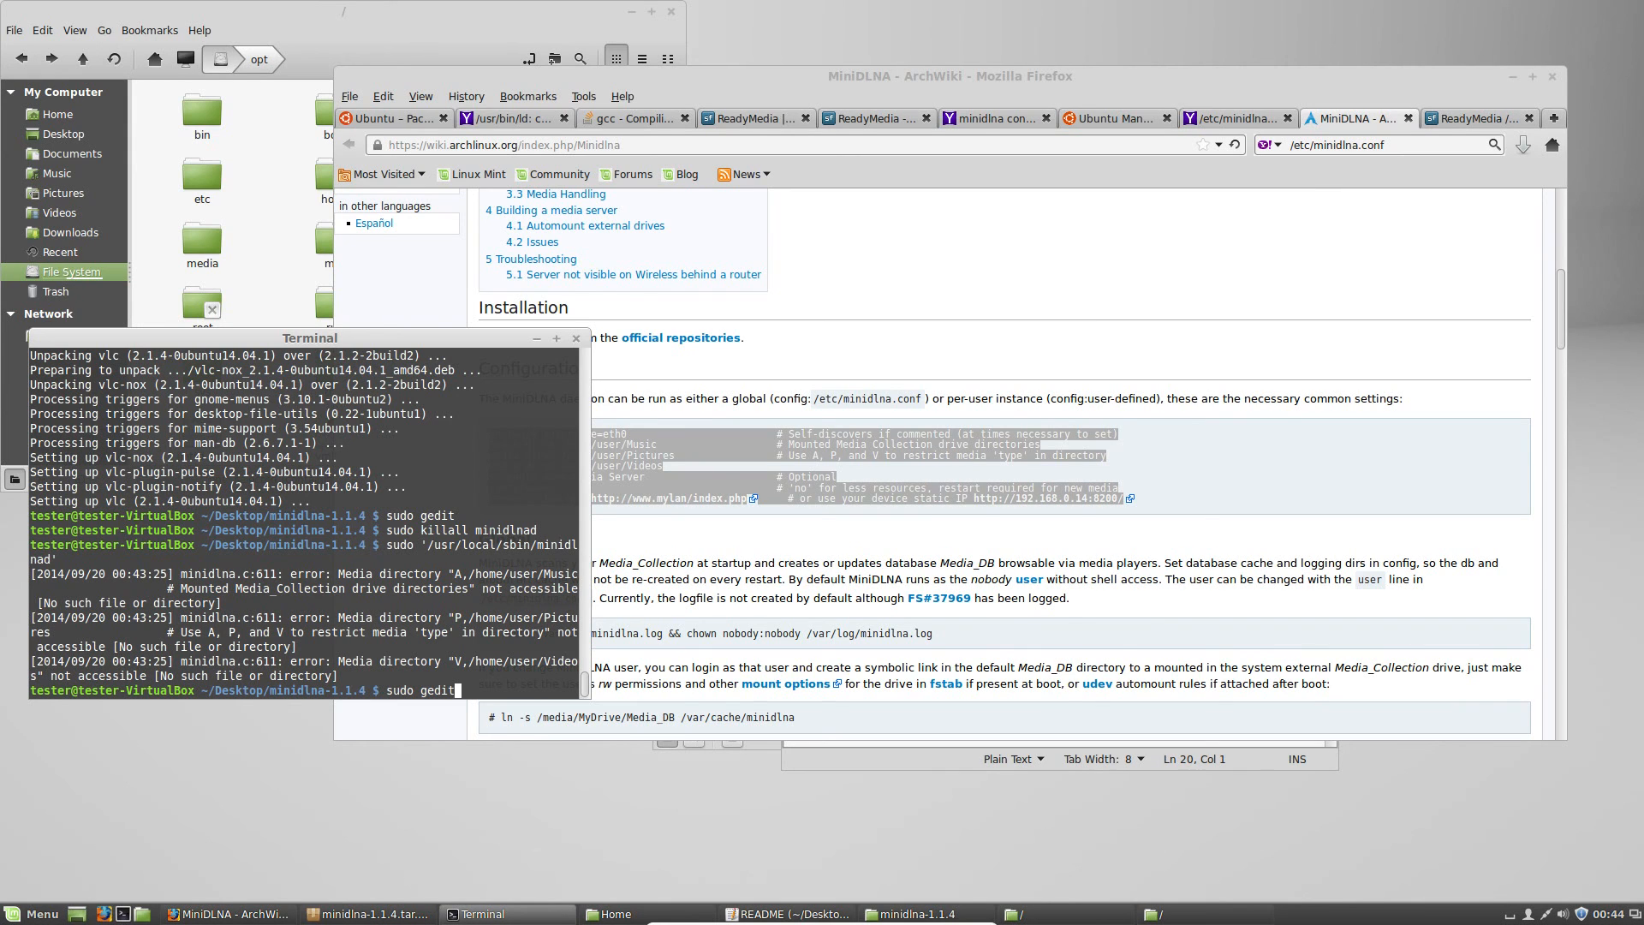
key(Return)
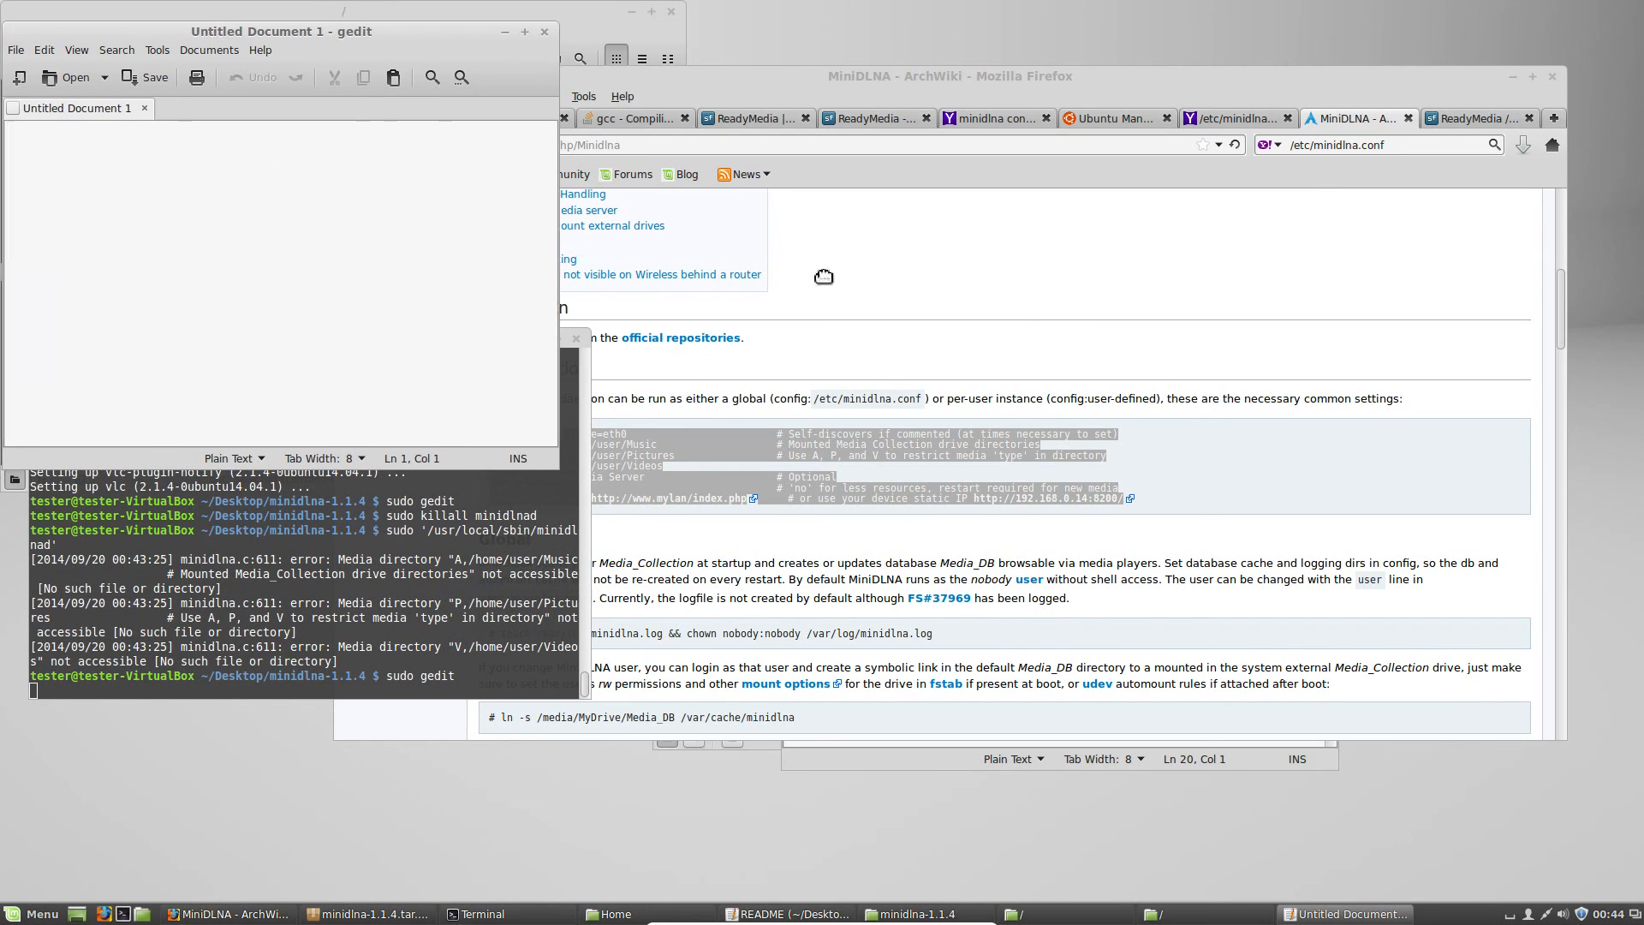
Paste the MiniDLNA settings and start Save As, copying the /etc/minidlna.conf path from the wiki
right_click(890, 524)
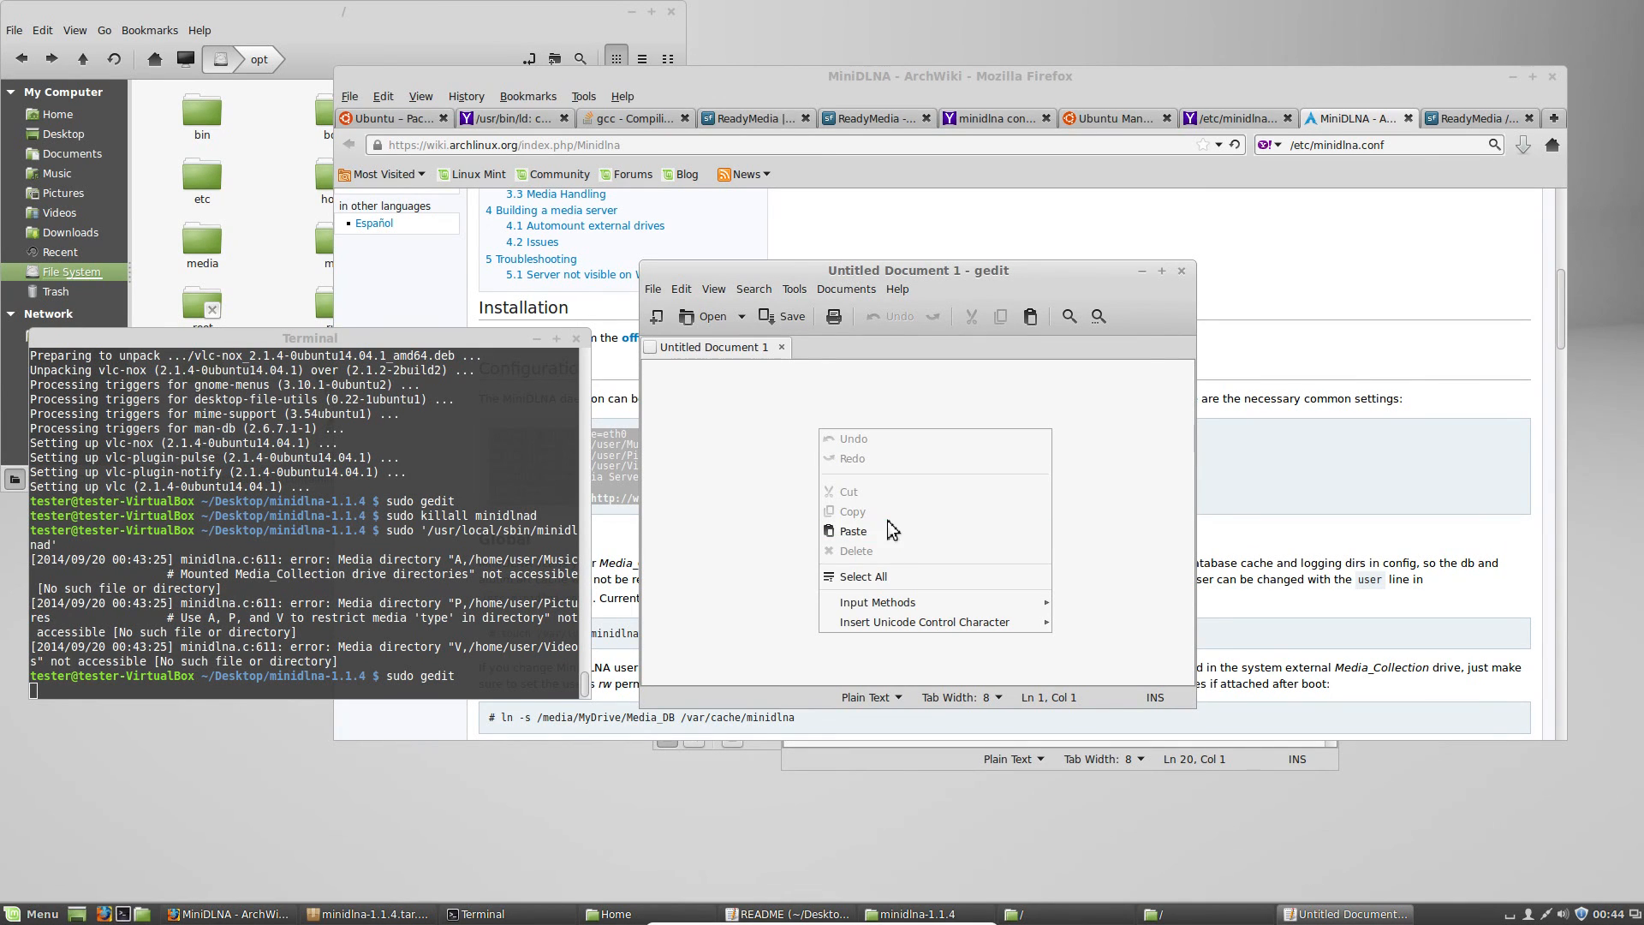
click(853, 530)
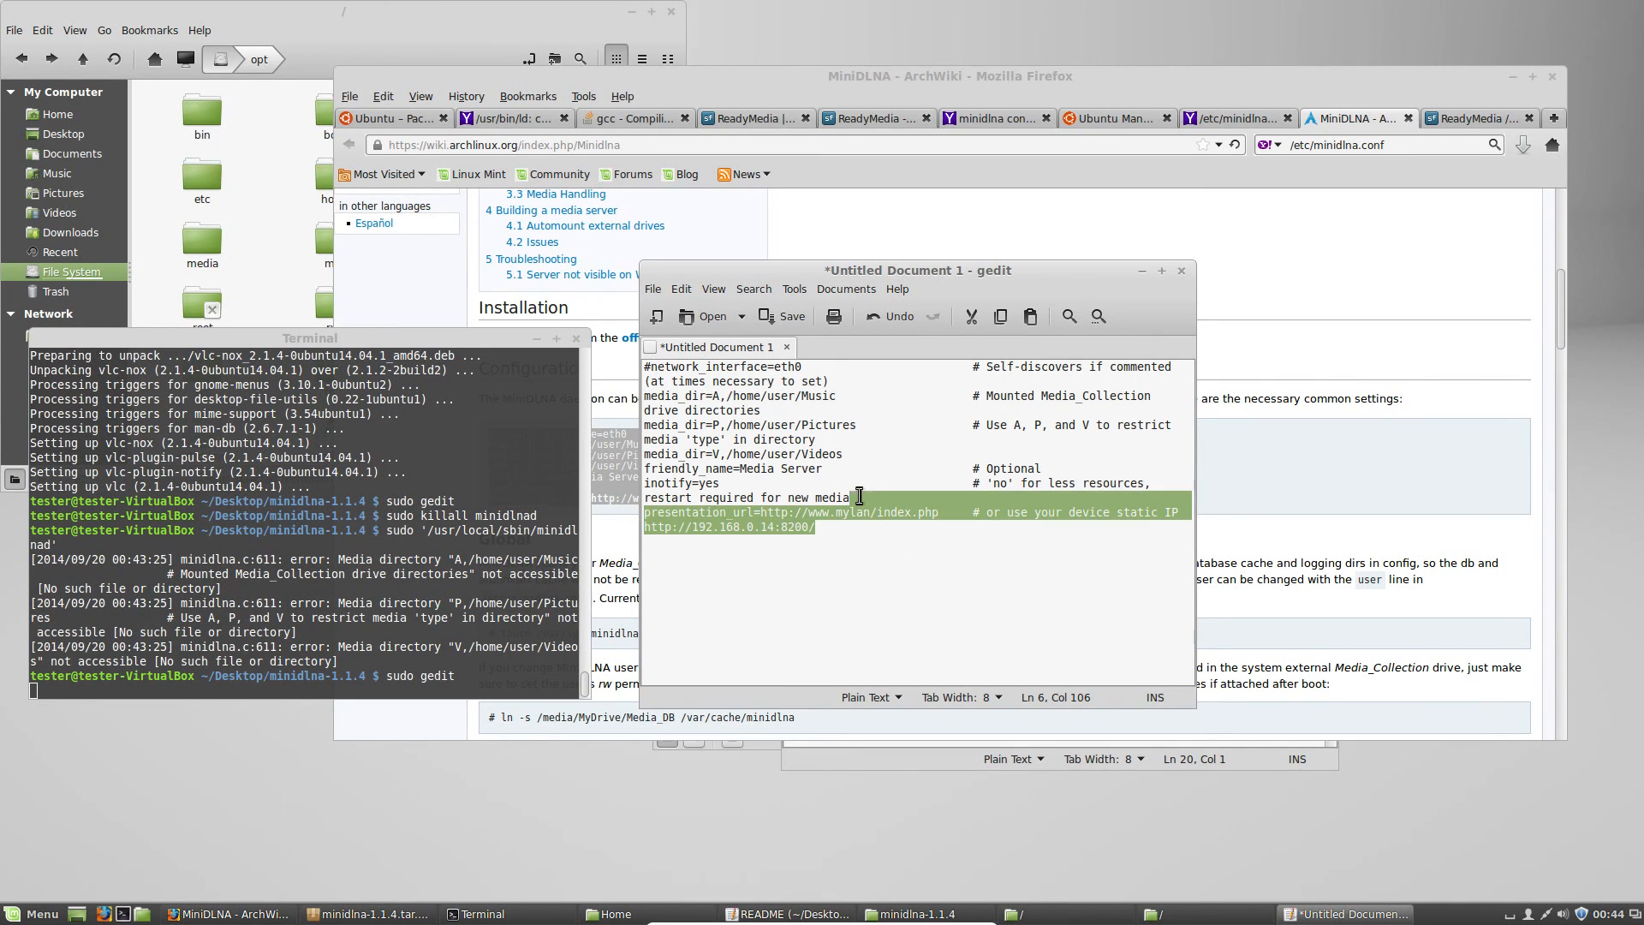
click(680, 288)
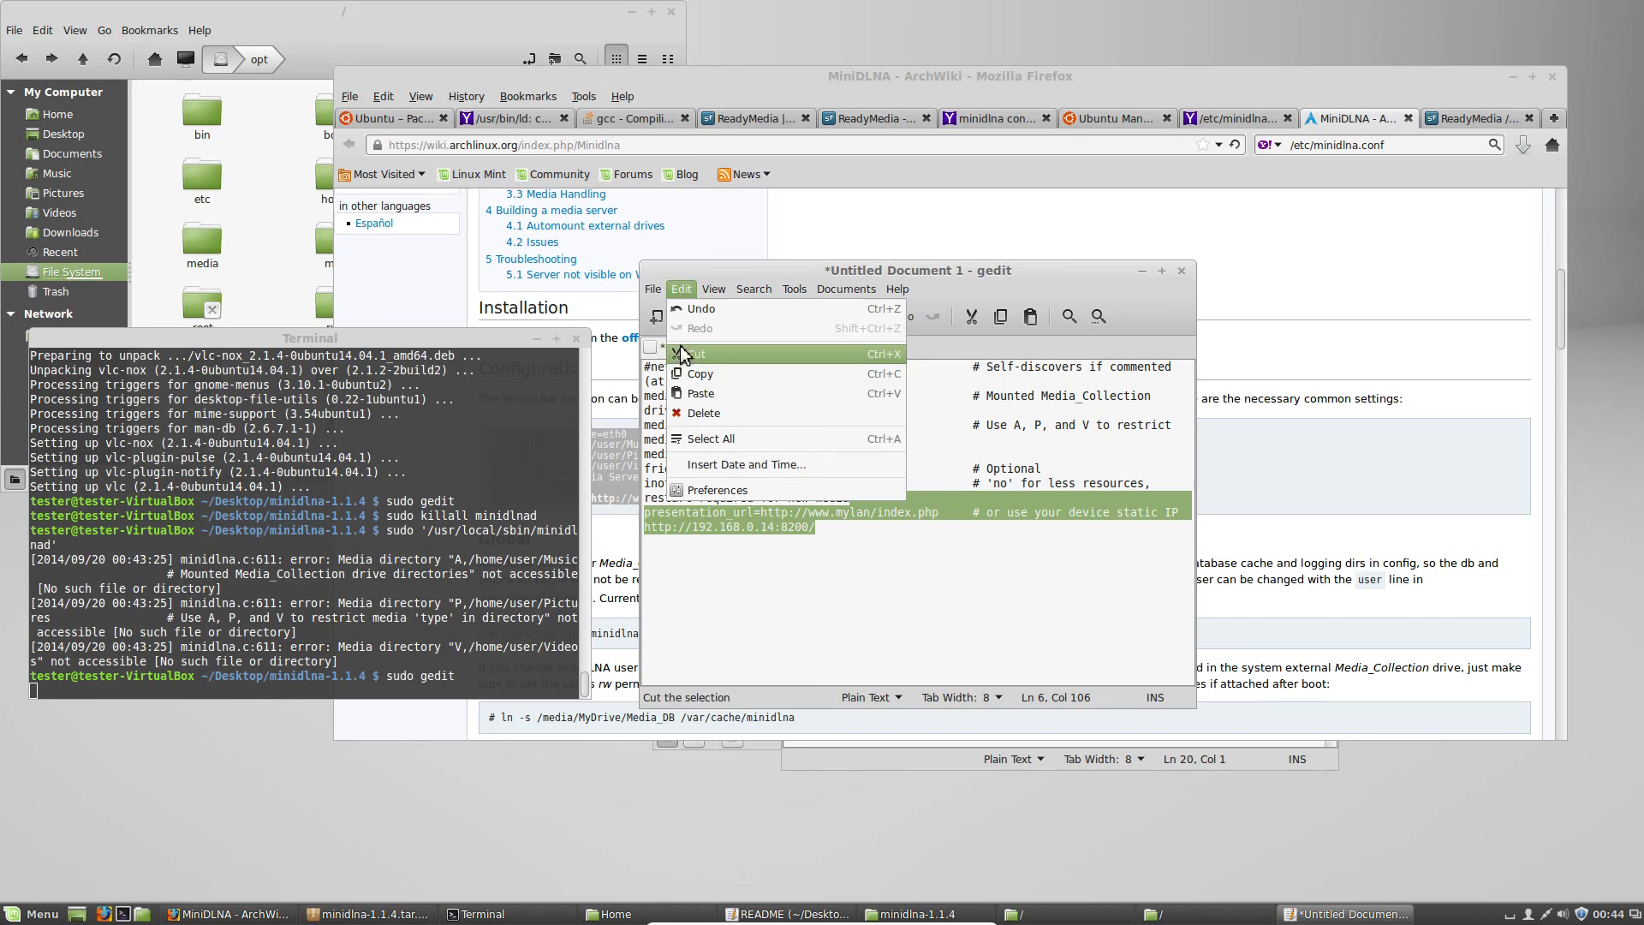
click(653, 288)
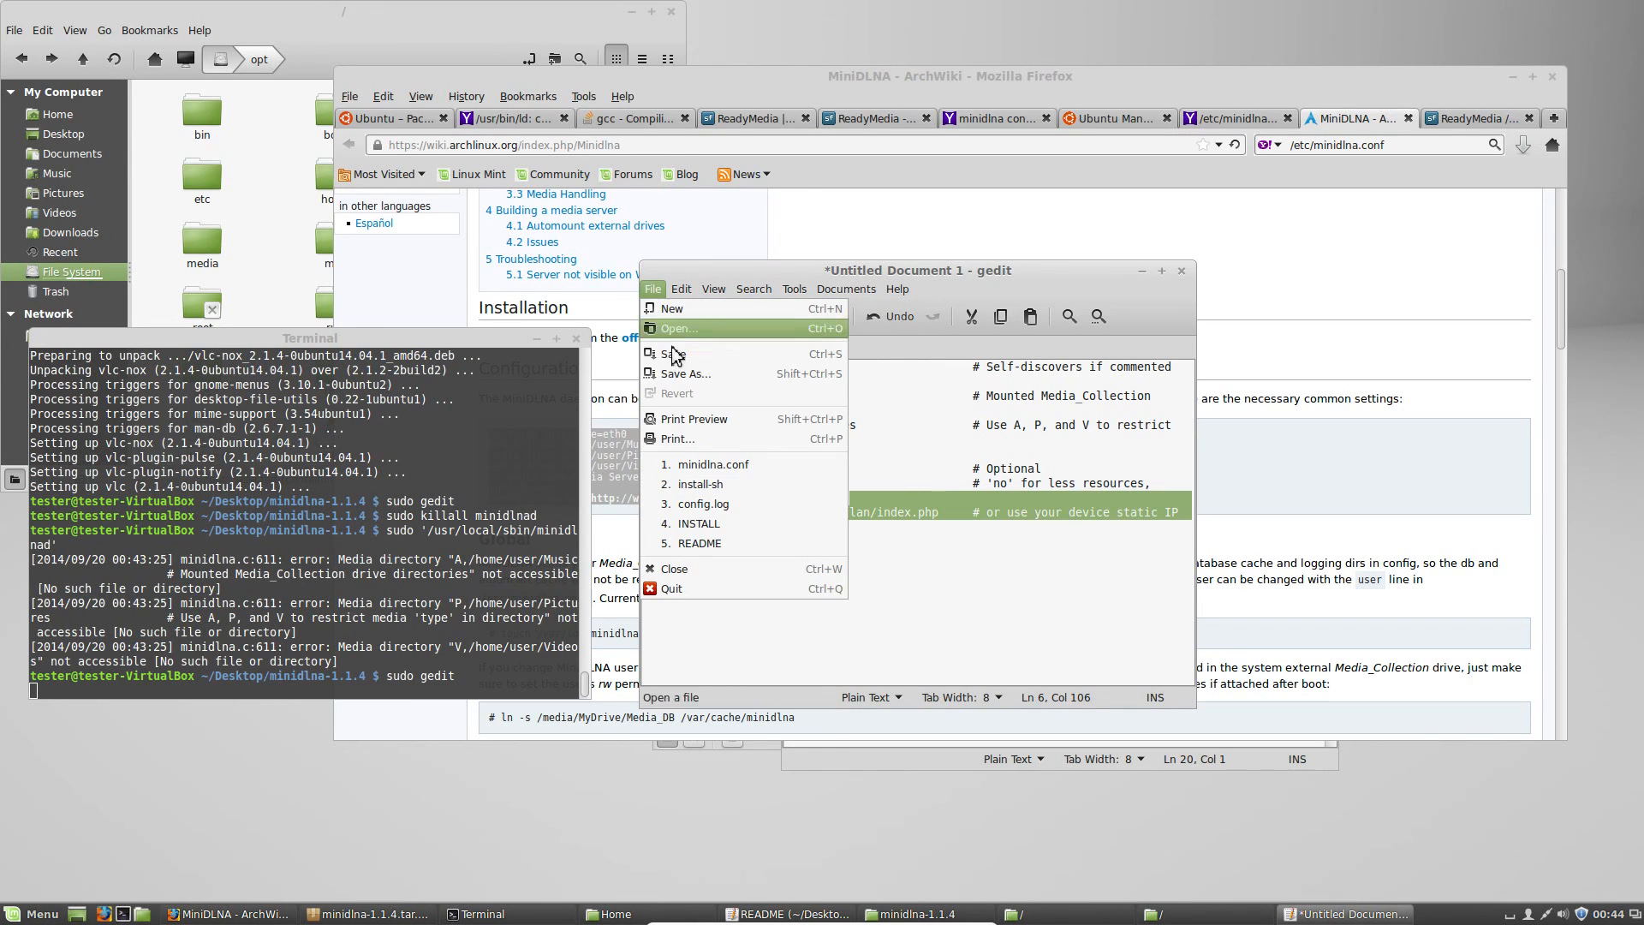
mouse_move(687, 375)
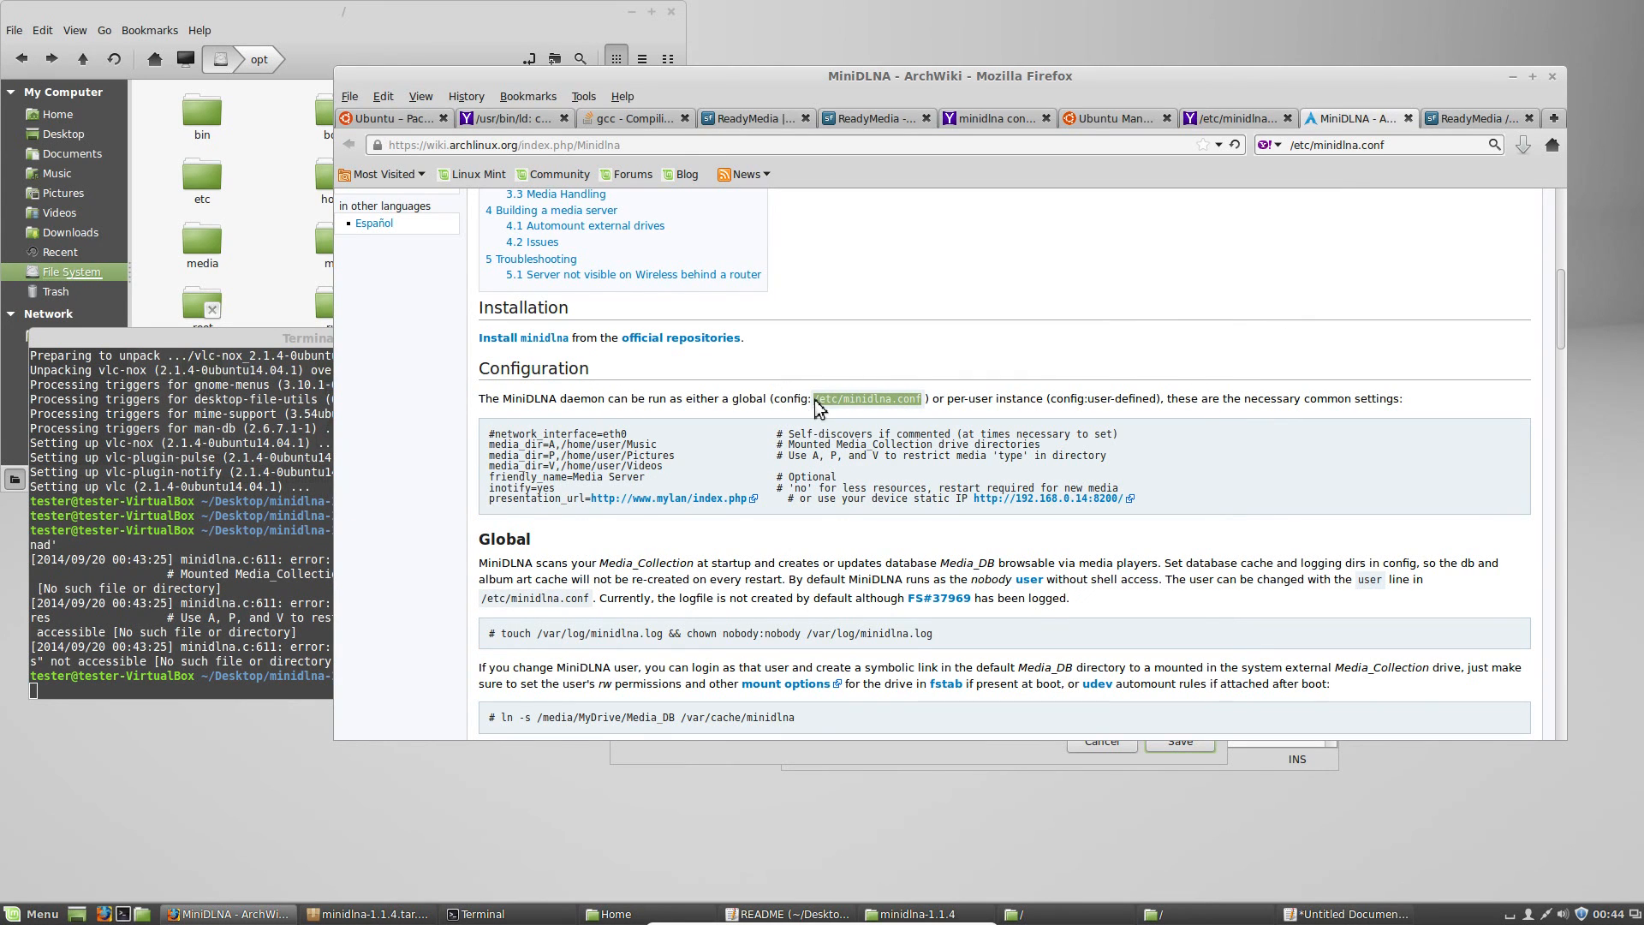
right_click(869, 399)
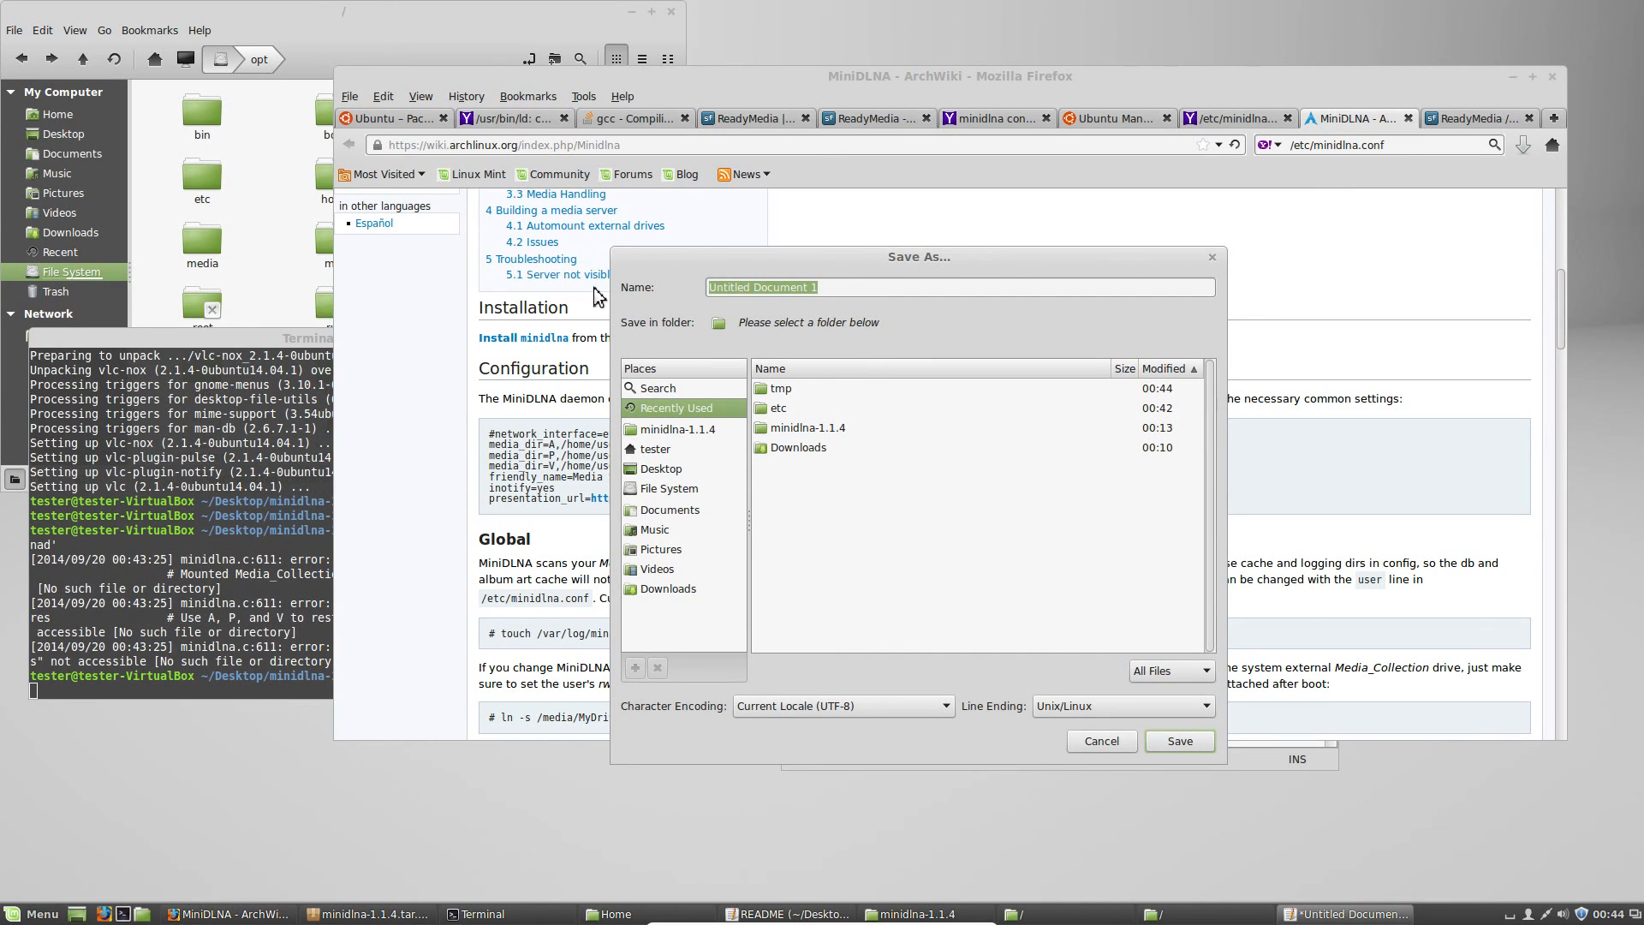
Save the settings as /etc/minidlna.conf, replacing the existing file, then return to Terminal
text(/etc/minidlna.conf)
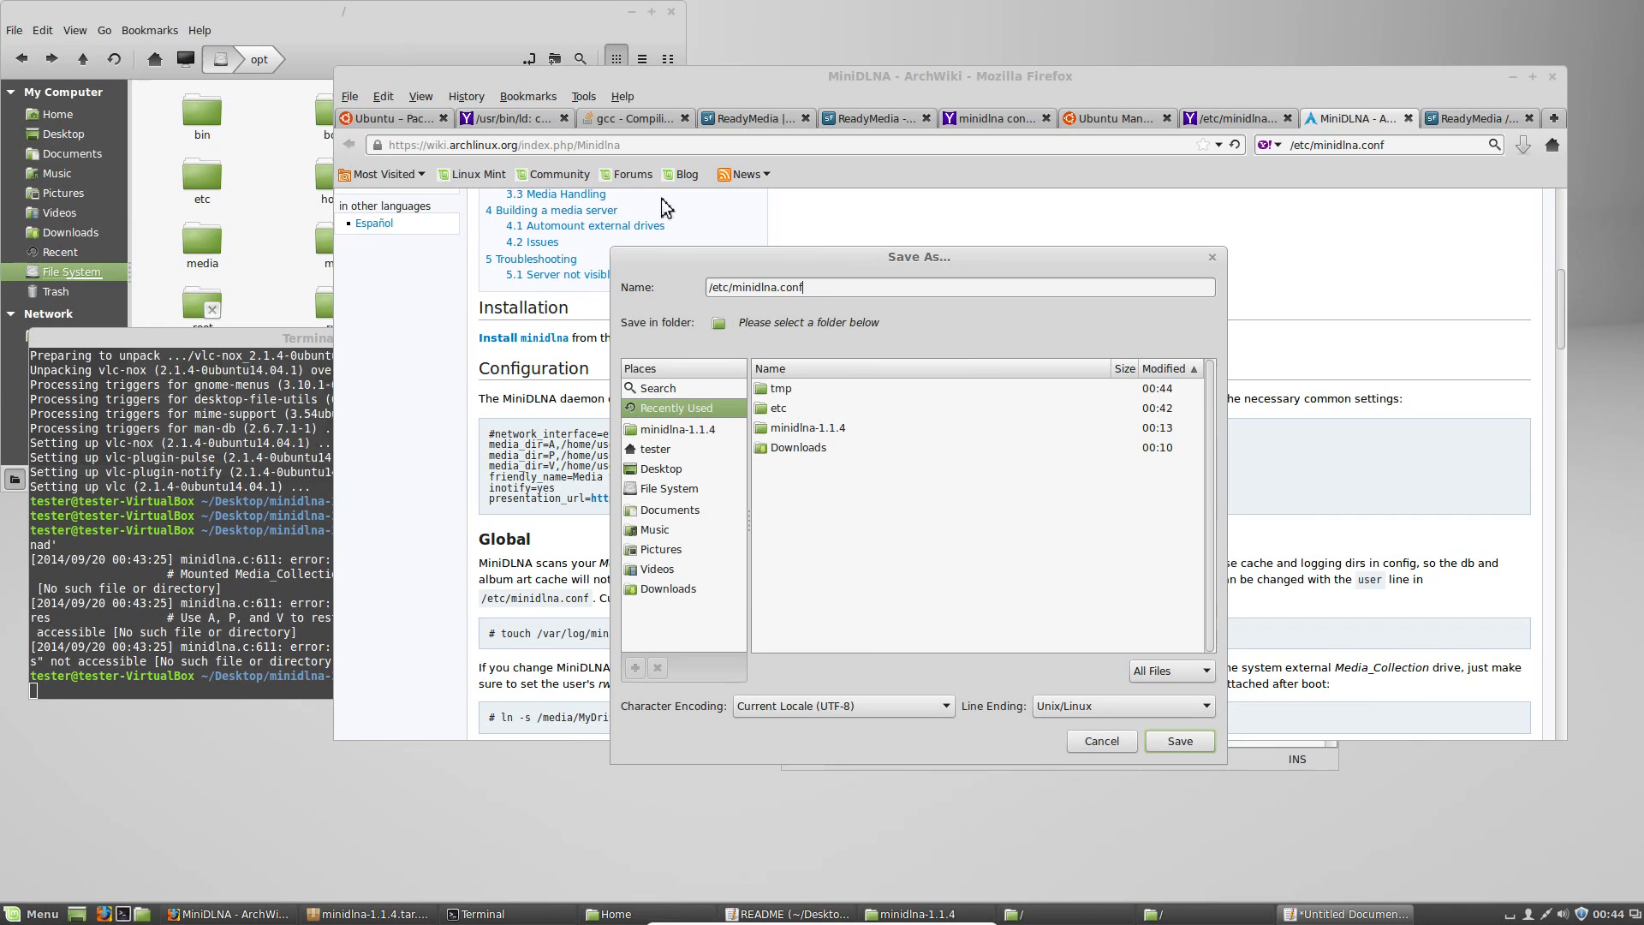
mouse_move(1005, 550)
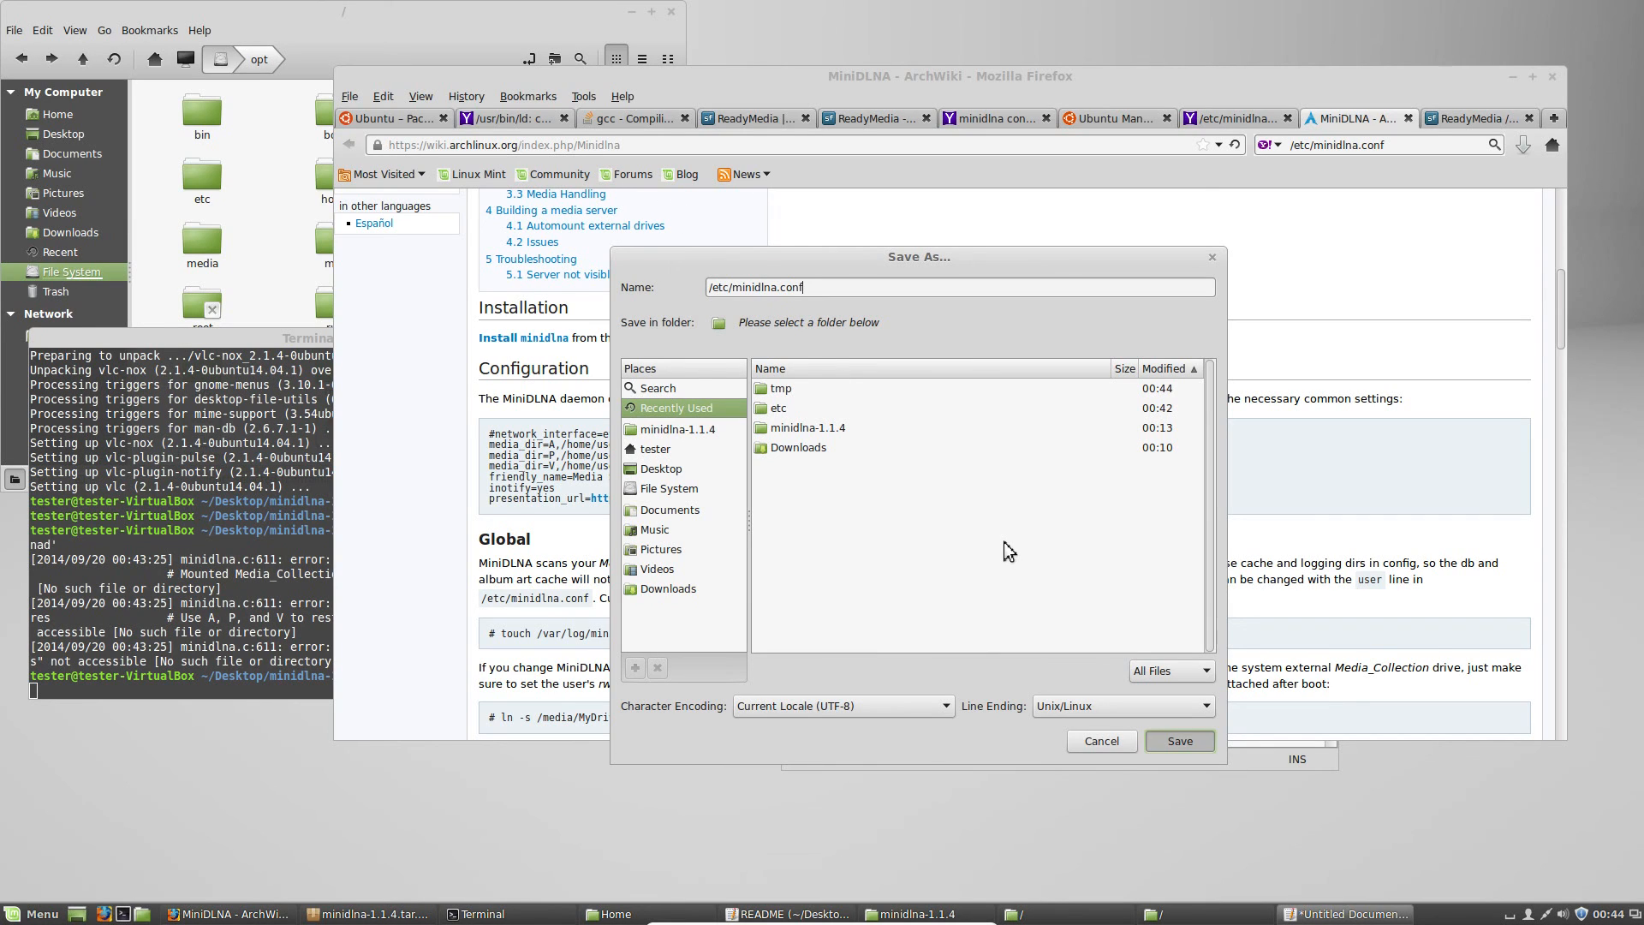
click(1178, 740)
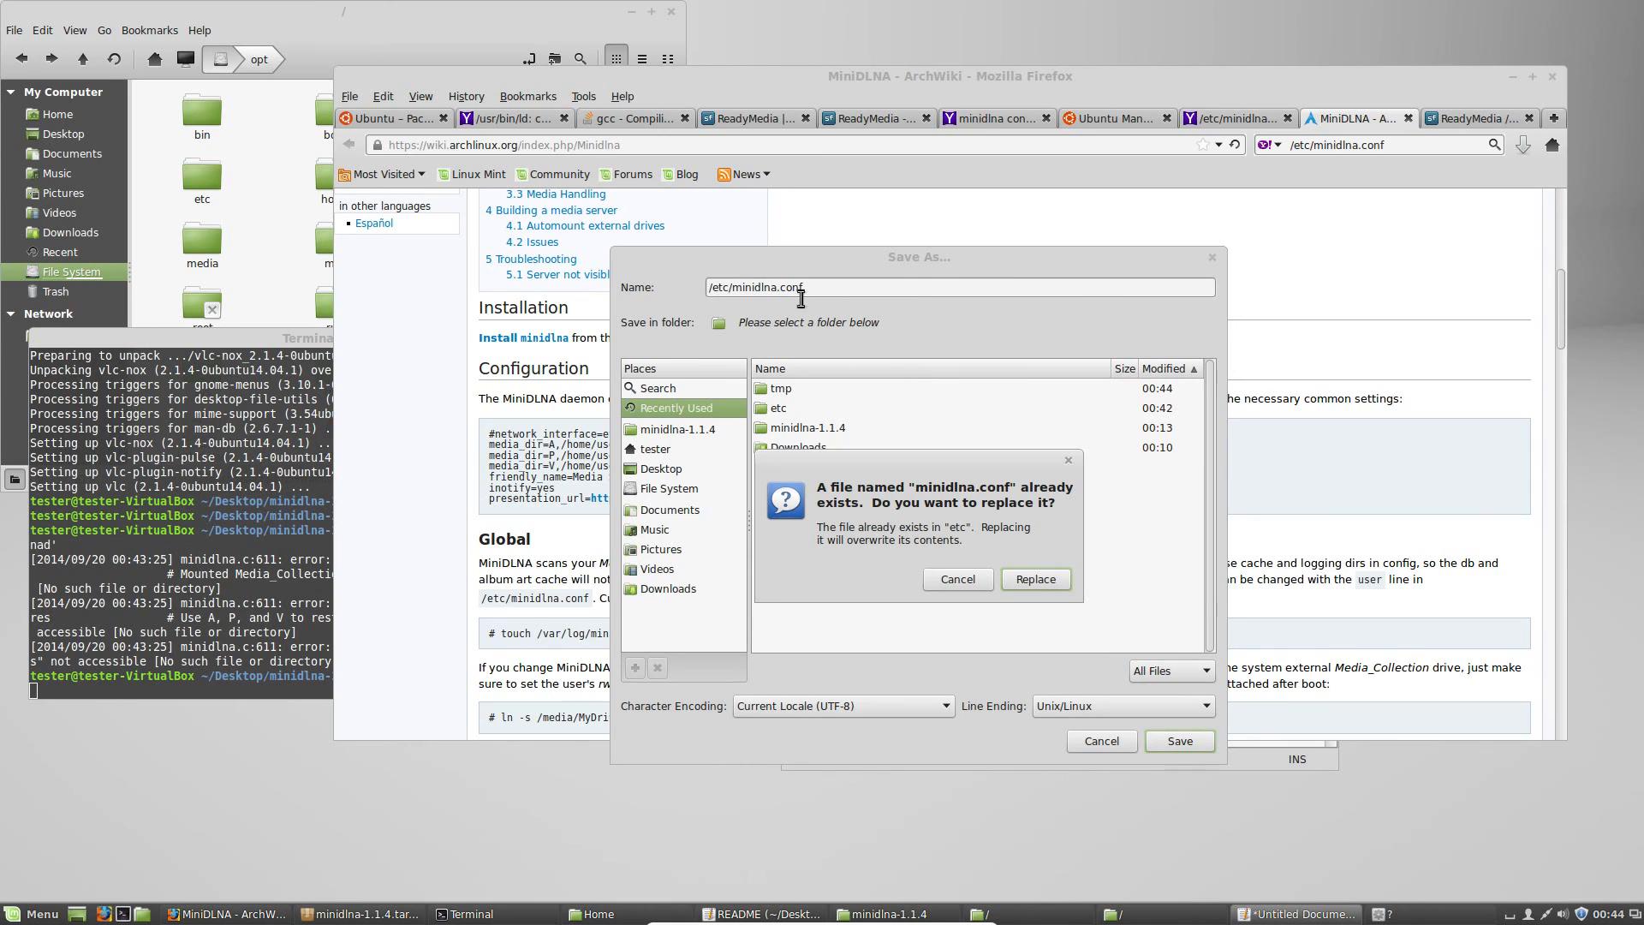
mouse_move(987, 567)
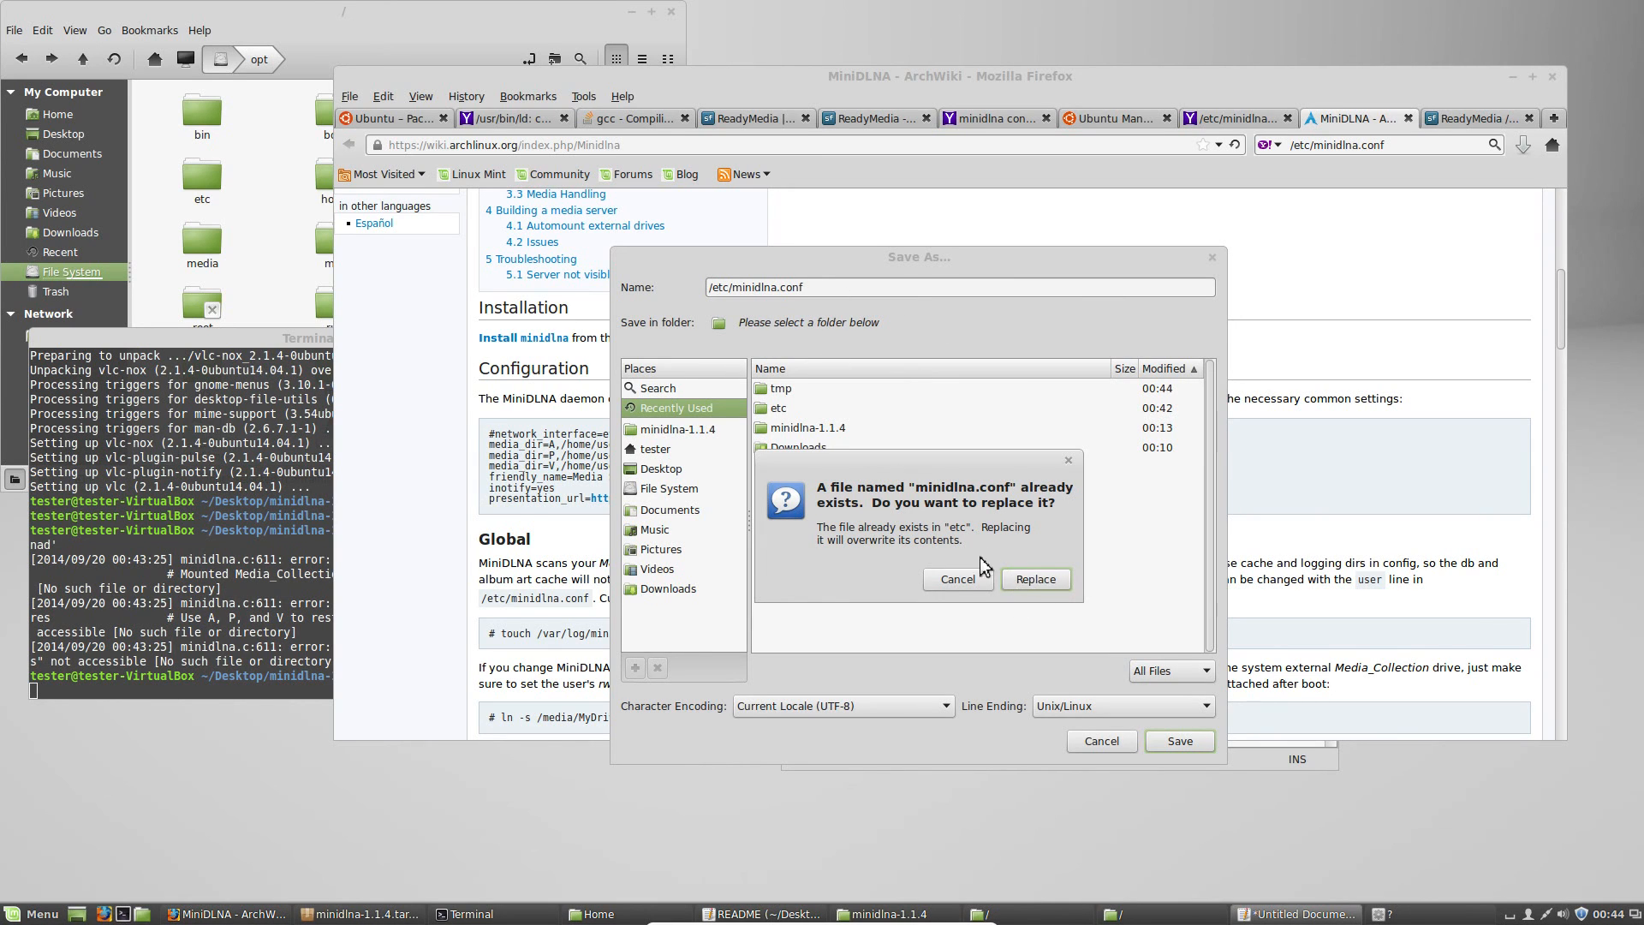
click(1034, 579)
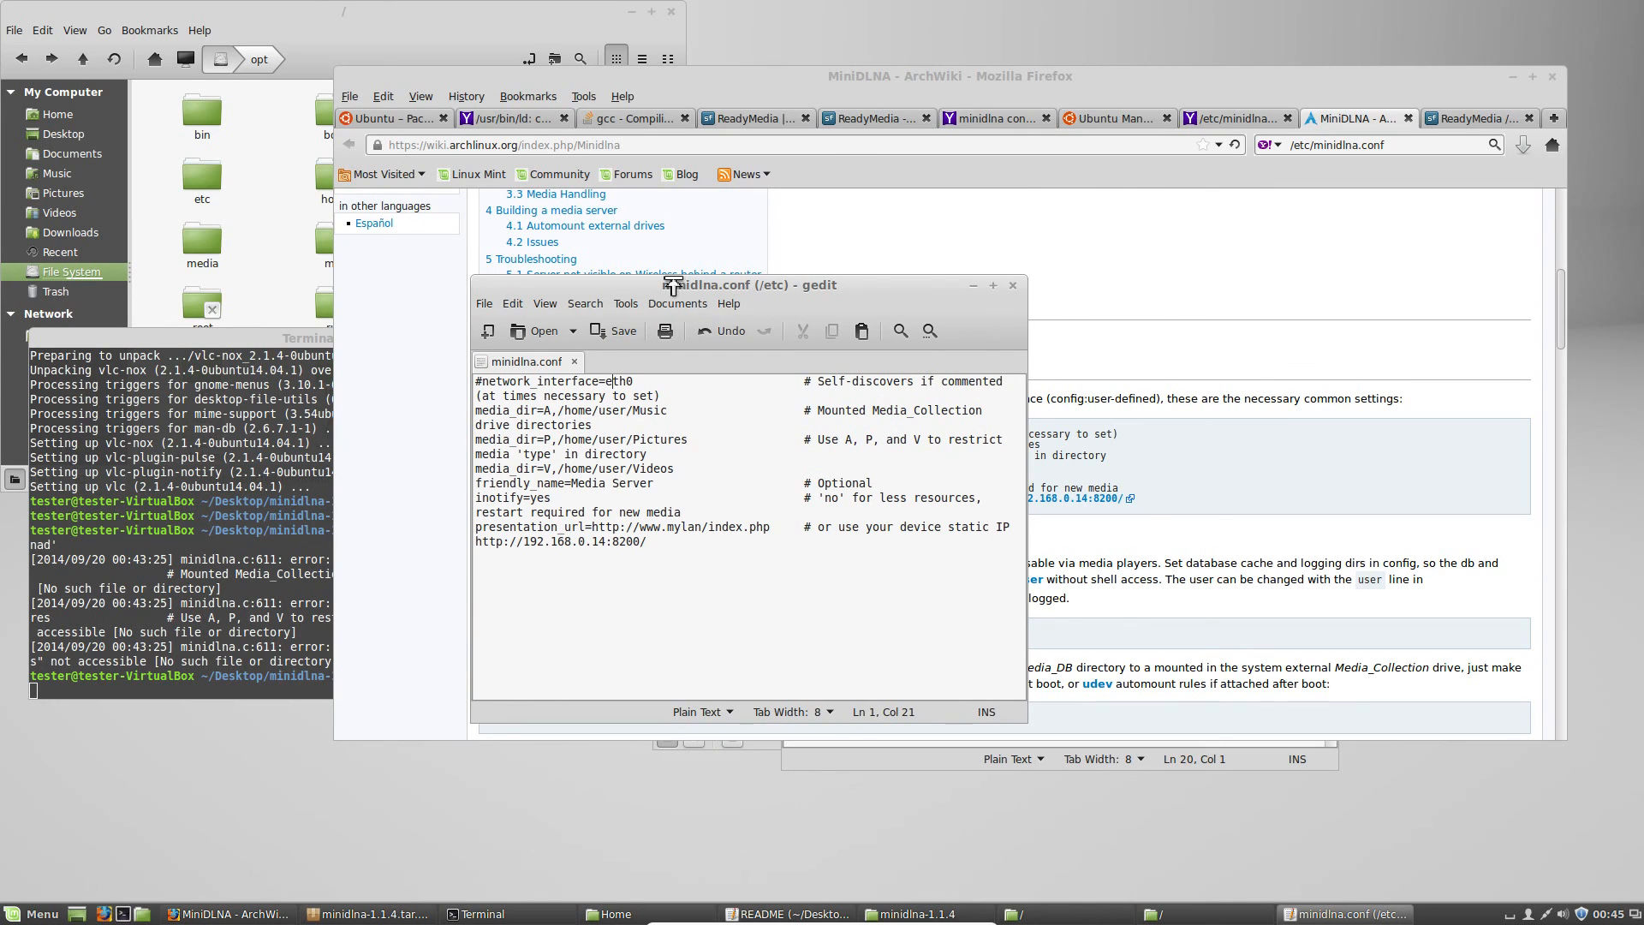
click(648, 452)
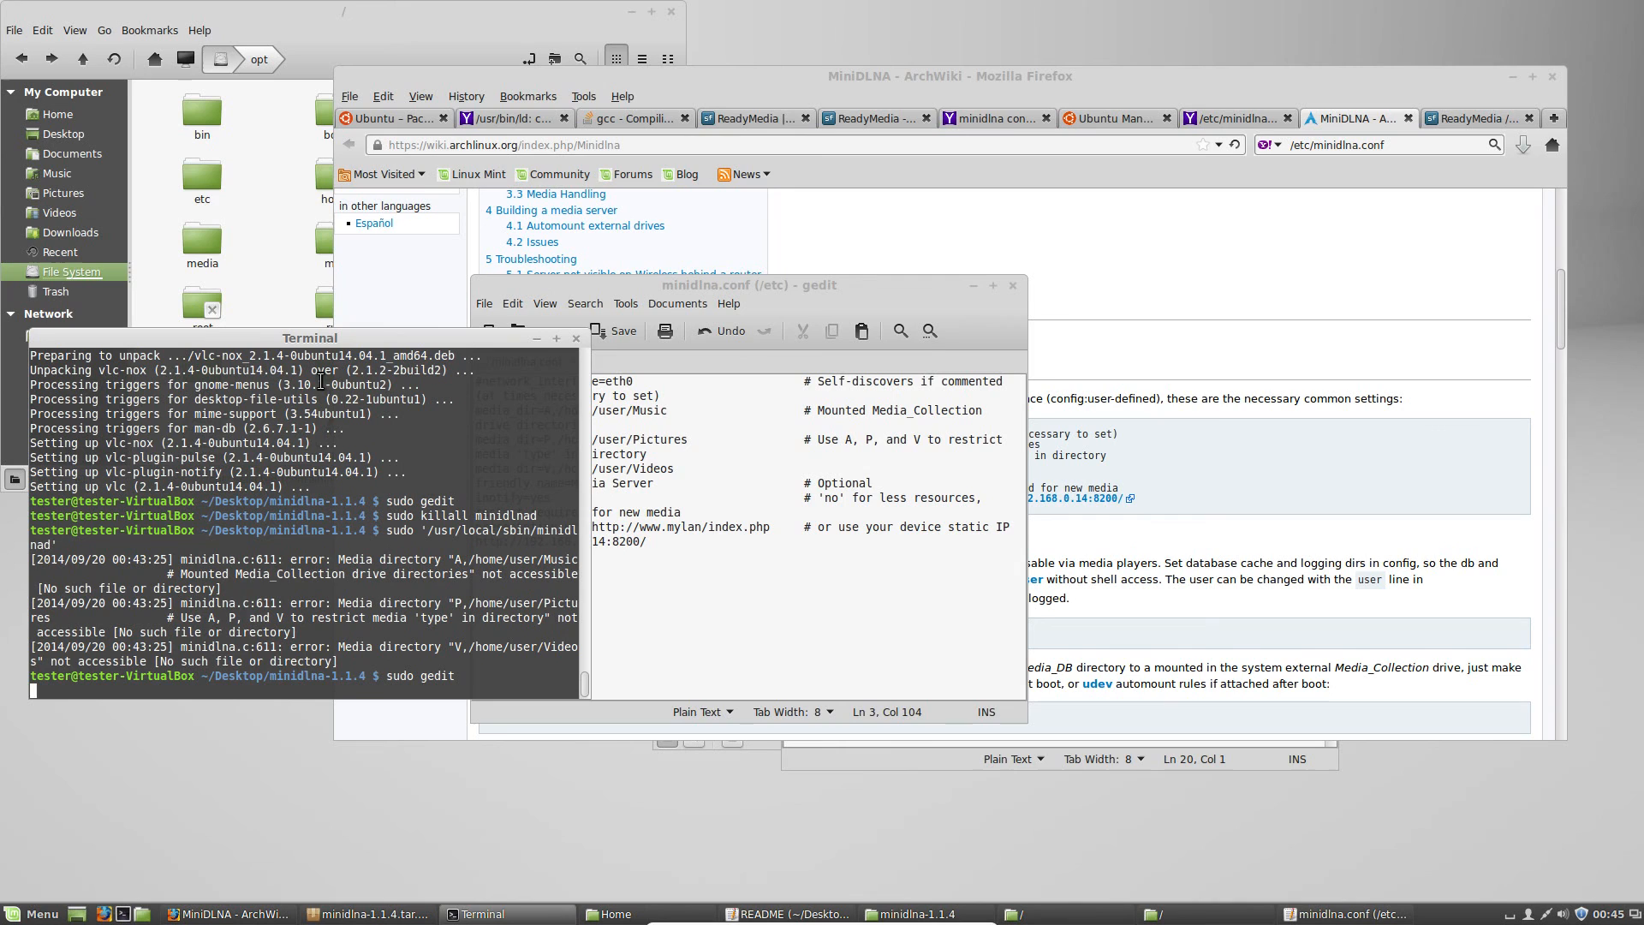
Focus the Terminal prompt to recall sudo /usr/local/sbin/minidlnad
click(615, 331)
text(sudo '/usr/local/sbin/minidlnad')
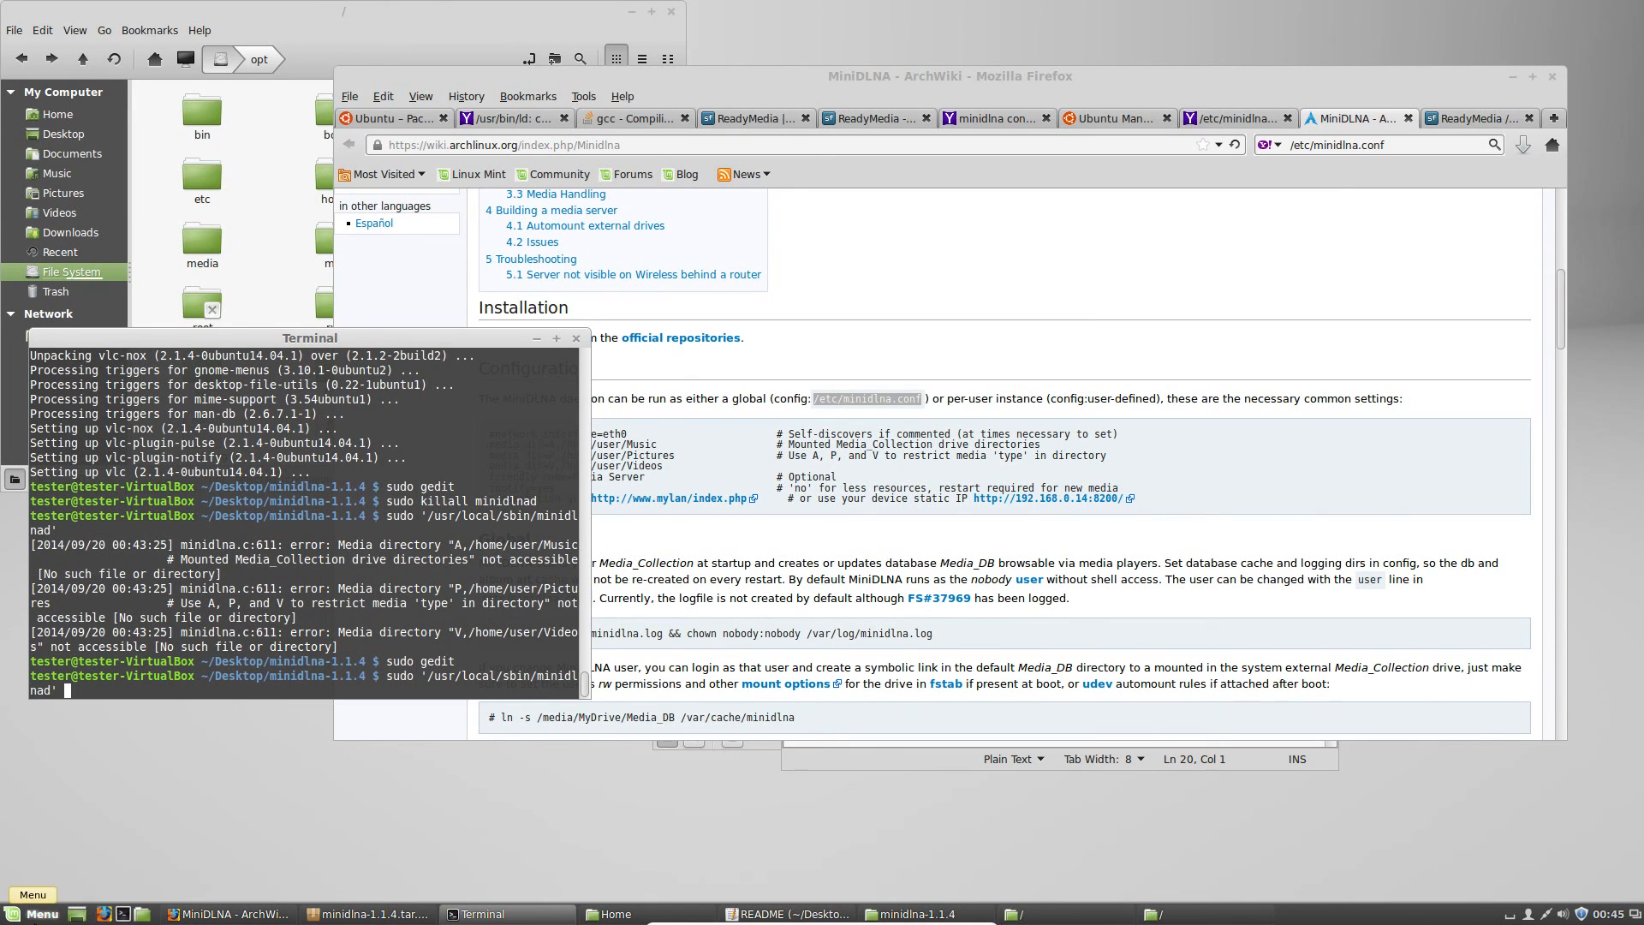
Launch VLC from Sound & Video and reach Universal Plug'n'Play listing the Media testing Server
click(31, 913)
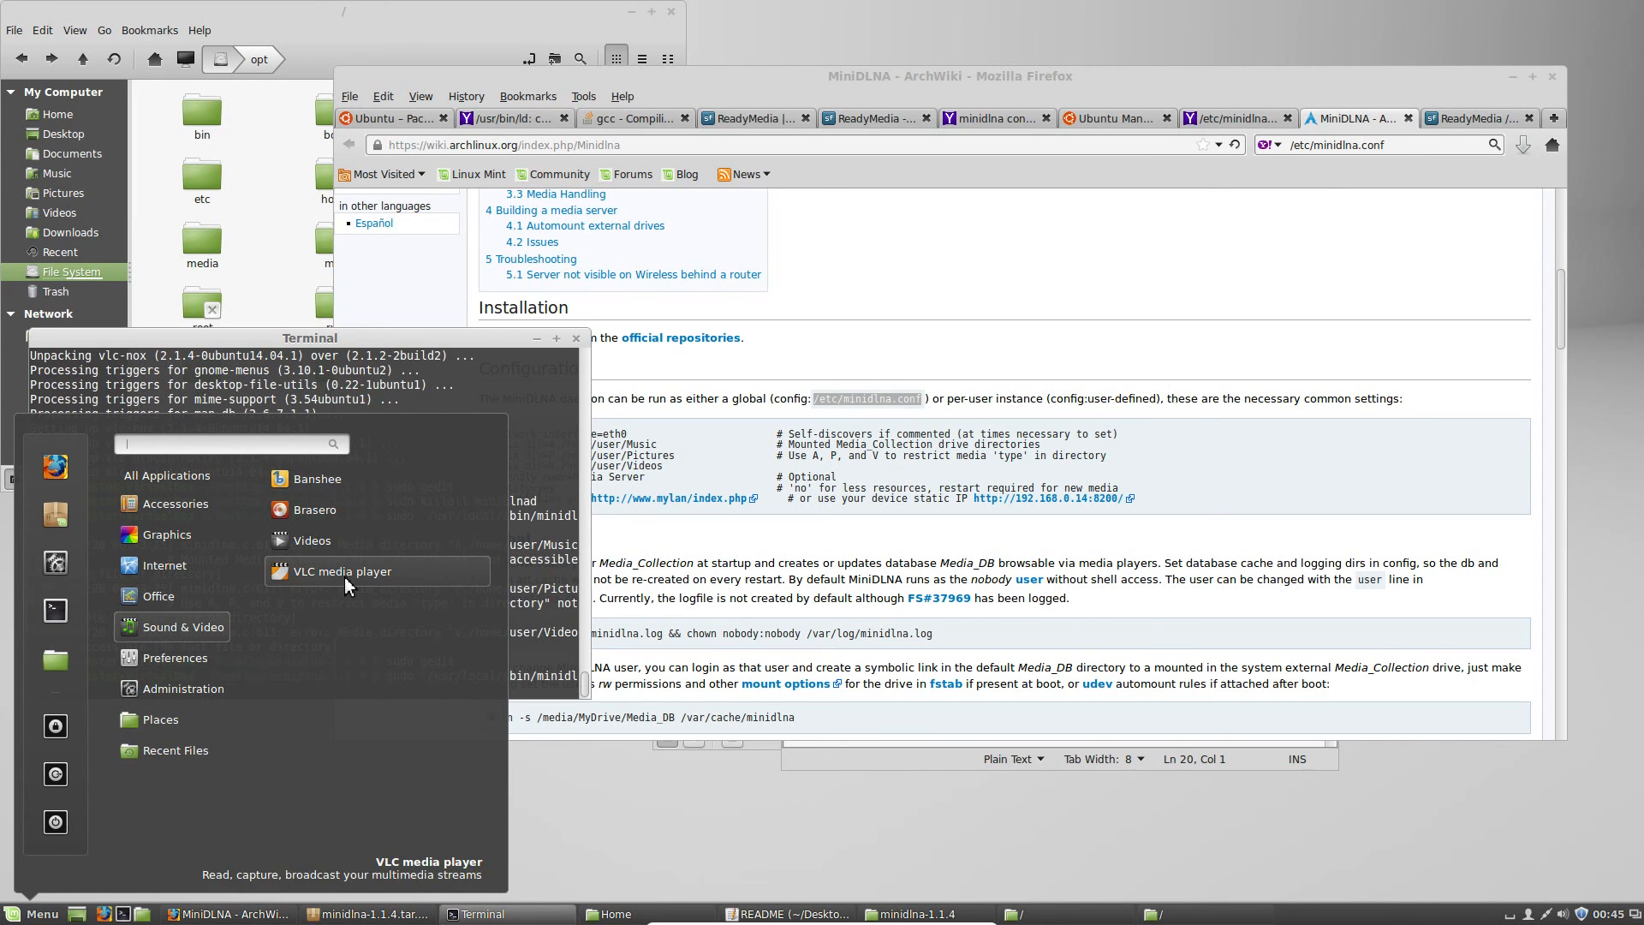
click(340, 571)
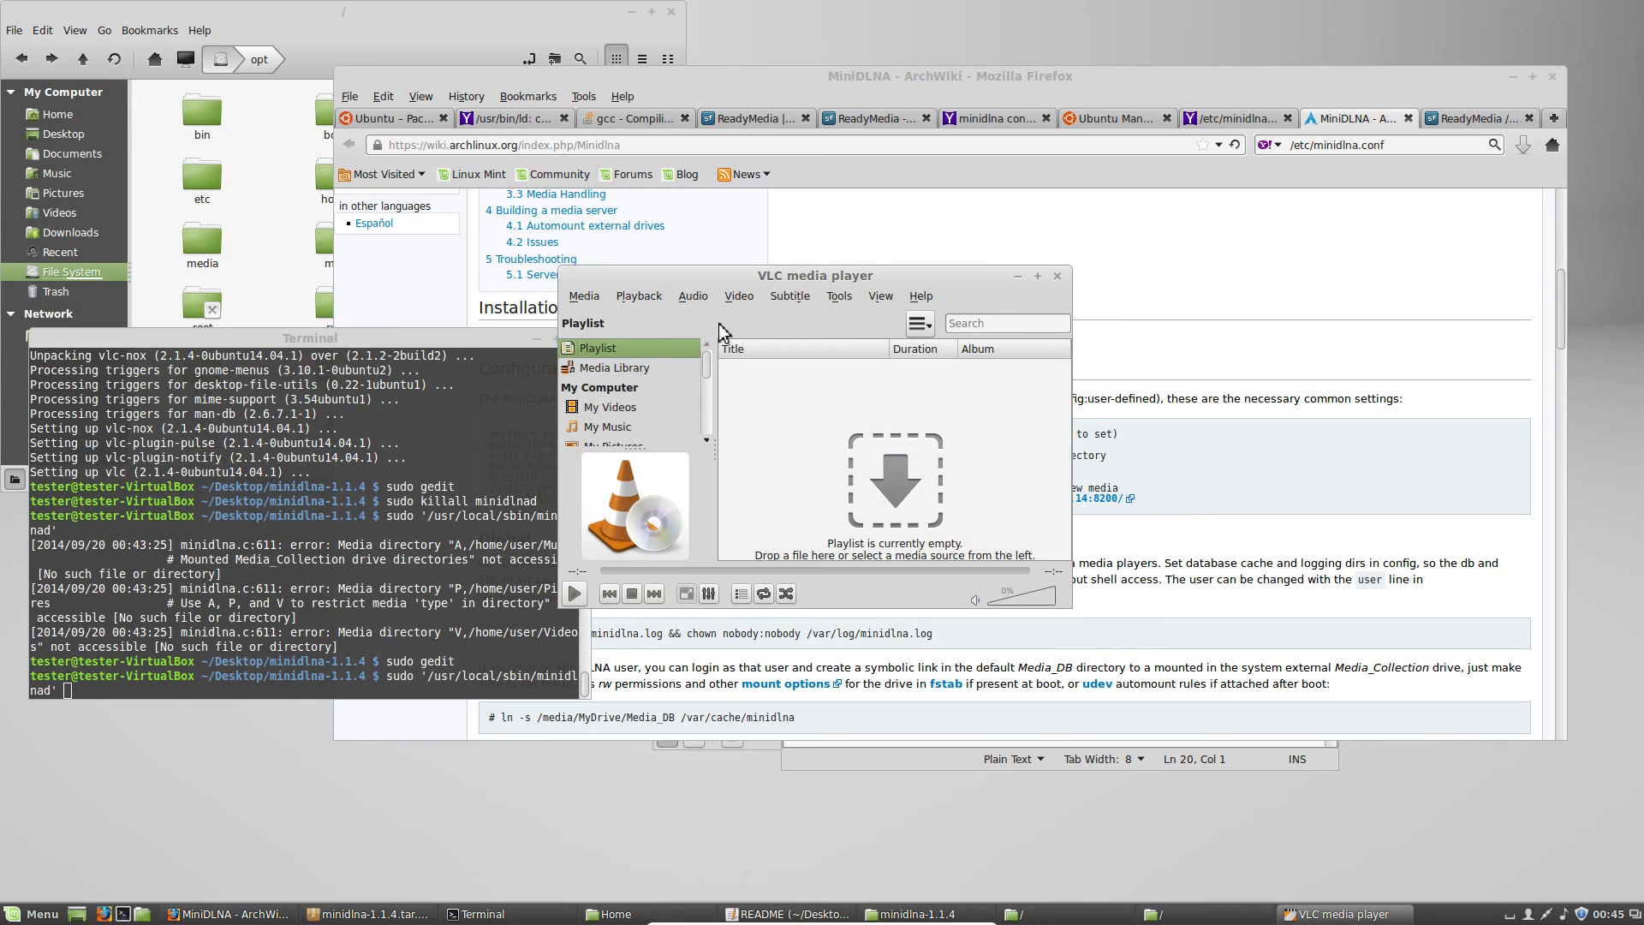
drag(815, 276, 663, 228)
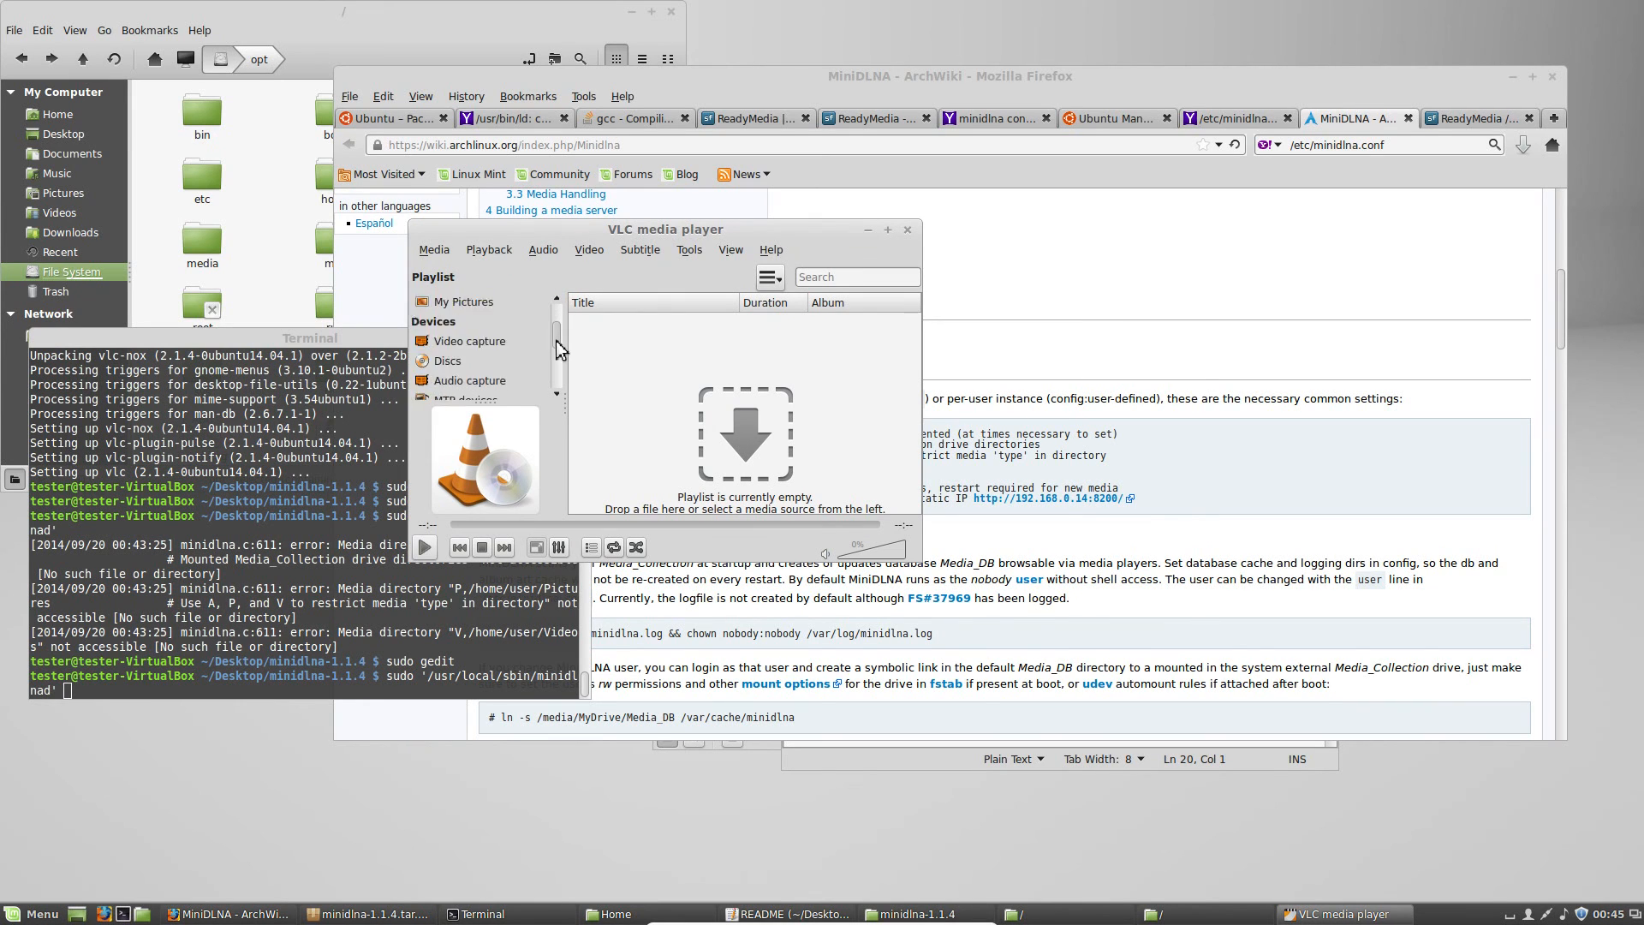
scroll(down, 3)
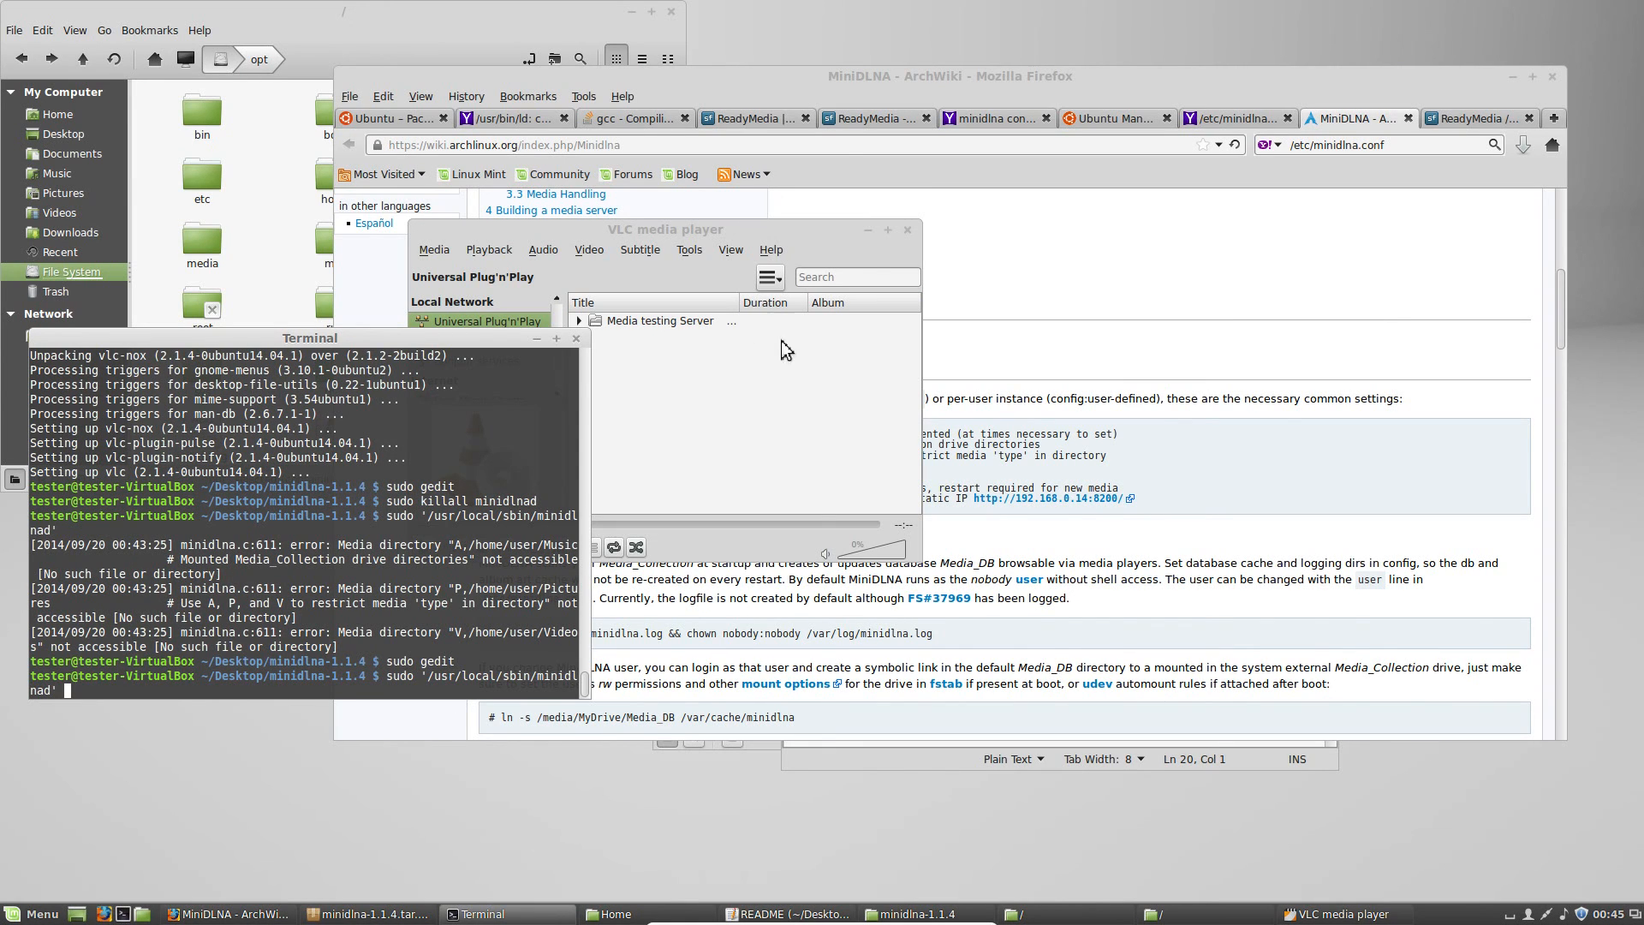
Expand Media testing Server to show Music, Pictures and Video, and choose Folders under Video
click(663, 321)
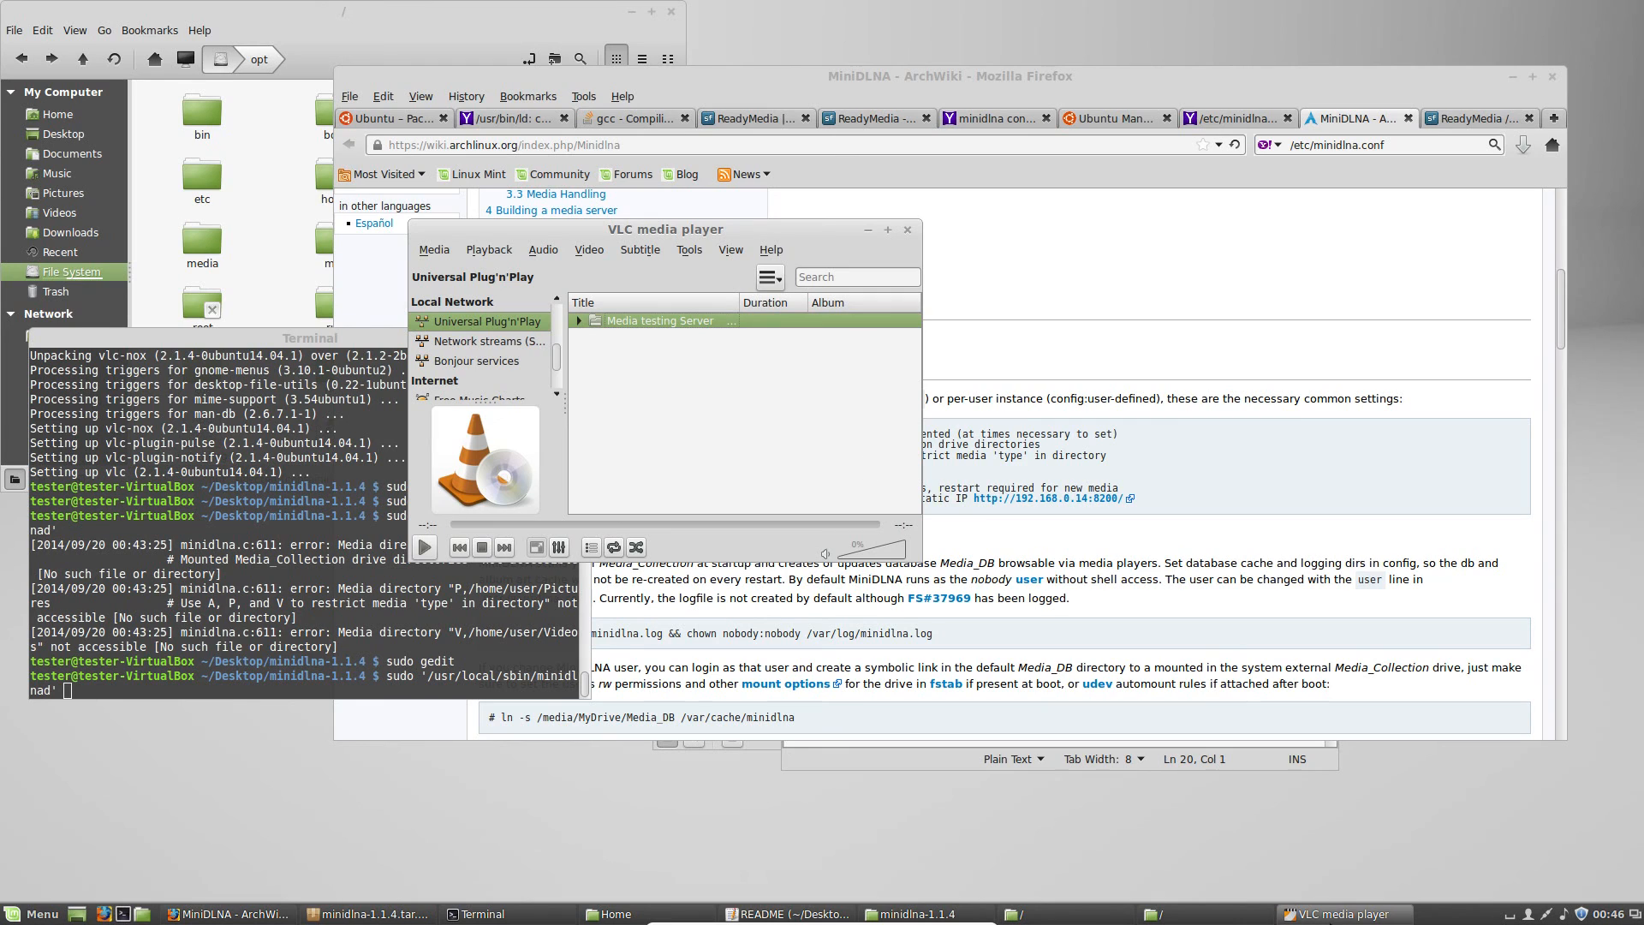
mouse_move(720, 672)
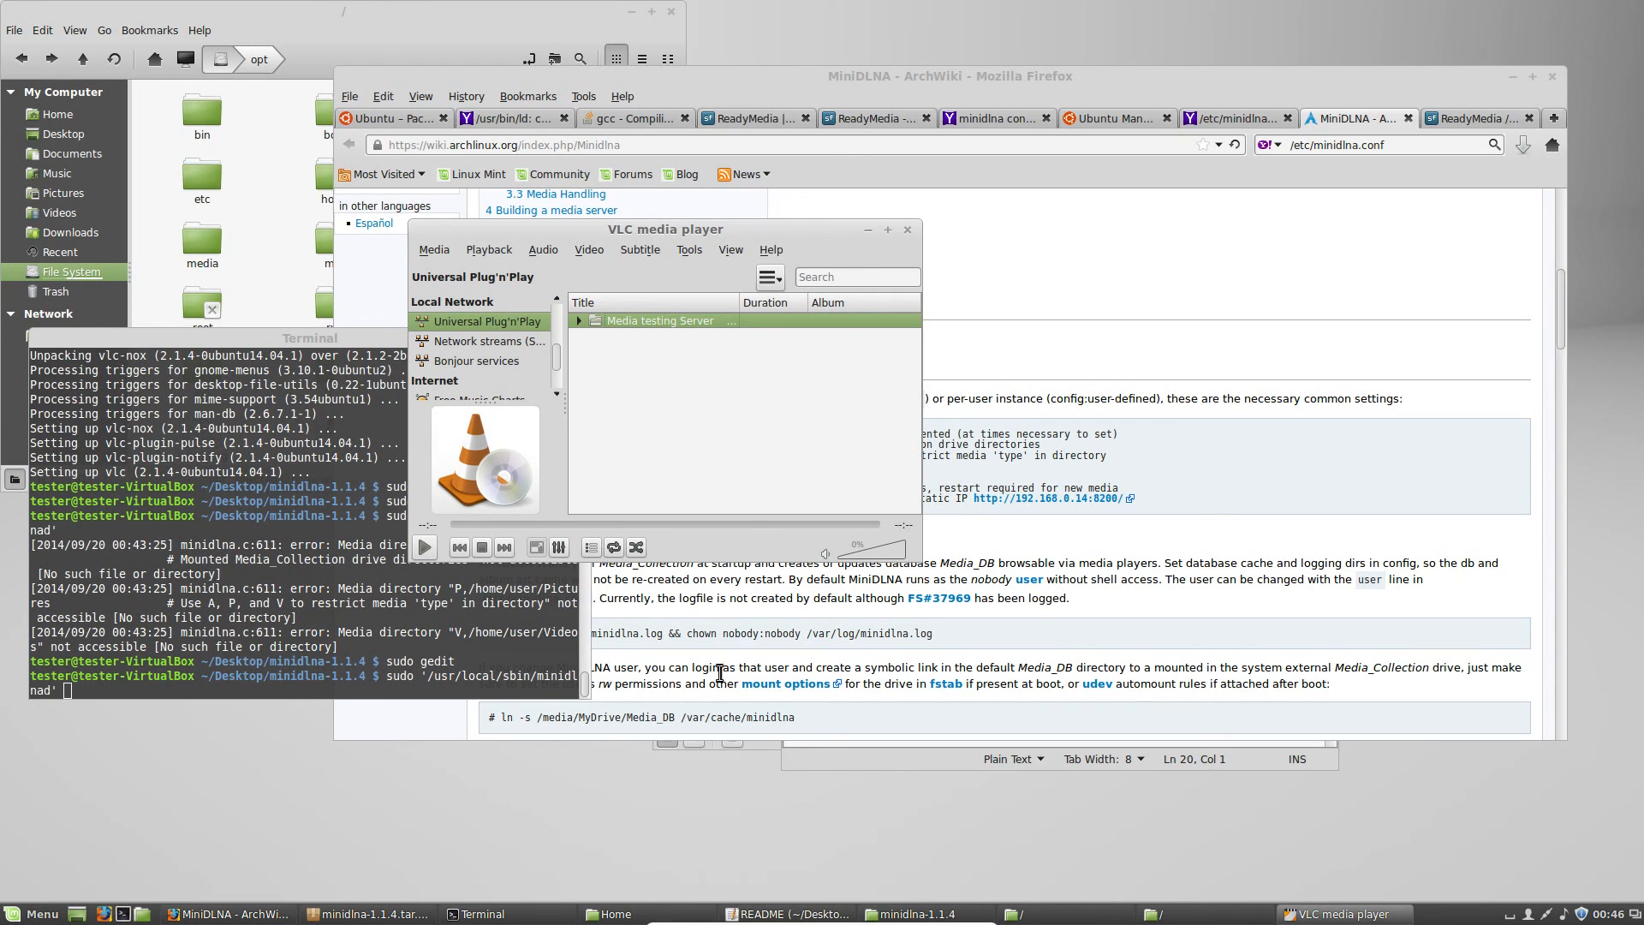
click(779, 914)
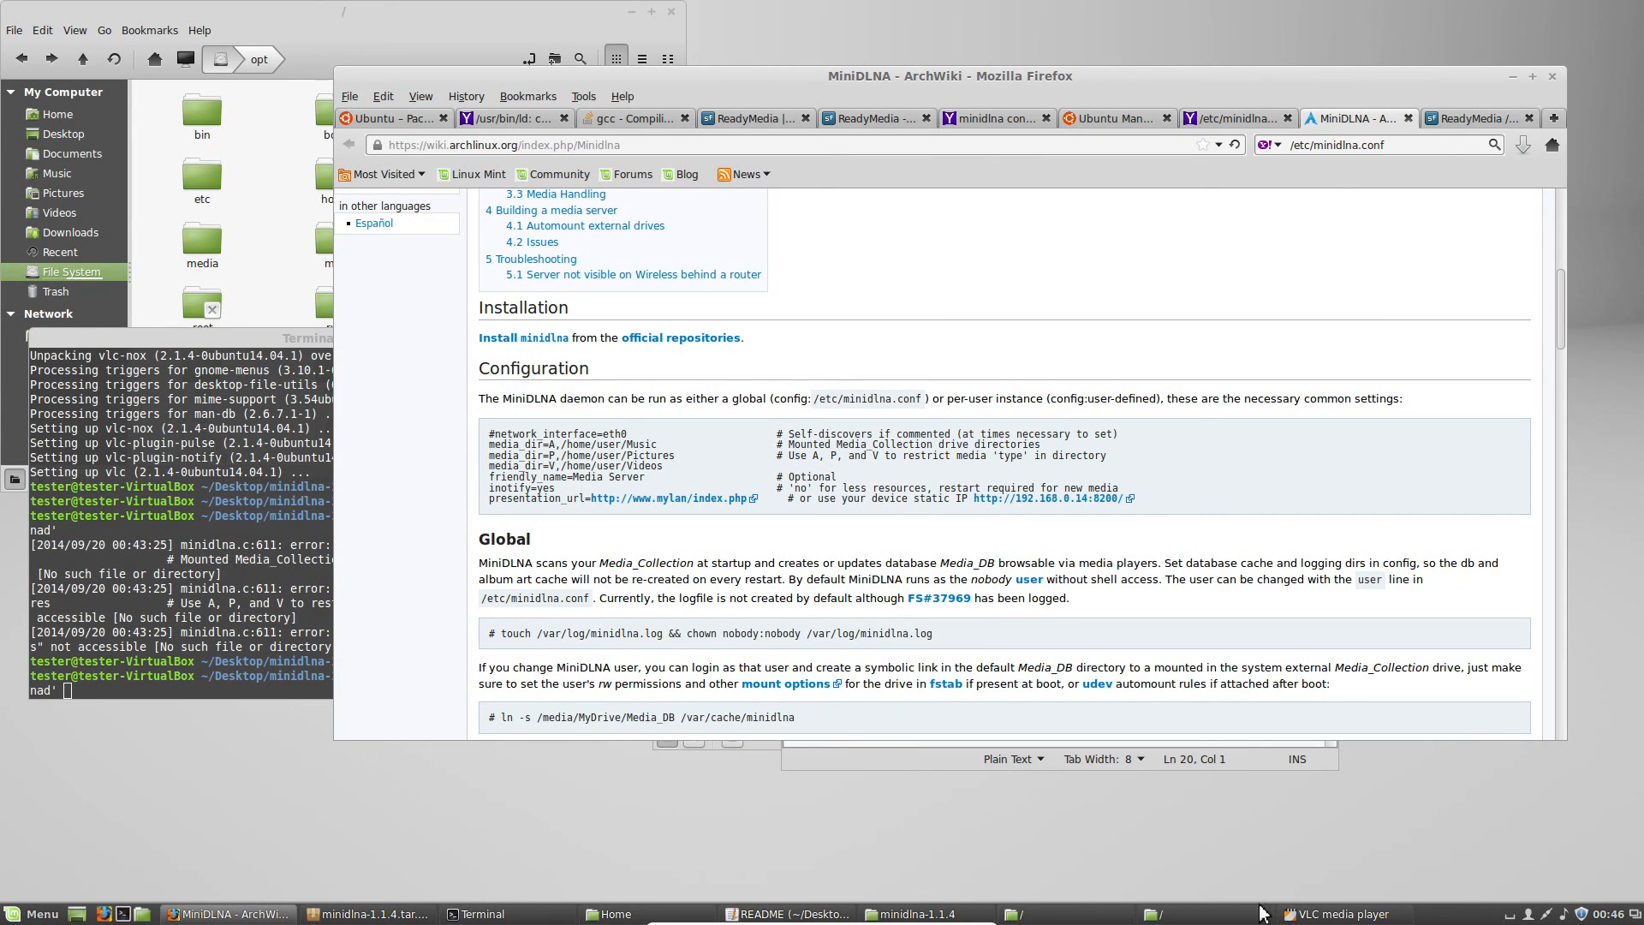
click(1343, 913)
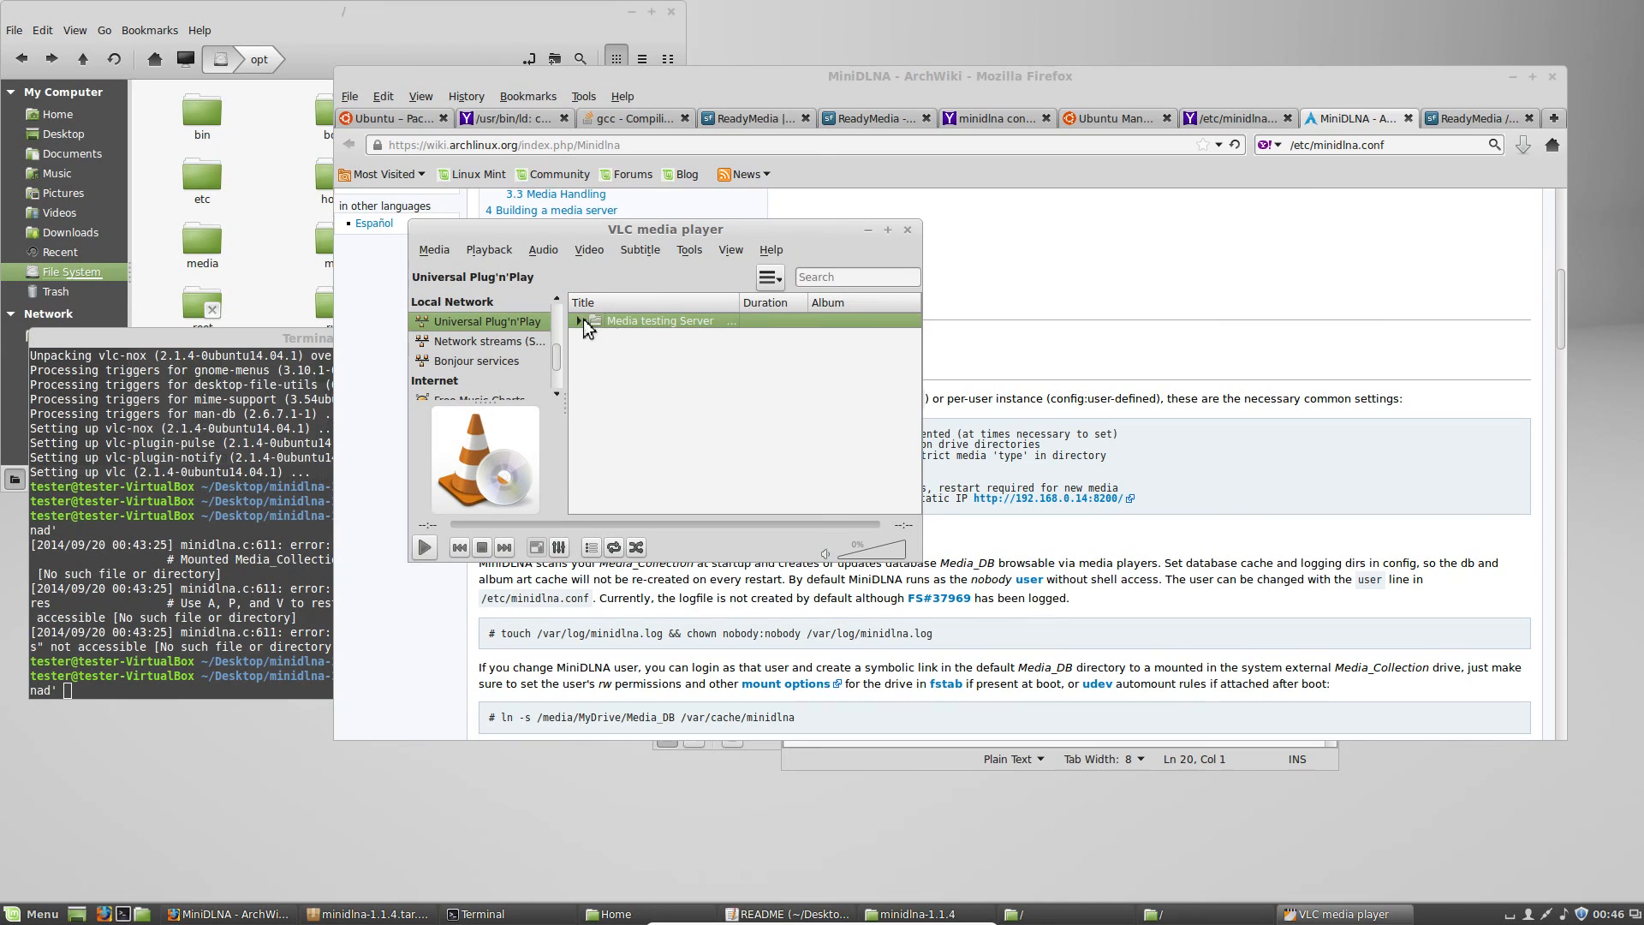
click(581, 320)
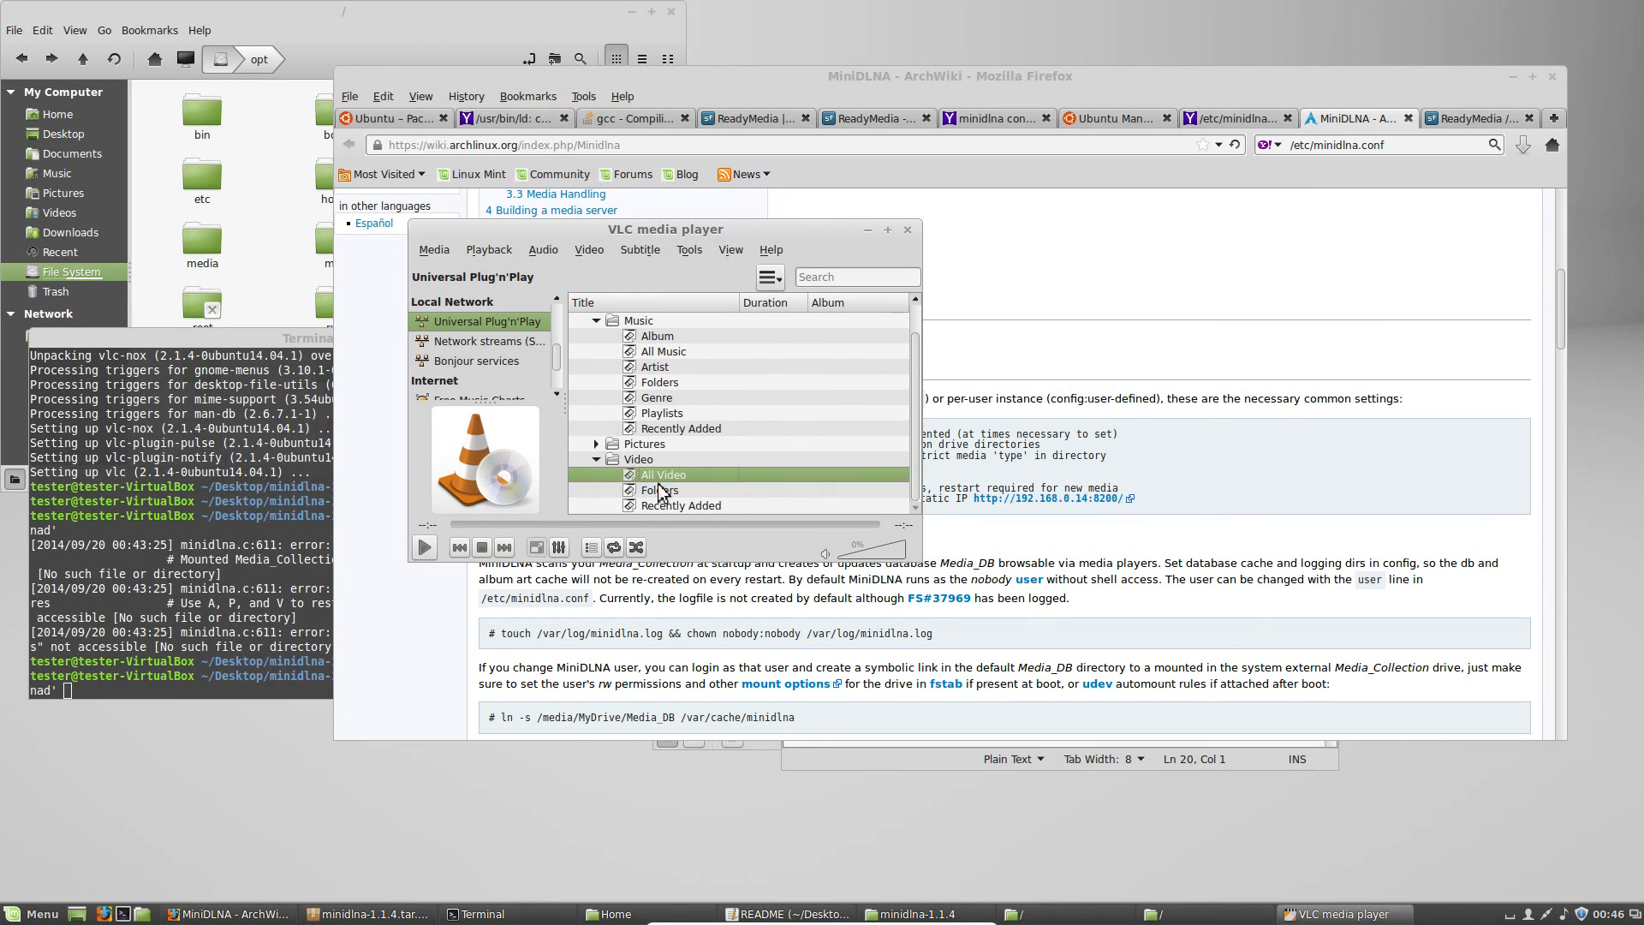
click(659, 490)
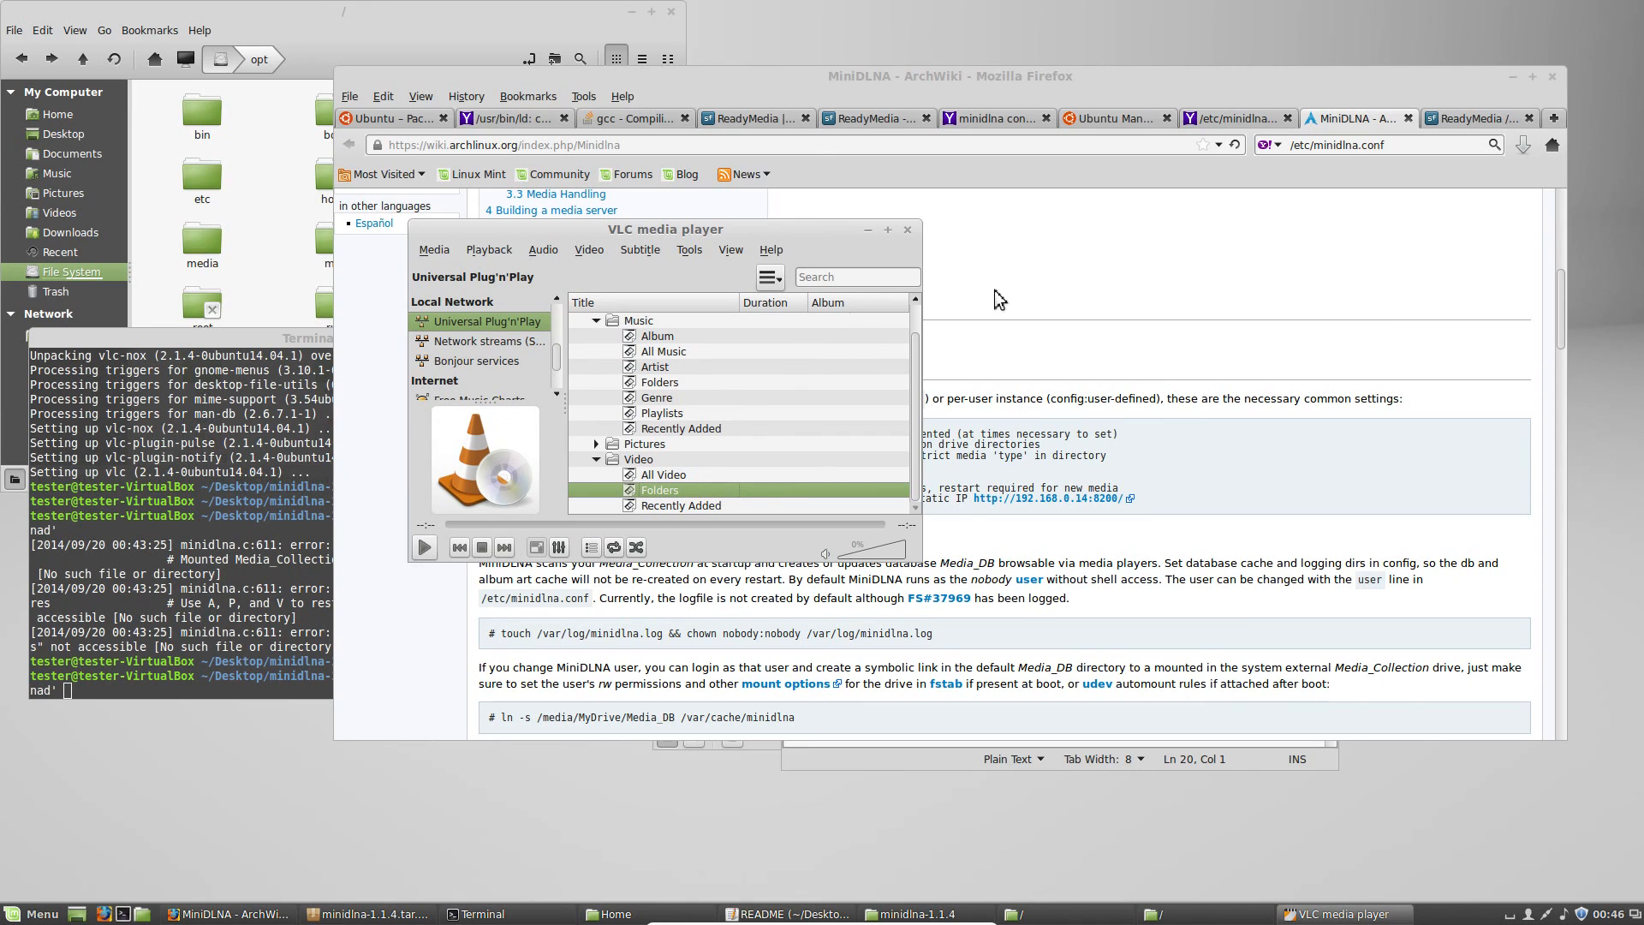
mouse_move(521, 446)
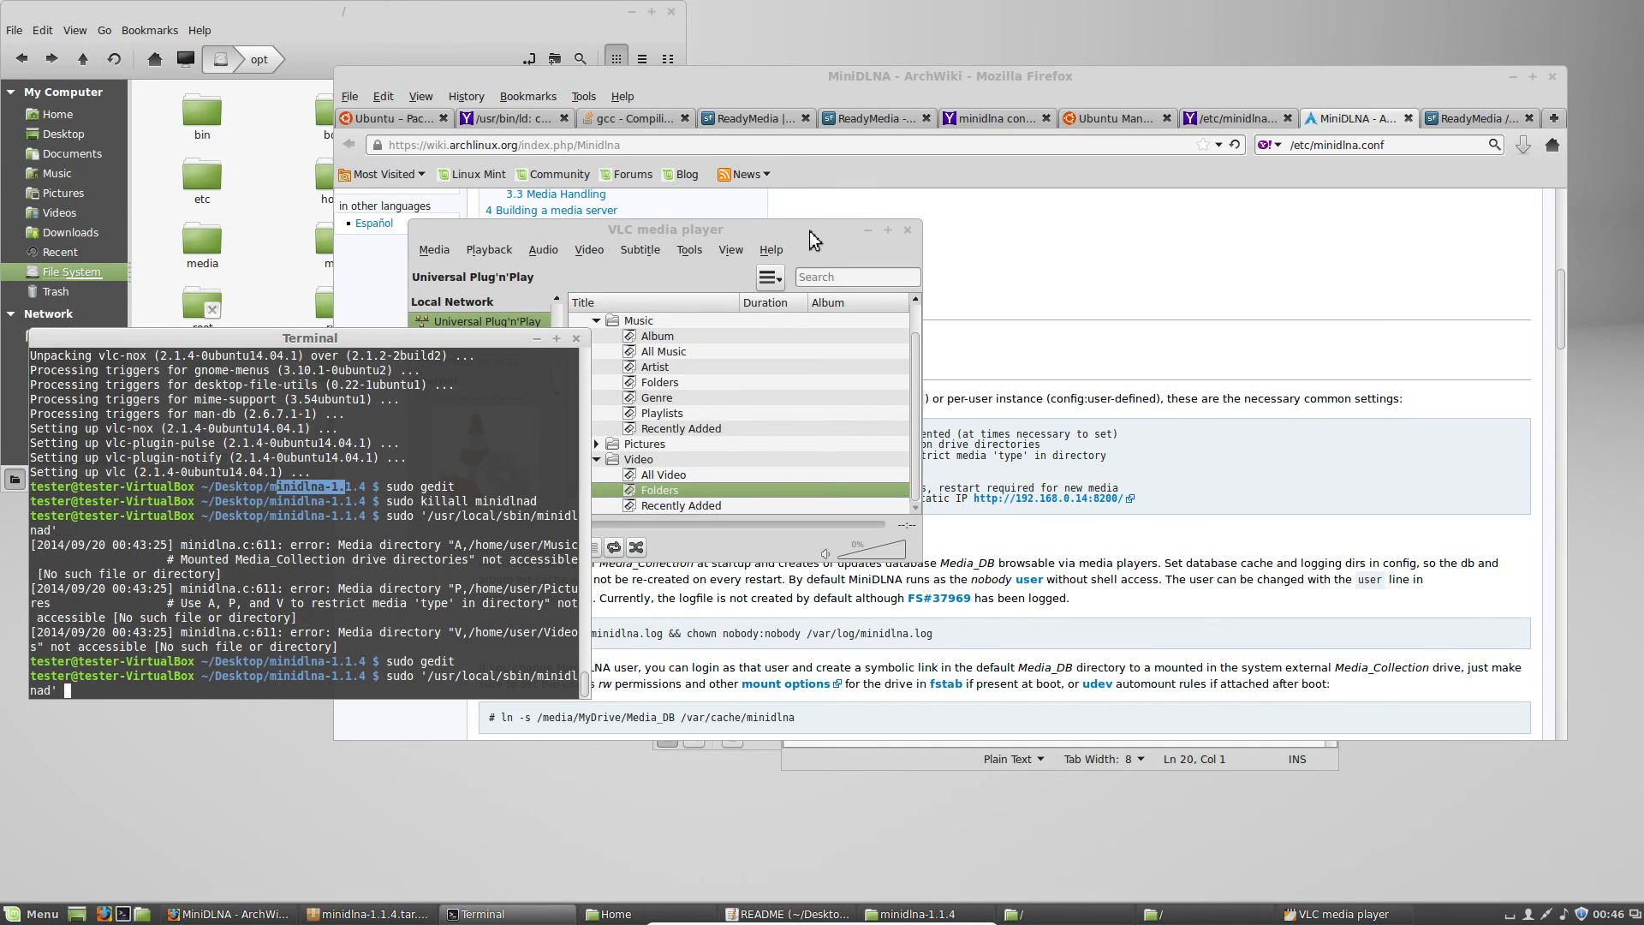
mouse_move(716, 418)
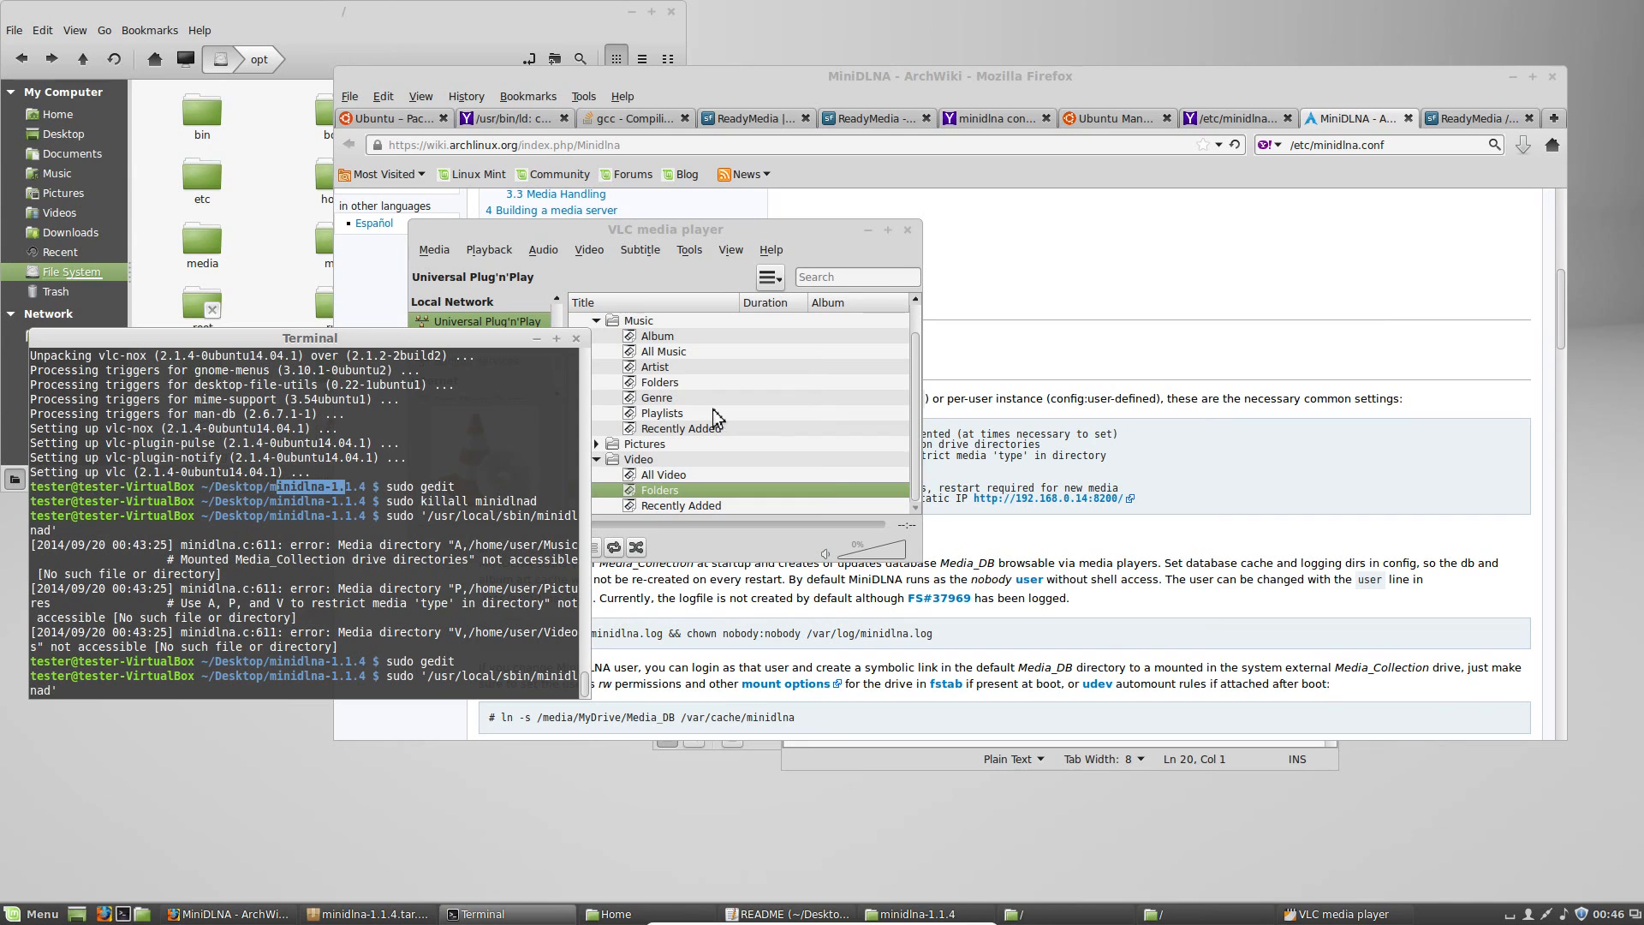